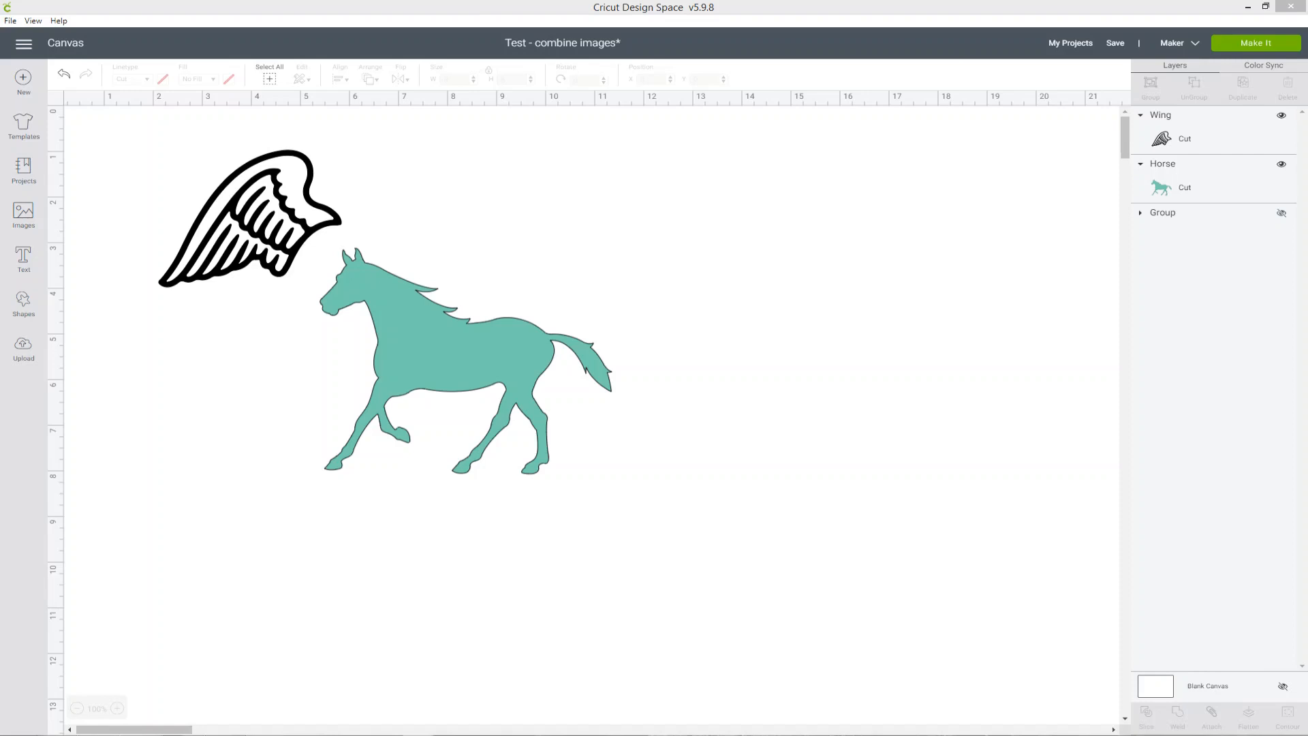
{"action": "mouse_move", "coordinate": [1146, 346]}
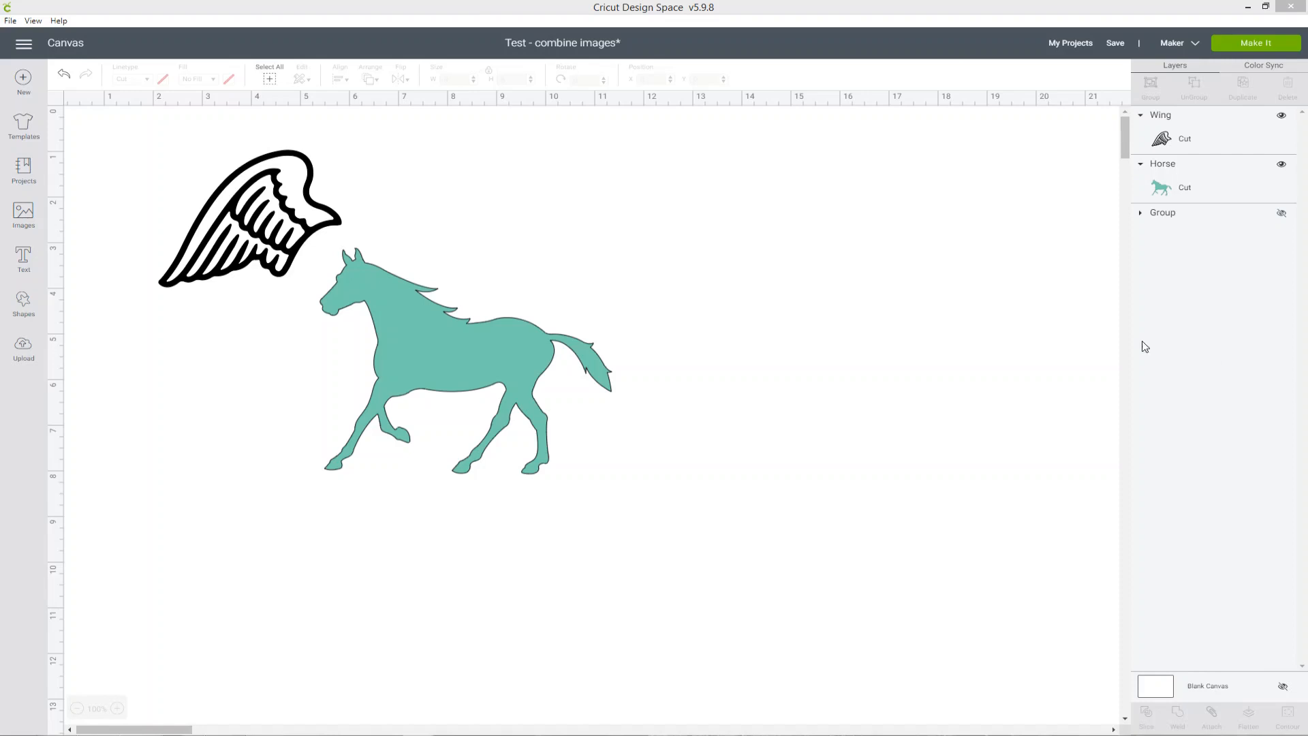
{"action": "mouse_move", "coordinate": [746, 322]}
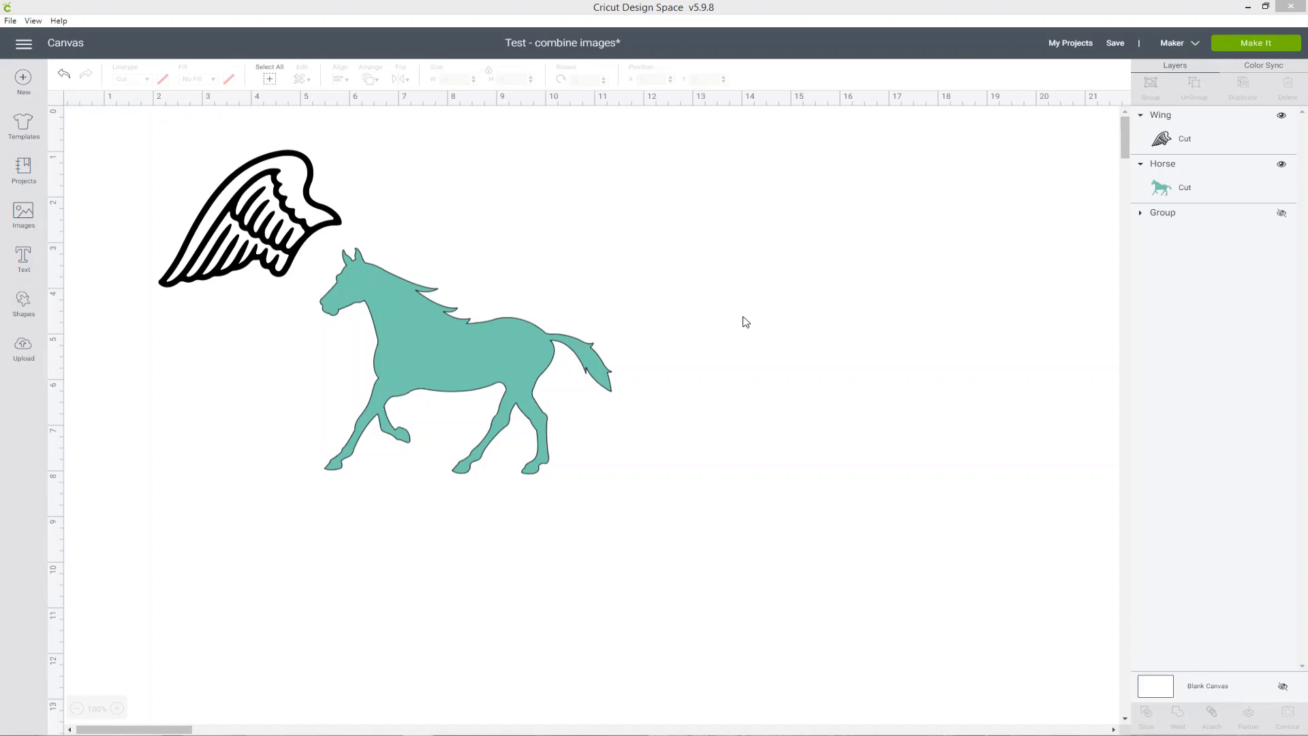
{"action": "mouse_move", "coordinate": [637, 300]}
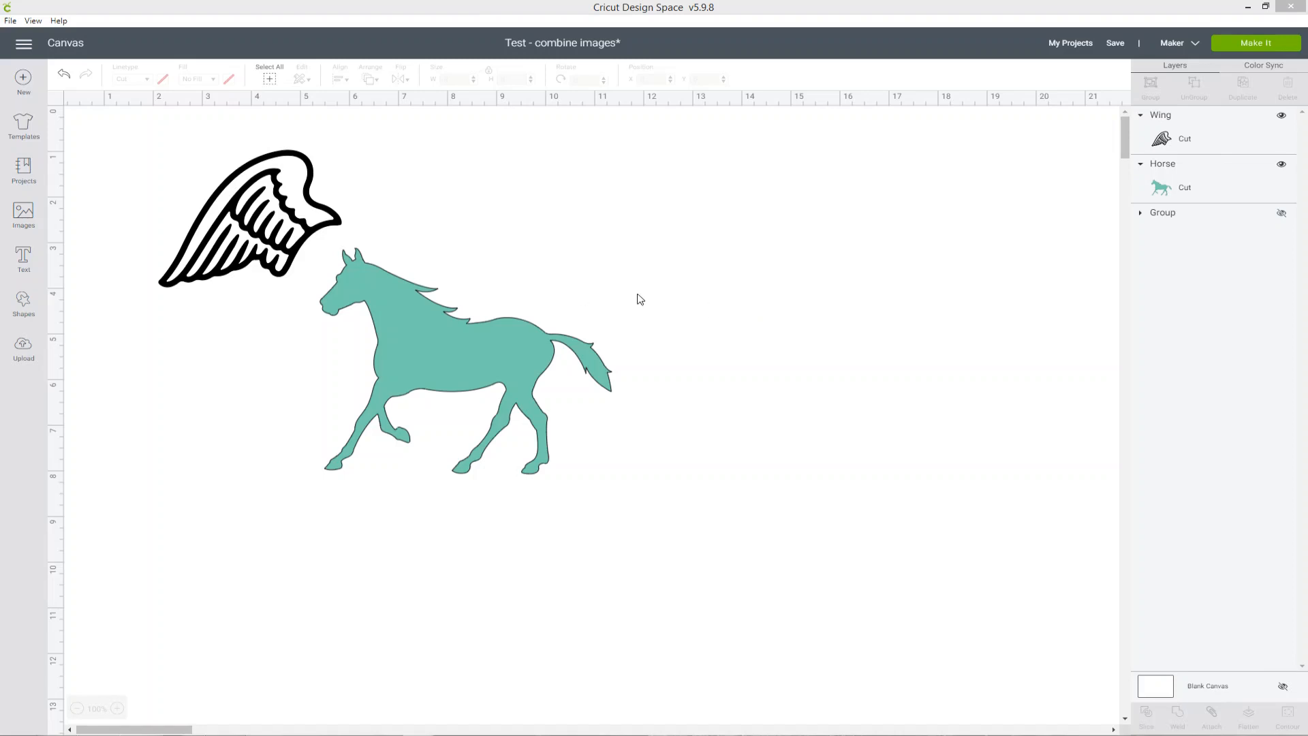
{"action": "mouse_move", "coordinate": [380, 289]}
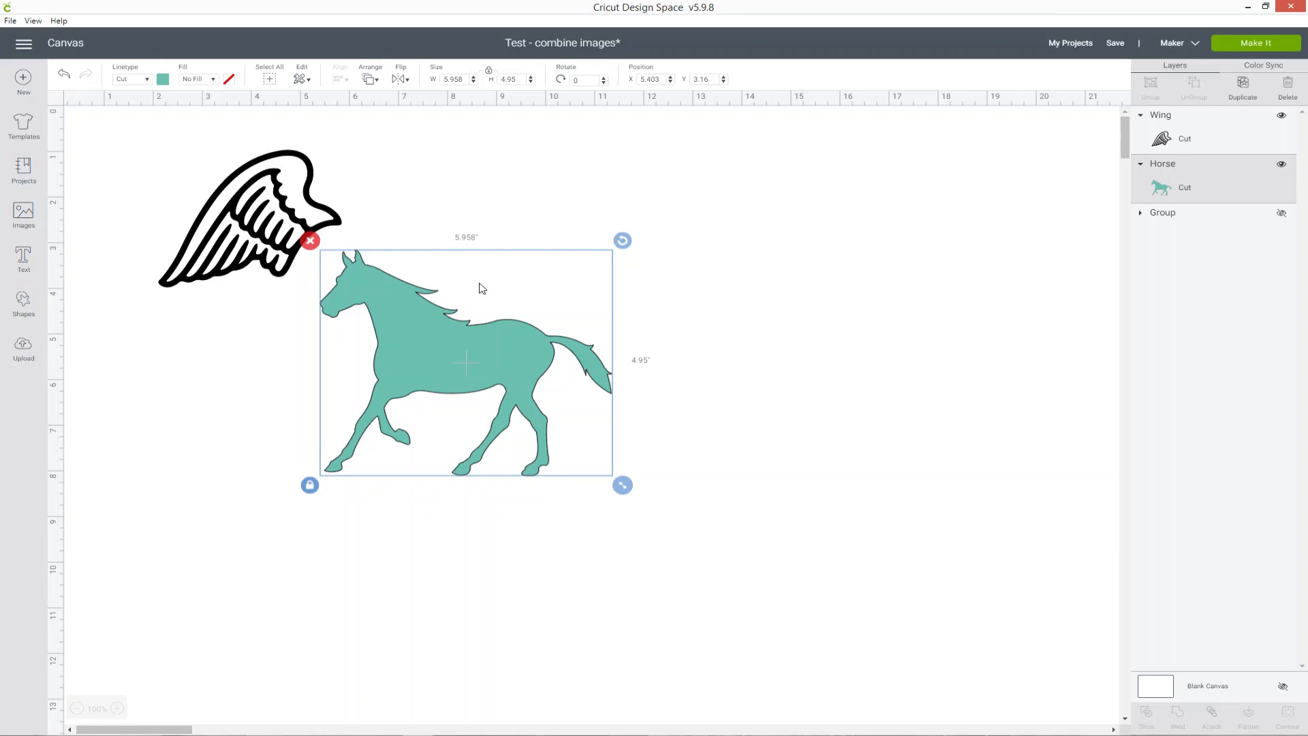
Recolour the teal horse to black via the Linetype swatch, check Color Sync, then return to Layers.
{"action": "left_click", "coordinate": [162, 79]}
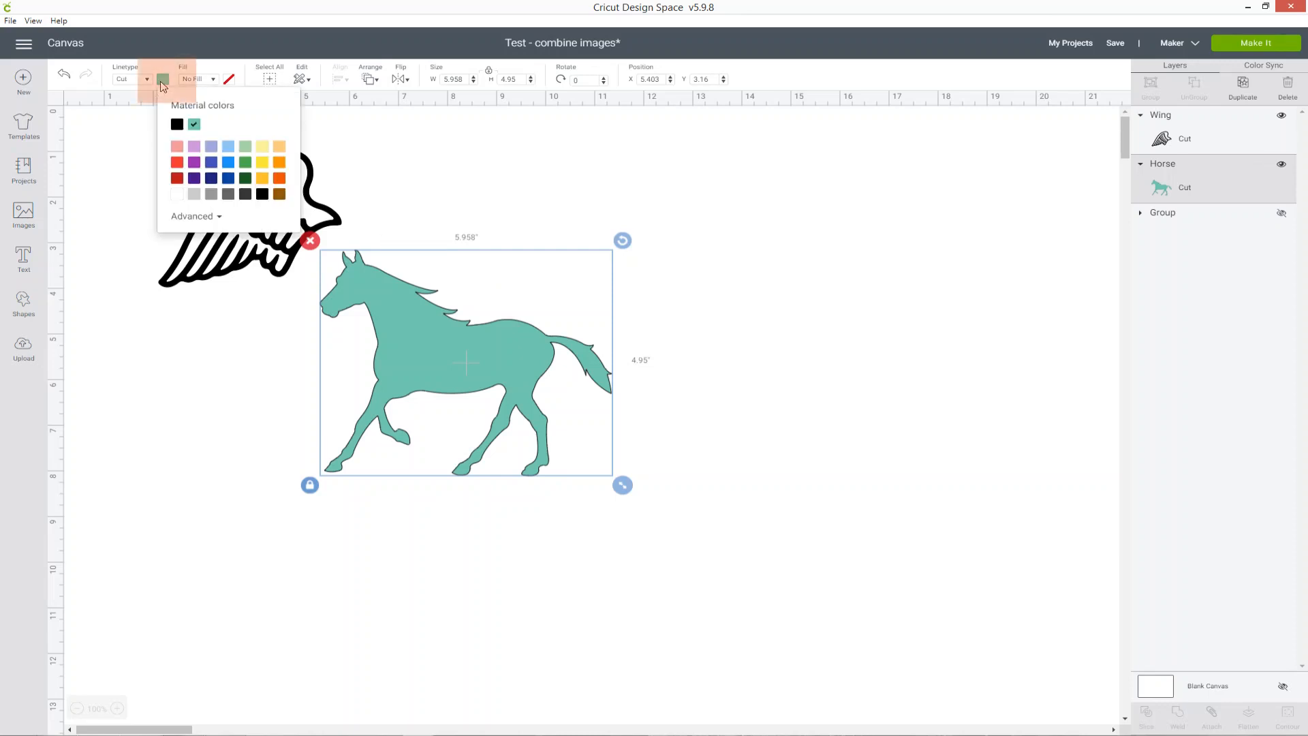
{"action": "left_click", "coordinate": [176, 124]}
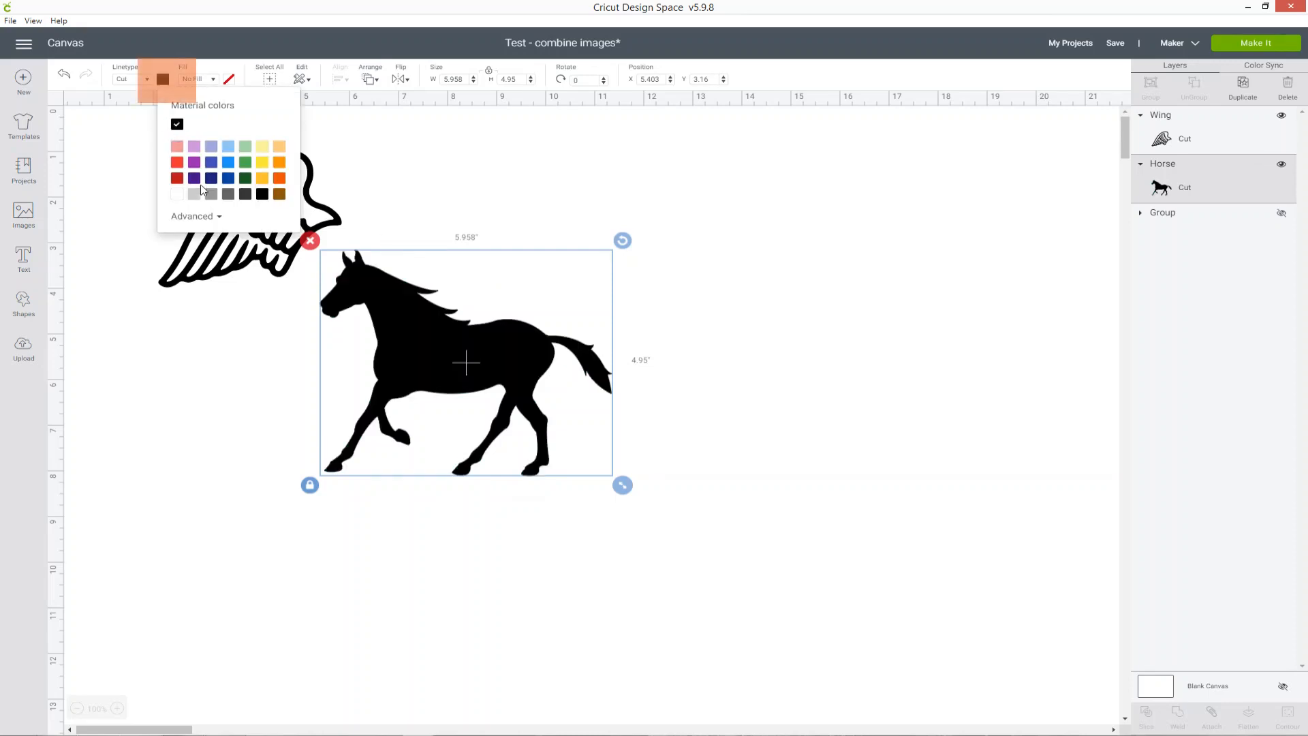
{"action": "left_click", "coordinate": [245, 163]}
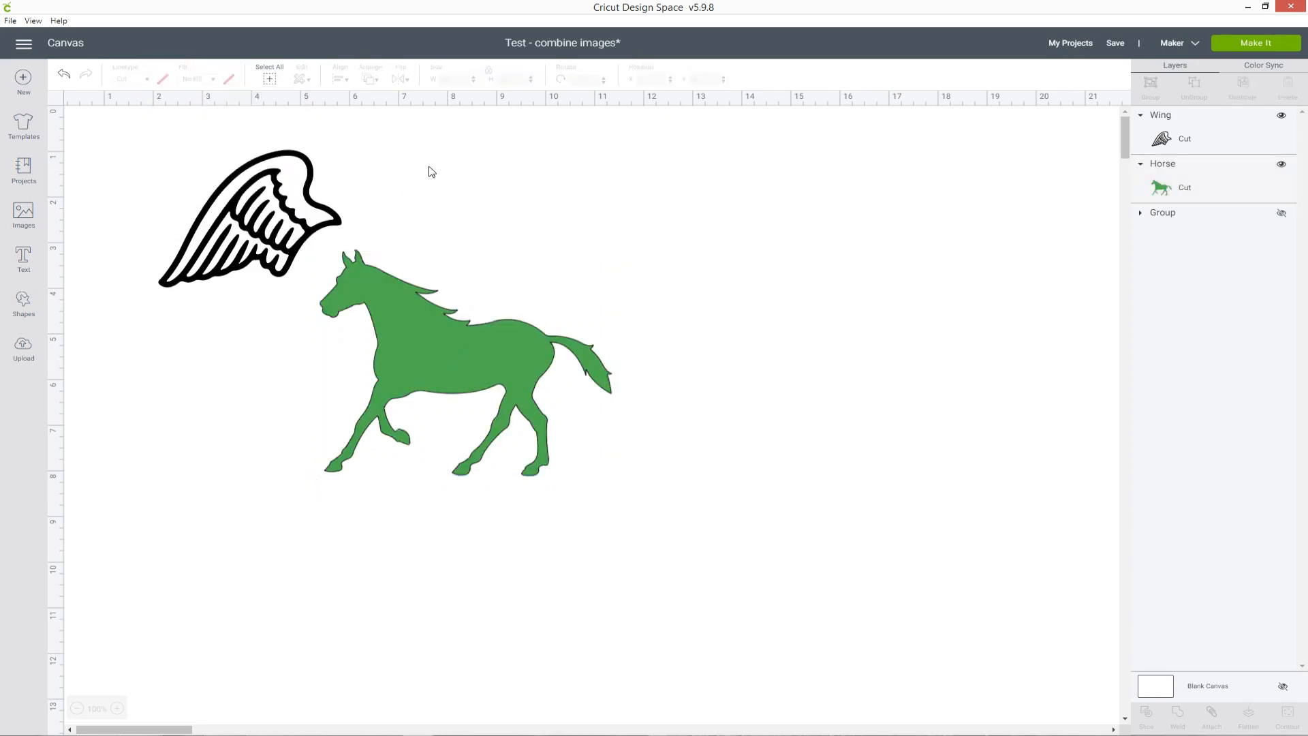
{"action": "mouse_move", "coordinate": [879, 185]}
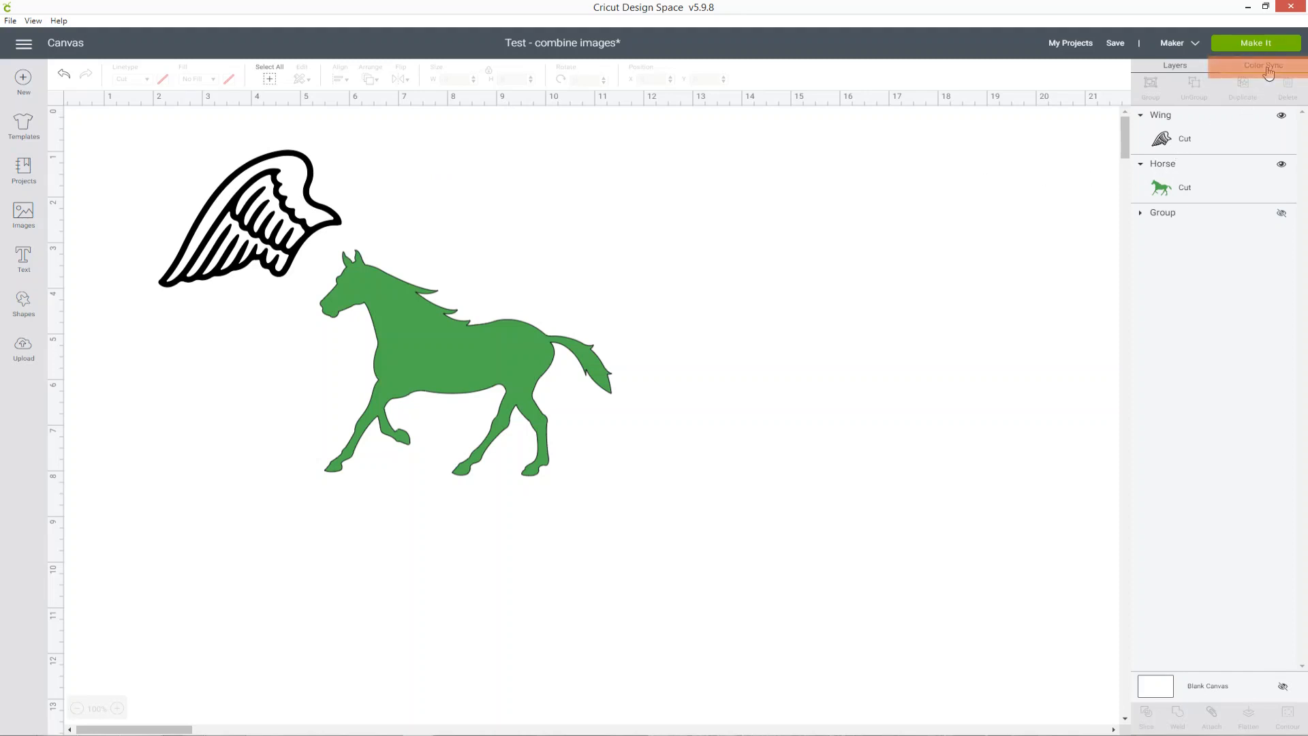
{"action": "left_click", "coordinate": [1265, 66]}
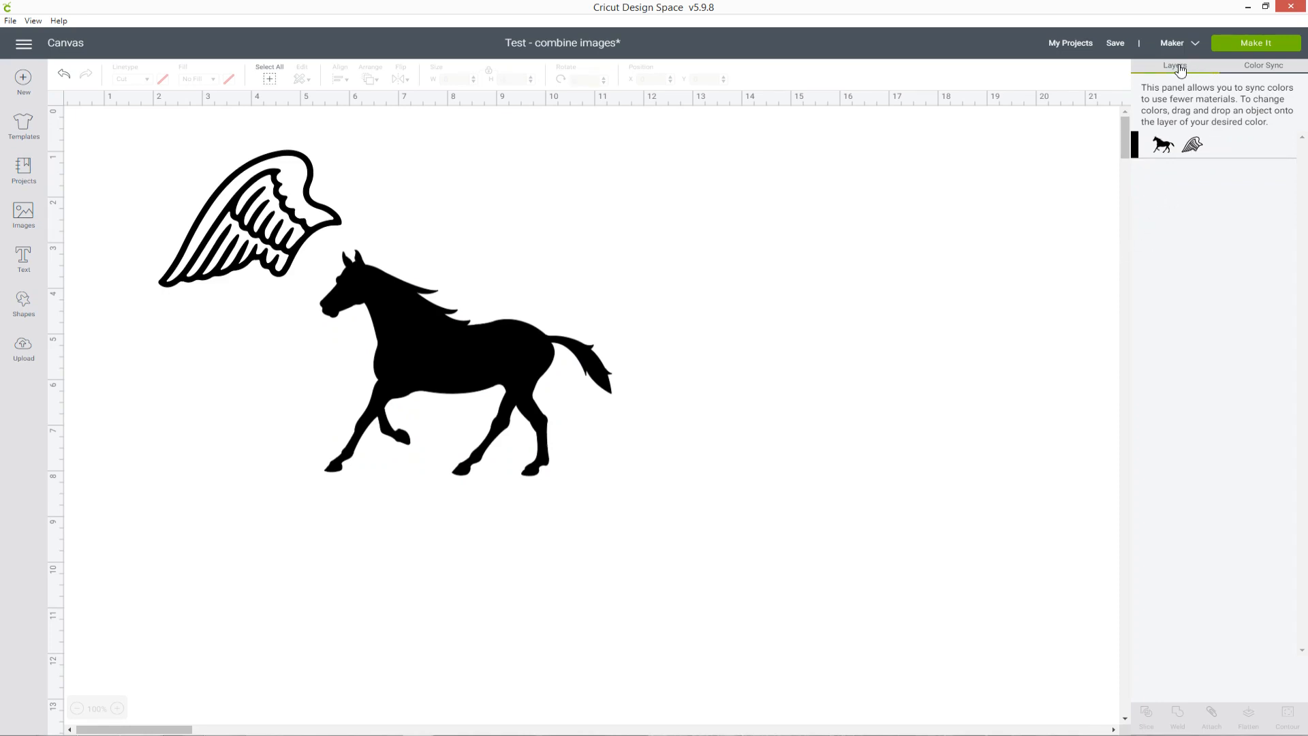
{"action": "left_click", "coordinate": [1173, 66]}
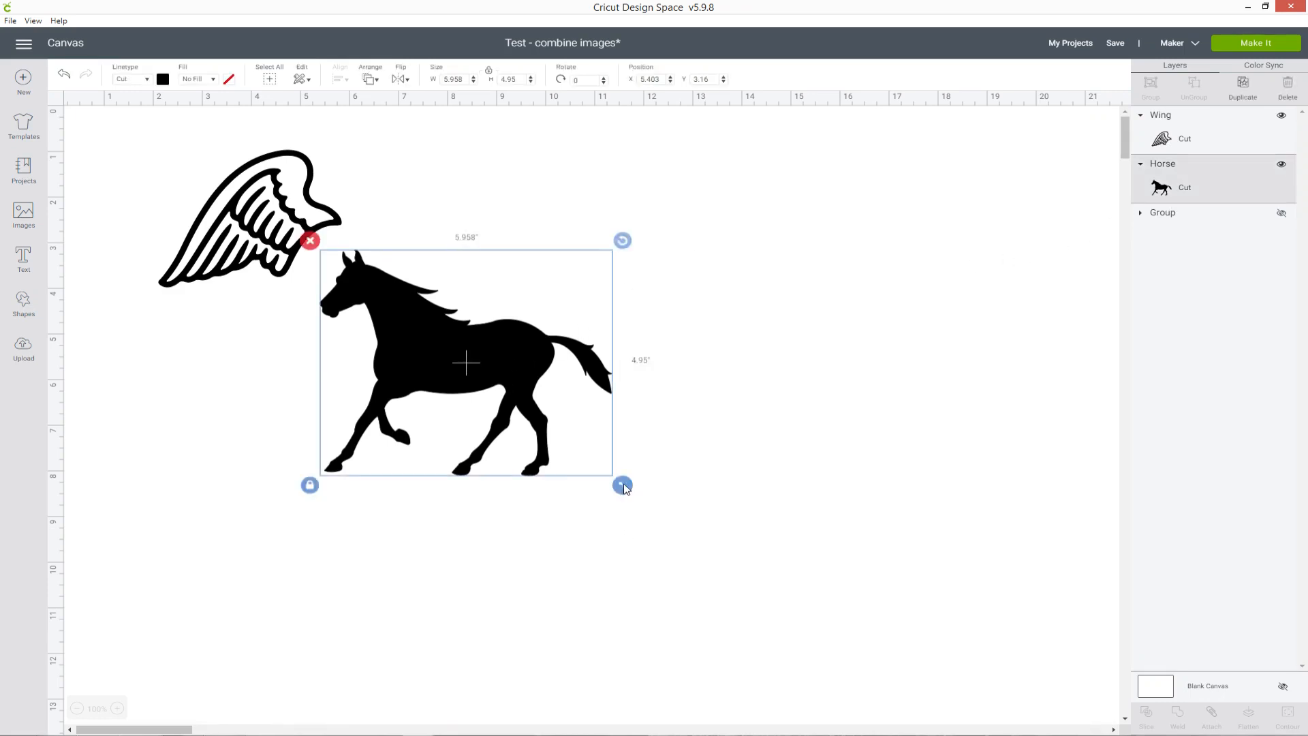
Enlarge the horse, move the wing above it and flip the wing horizontally.
{"action": "left_click_drag", "start_coordinate": [624, 486], "coordinate": [846, 660]}
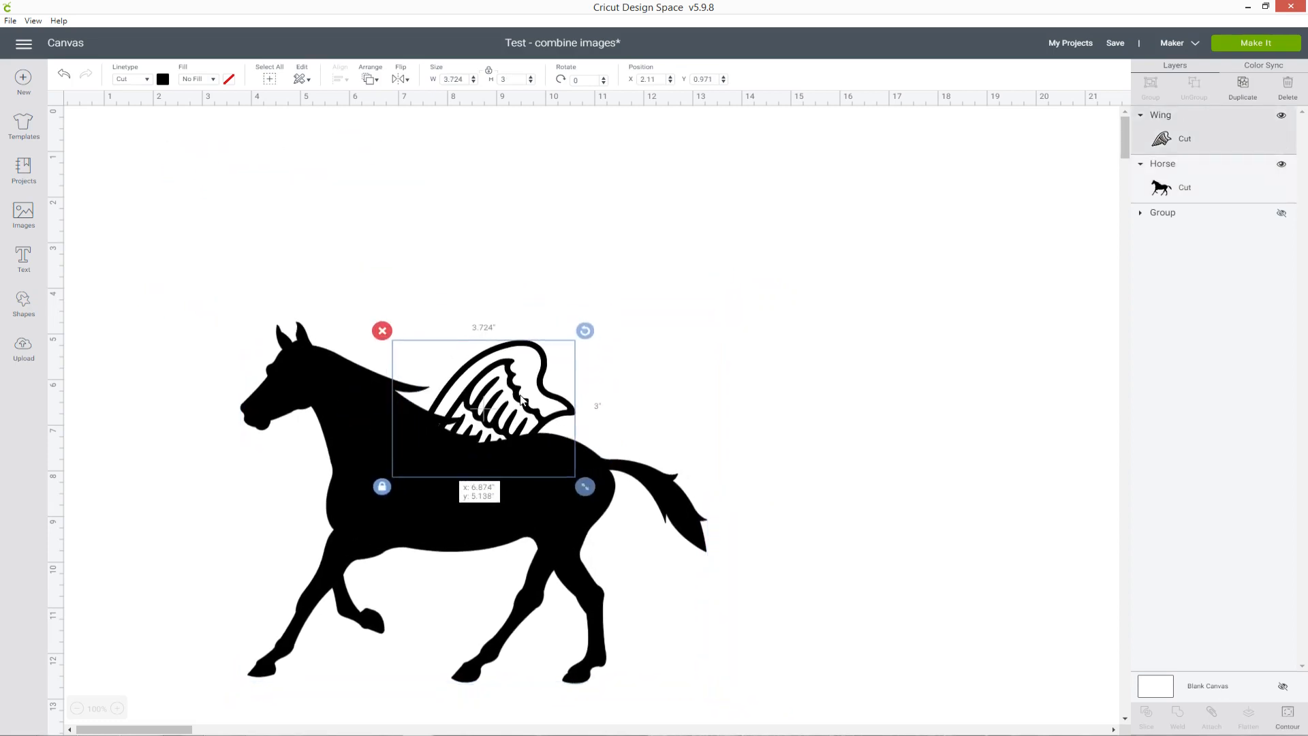
{"action": "left_click_drag", "start_coordinate": [482, 408], "coordinate": [530, 268]}
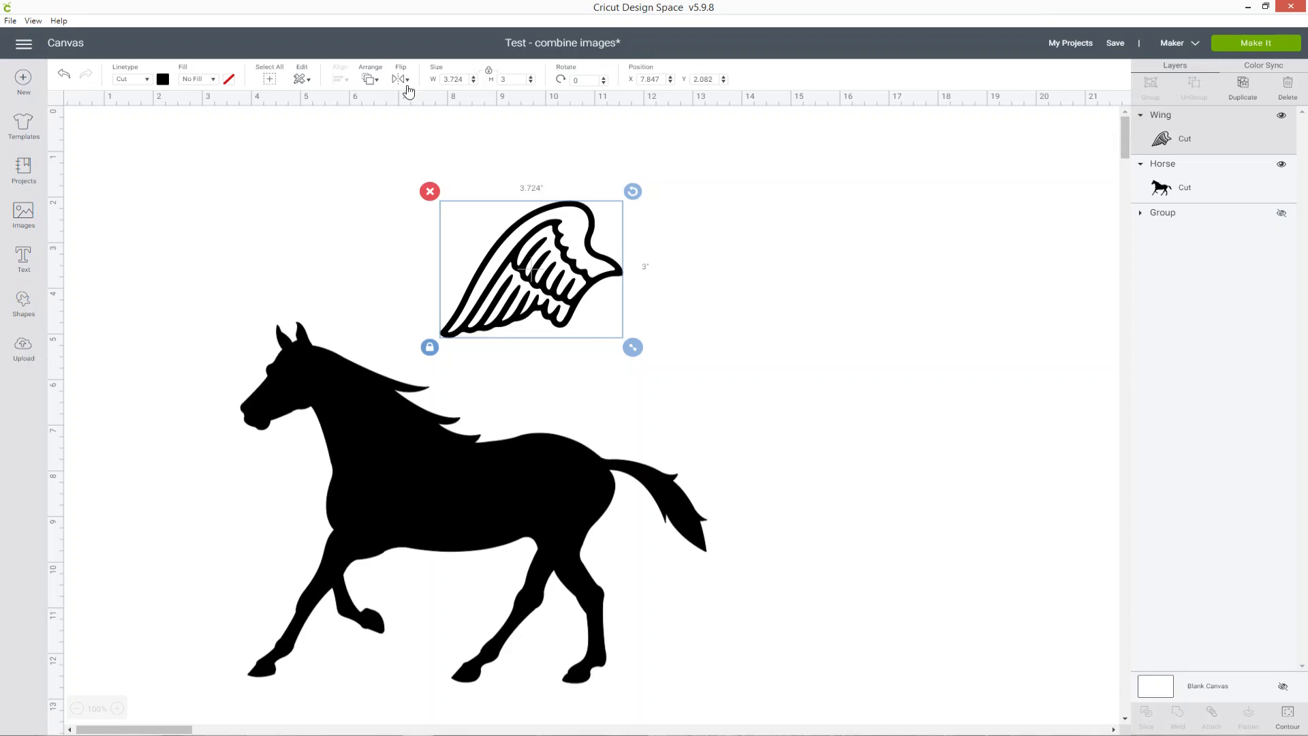
{"action": "left_click", "coordinate": [401, 79]}
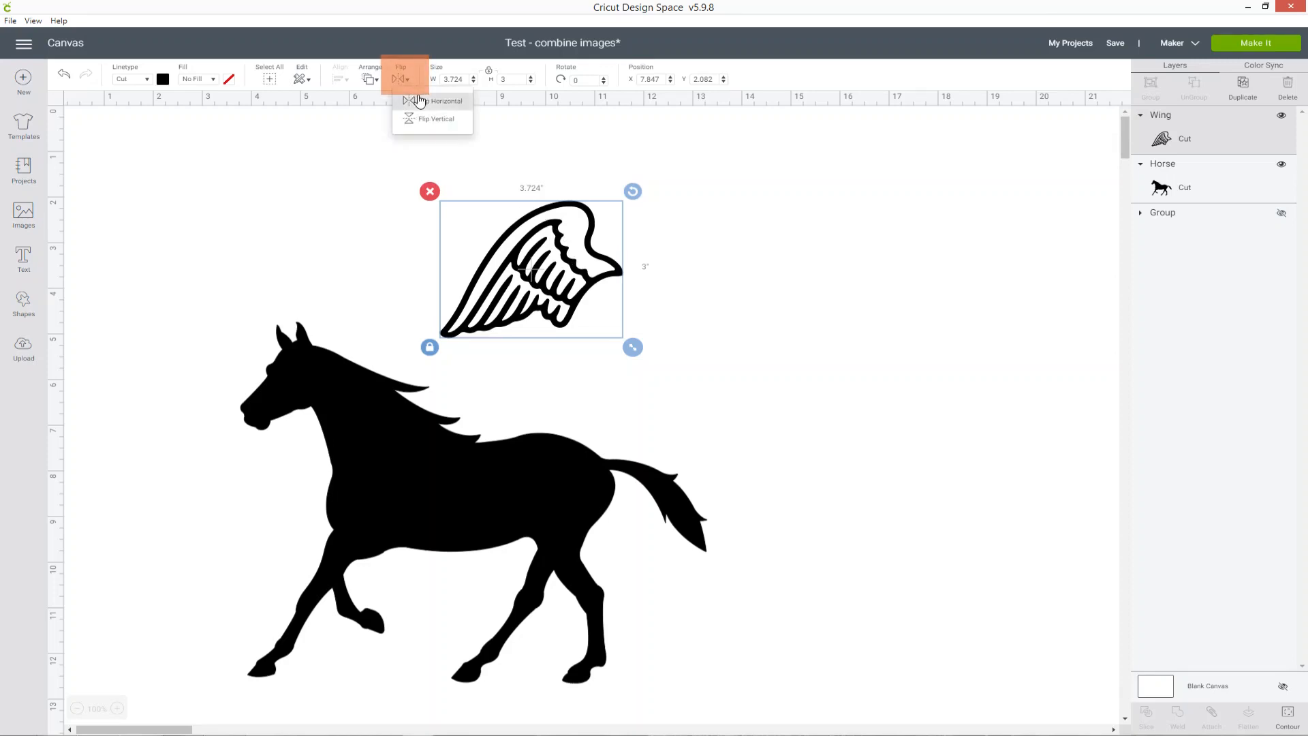
{"action": "left_click", "coordinate": [447, 99]}
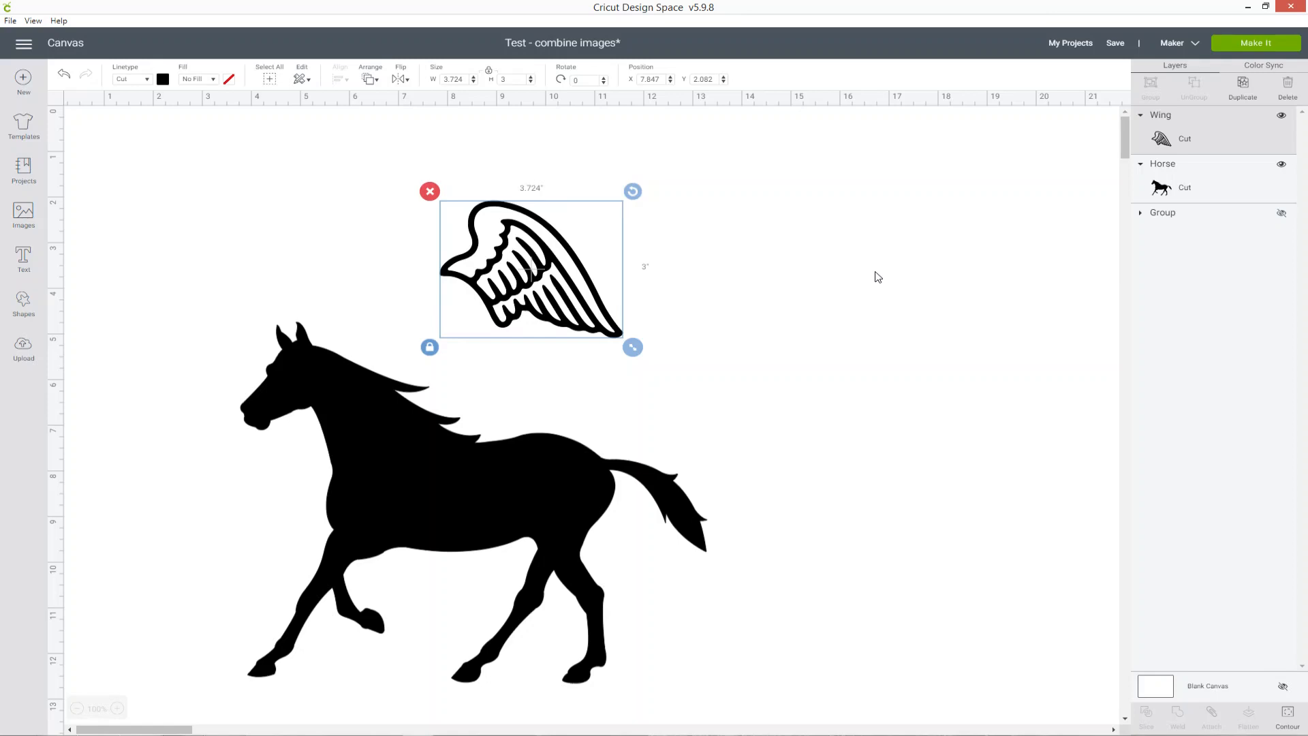
Enlarge the wing, tilt it backward and settle it onto the horse's back as a pegasus wing.
{"action": "left_click_drag", "start_coordinate": [632, 347], "coordinate": [729, 419]}
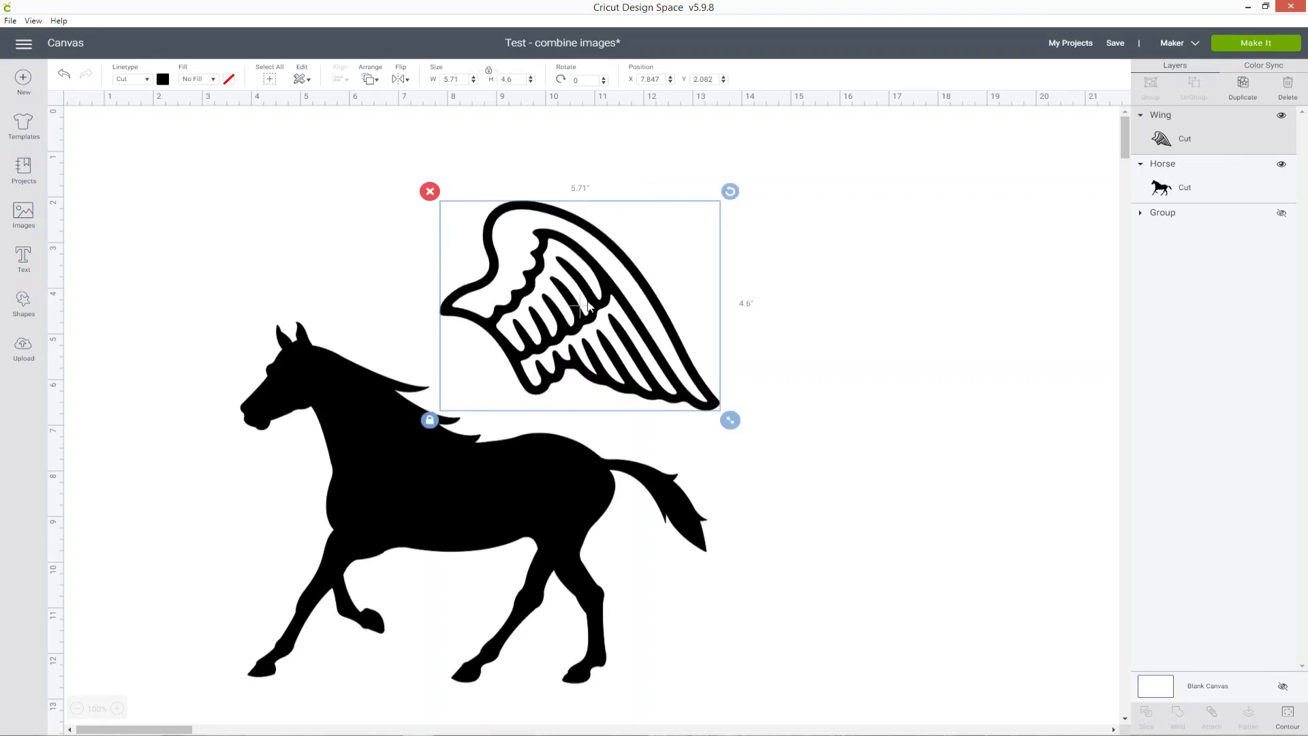
{"action": "left_click_drag", "start_coordinate": [580, 306], "coordinate": [522, 389]}
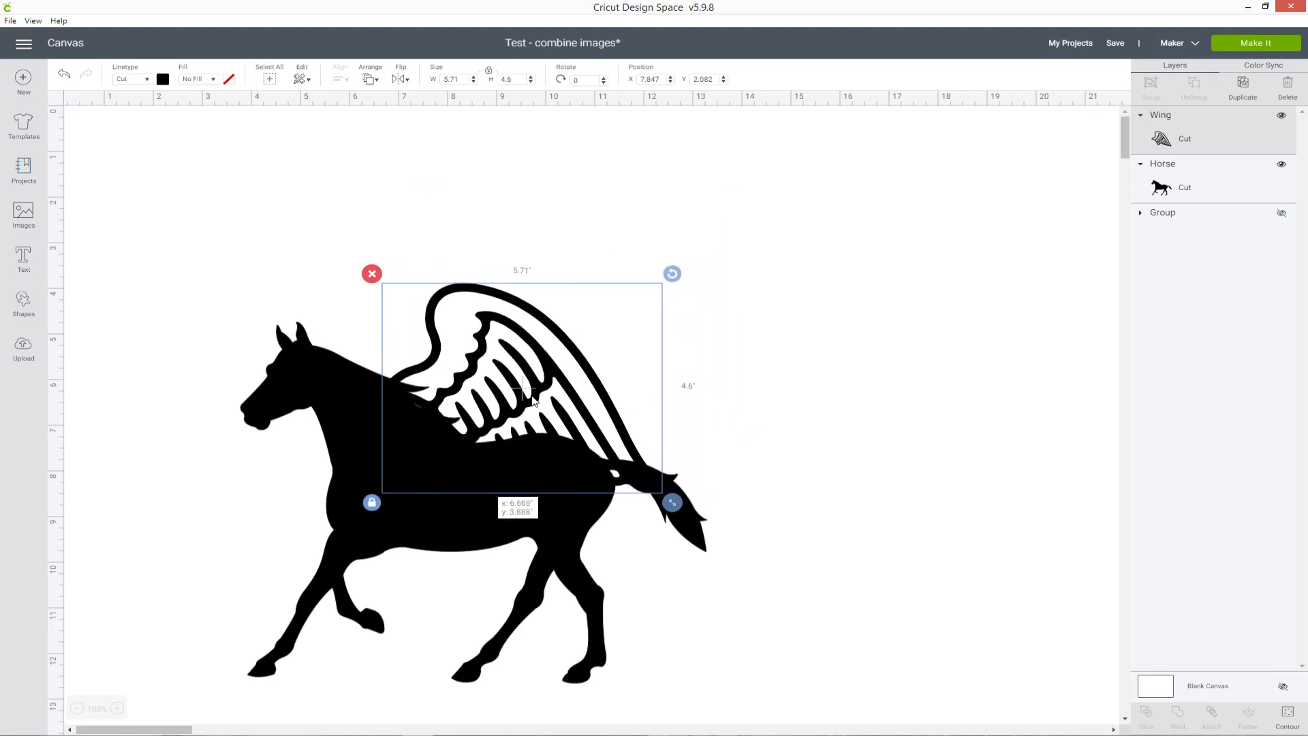
{"action": "left_click_drag", "start_coordinate": [522, 388], "coordinate": [514, 385]}
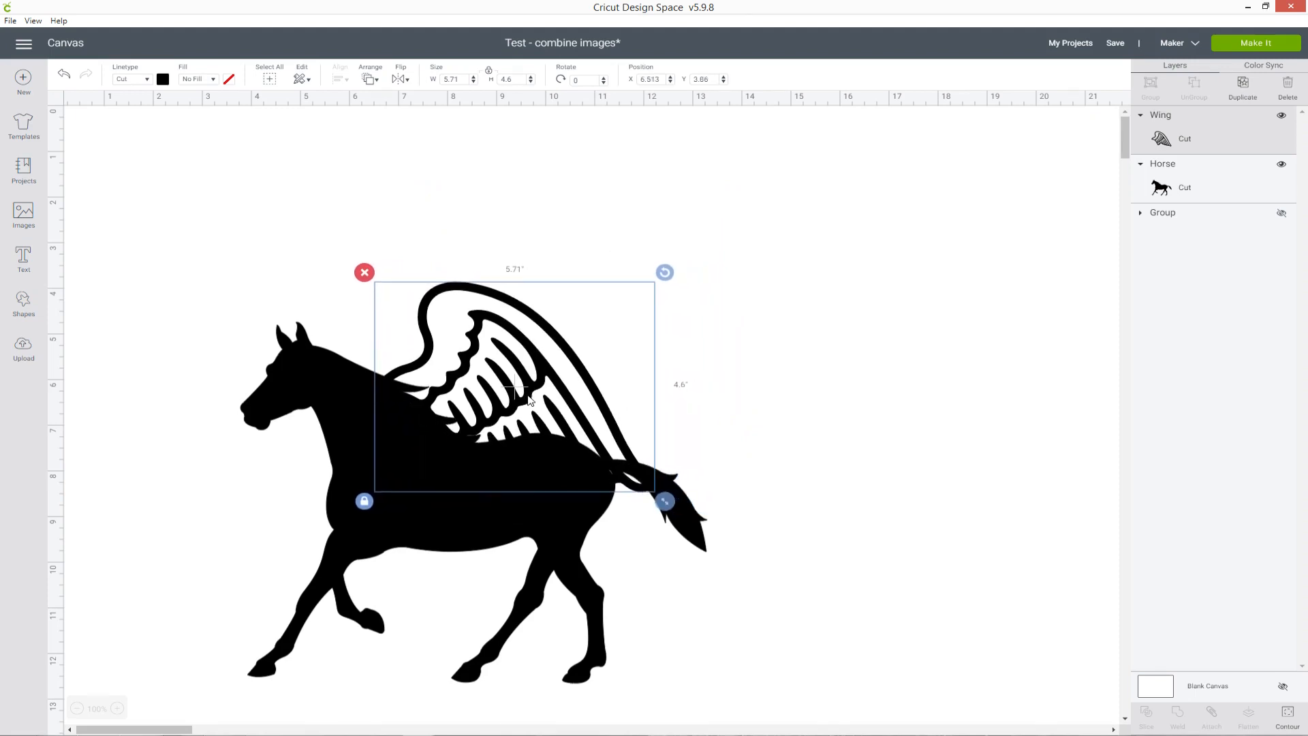
{"action": "left_click_drag", "start_coordinate": [665, 272], "coordinate": [619, 233]}
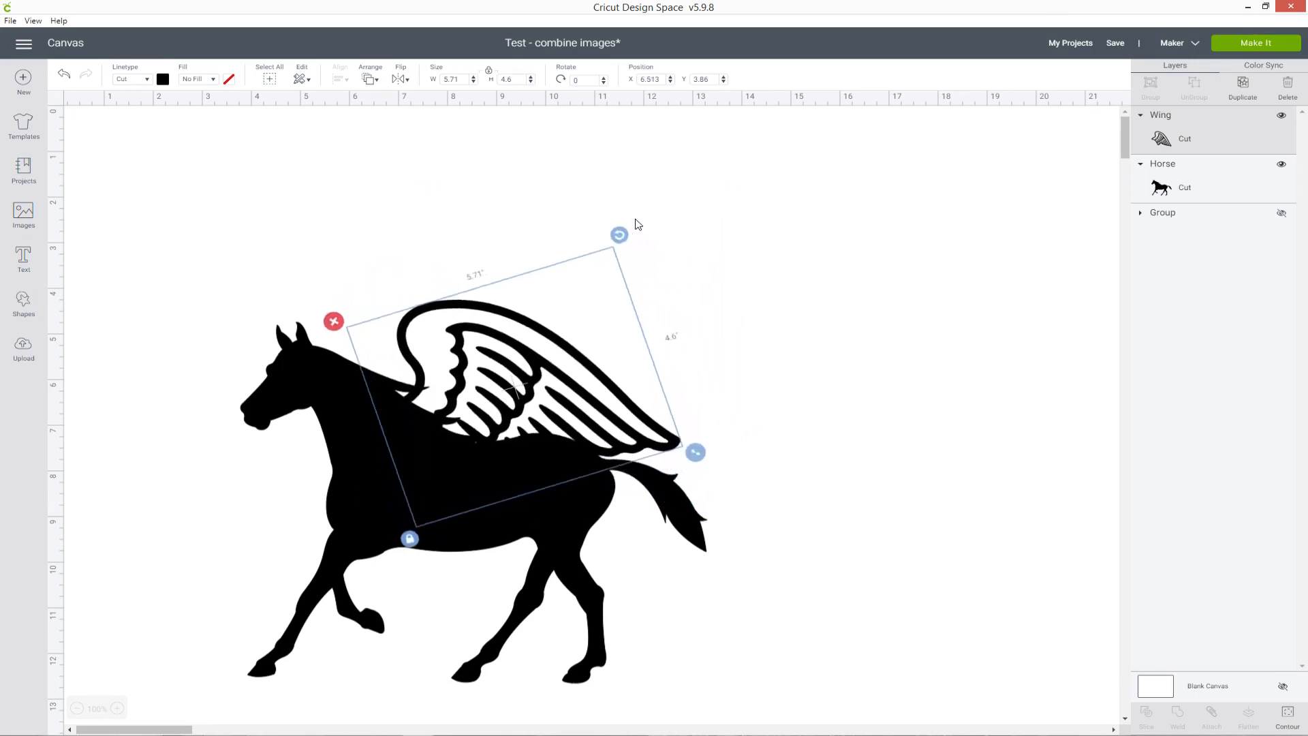
{"action": "left_click_drag", "start_coordinate": [619, 233], "coordinate": [682, 253]}
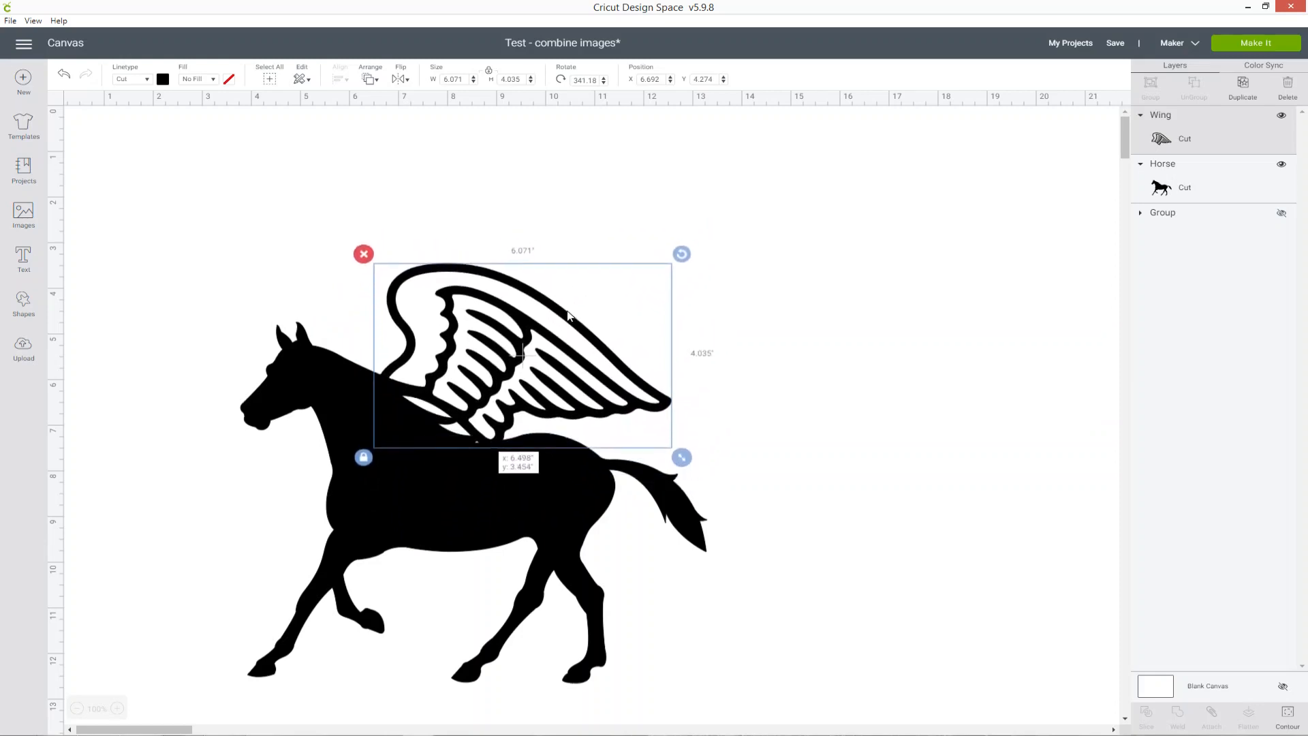
{"action": "left_click_drag", "start_coordinate": [522, 354], "coordinate": [507, 366]}
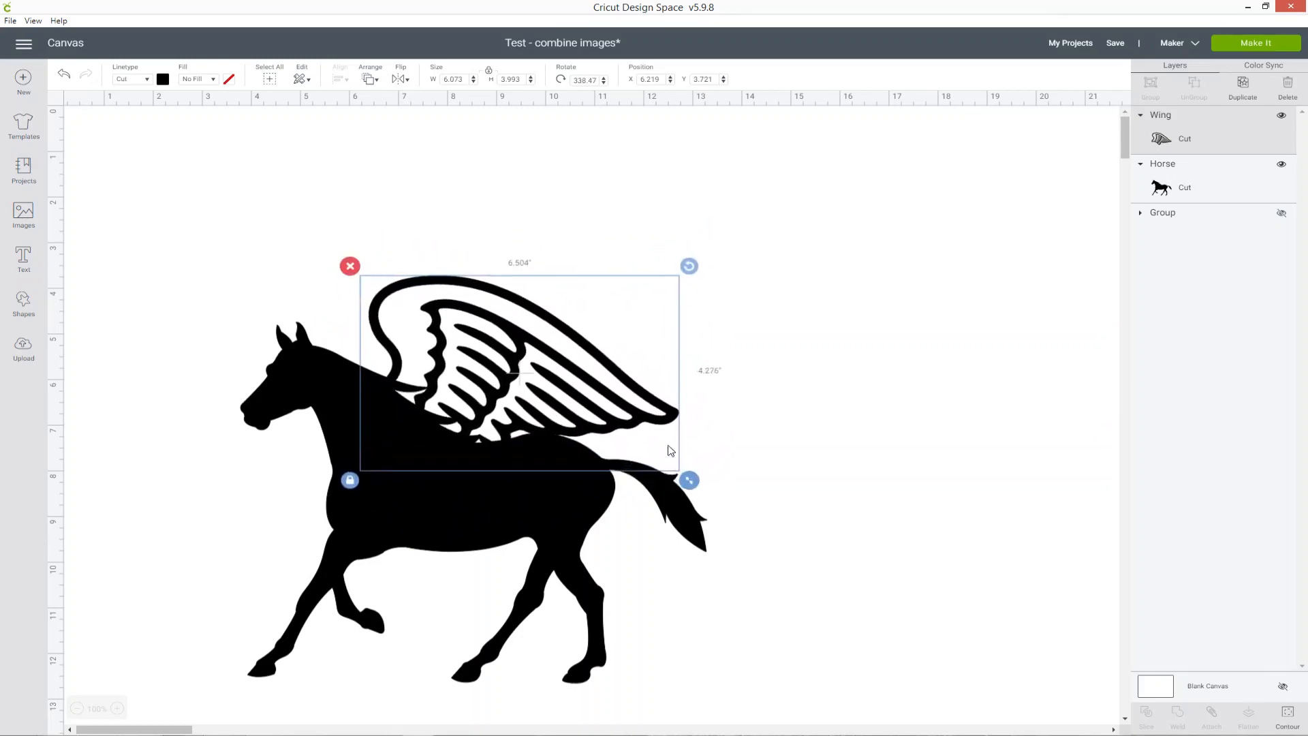
{"action": "left_click", "coordinate": [885, 367]}
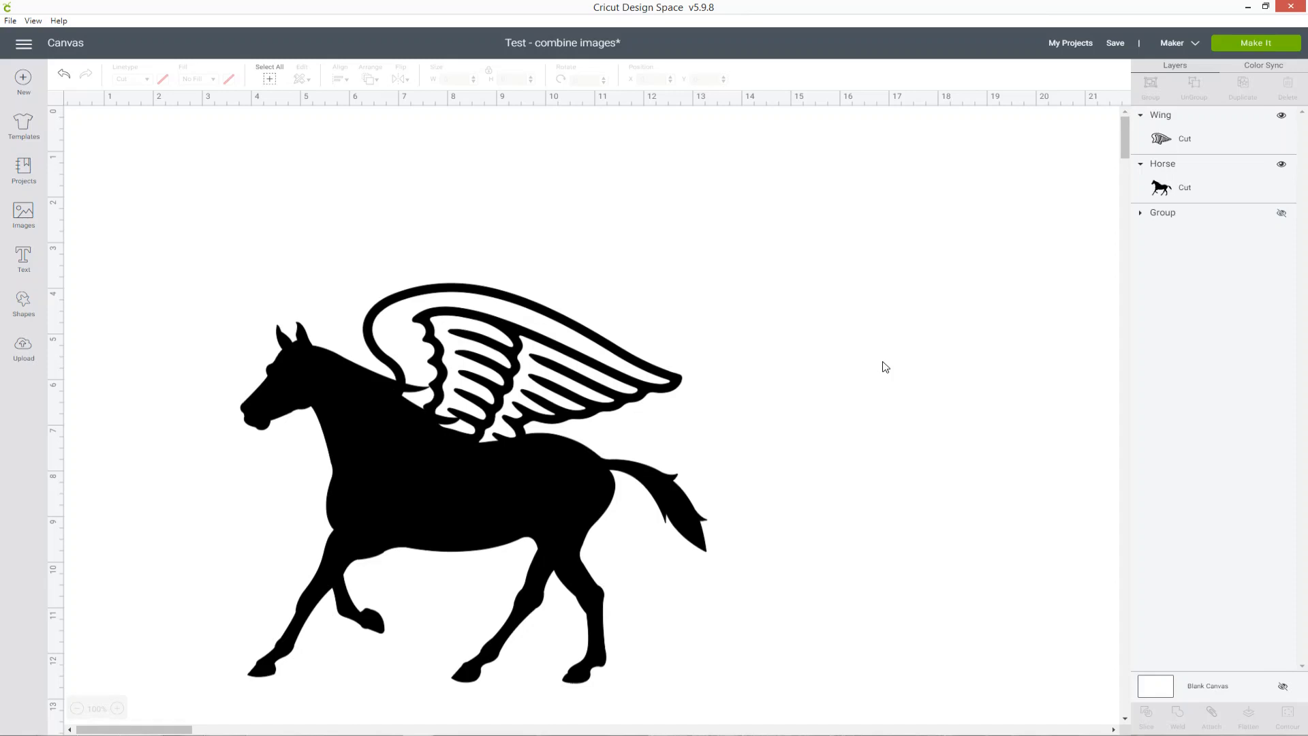
{"action": "mouse_move", "coordinate": [85, 277]}
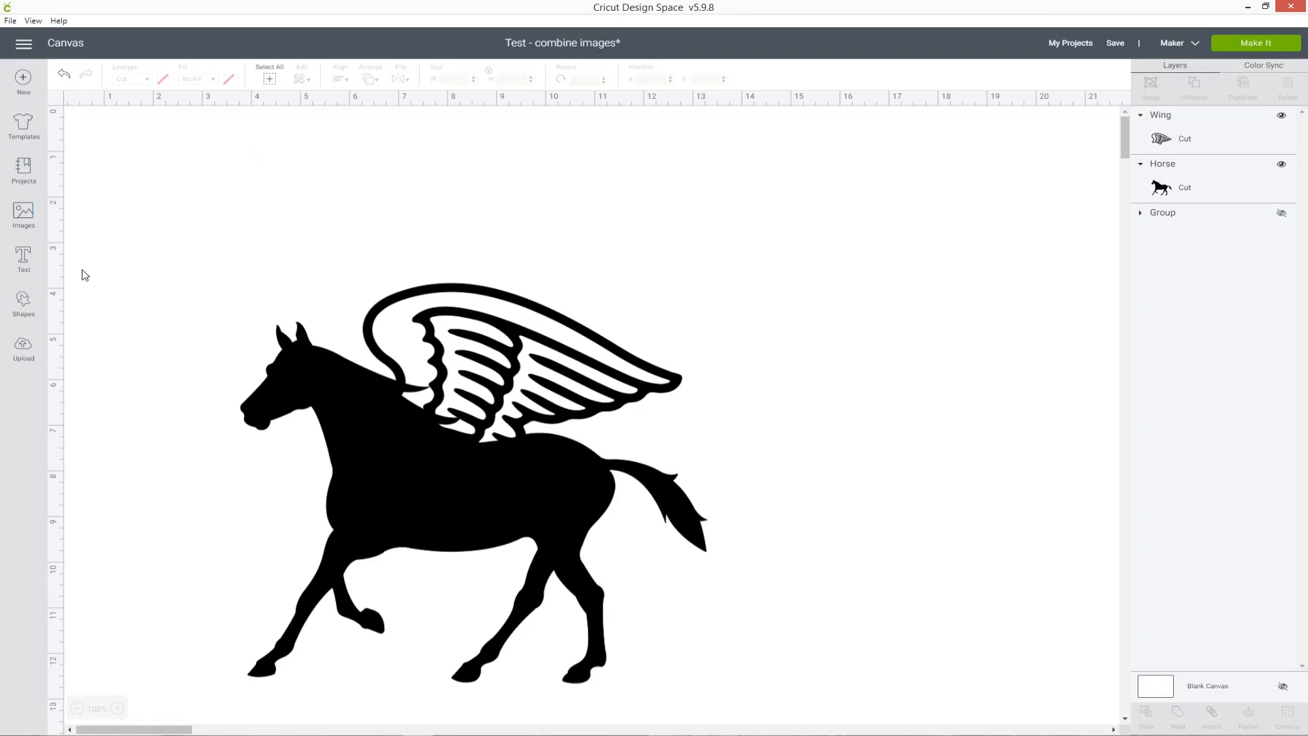
Add a triangle from the basic shapes and colour it black.
{"action": "left_click", "coordinate": [24, 307]}
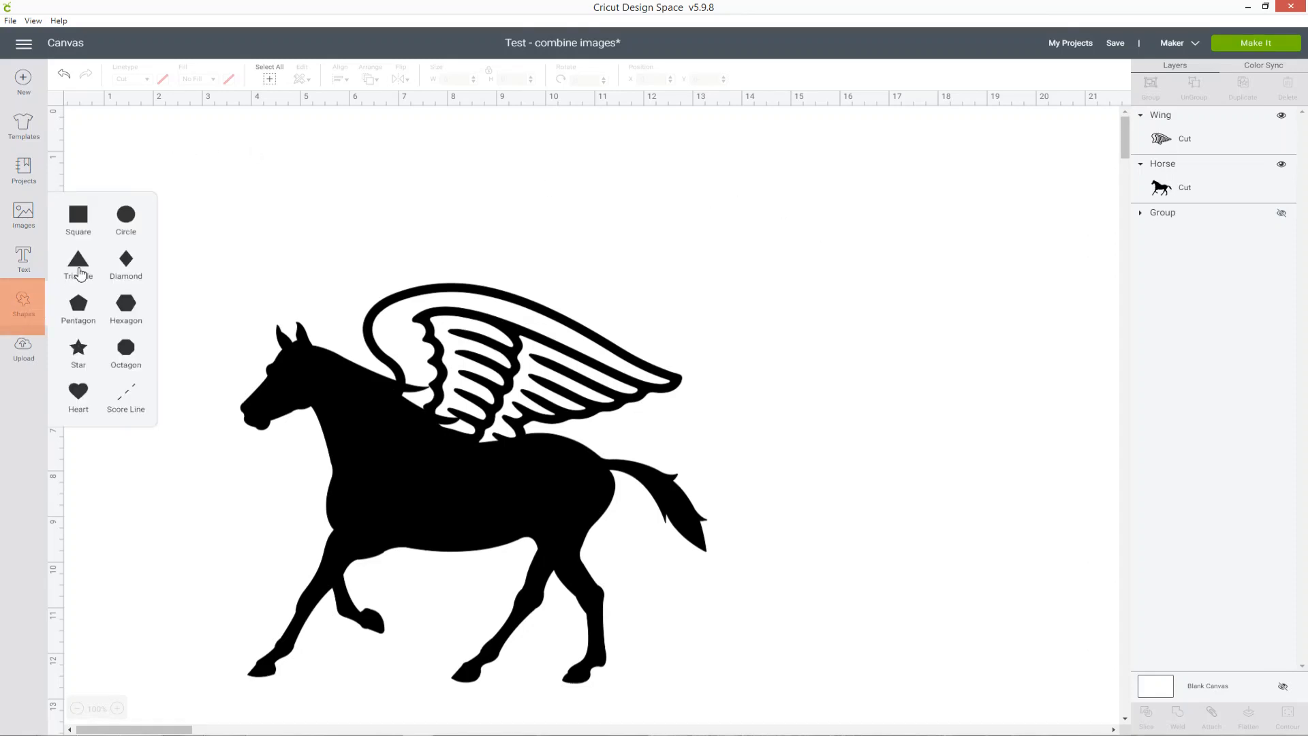
{"action": "left_click", "coordinate": [78, 259]}
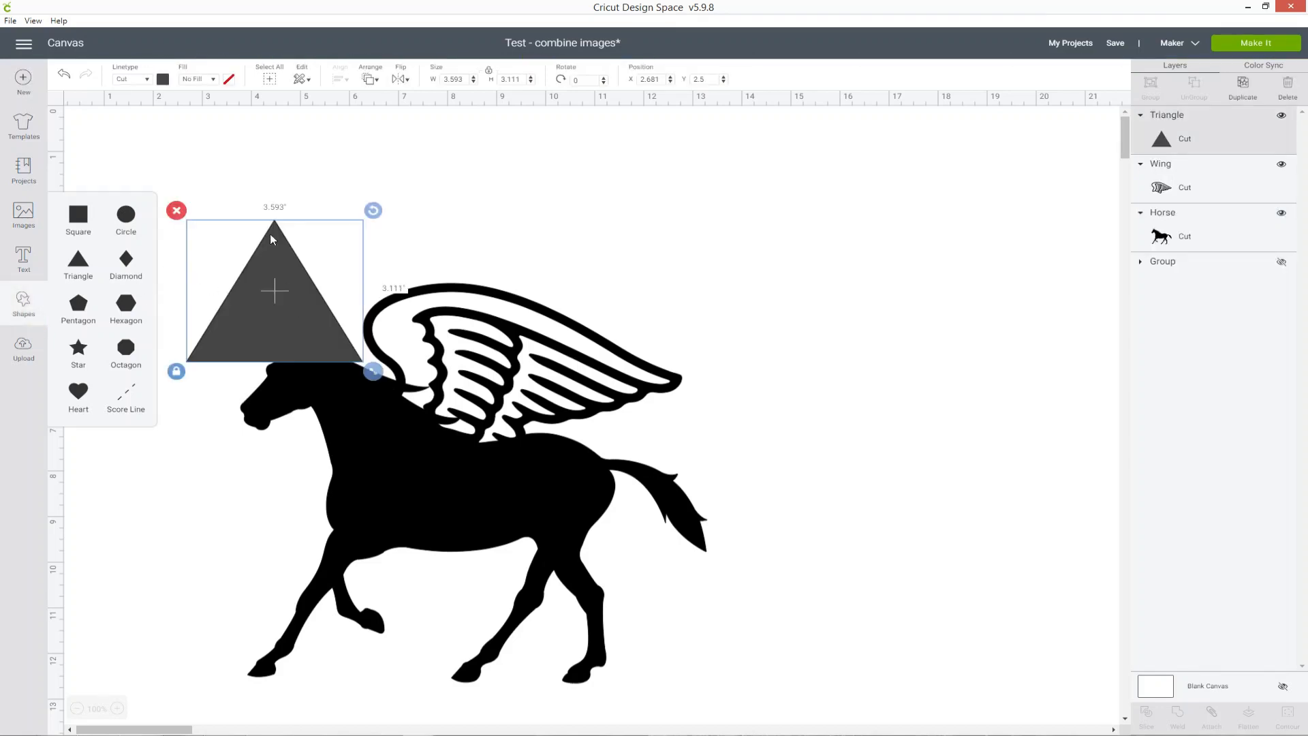
{"action": "left_click", "coordinate": [162, 79]}
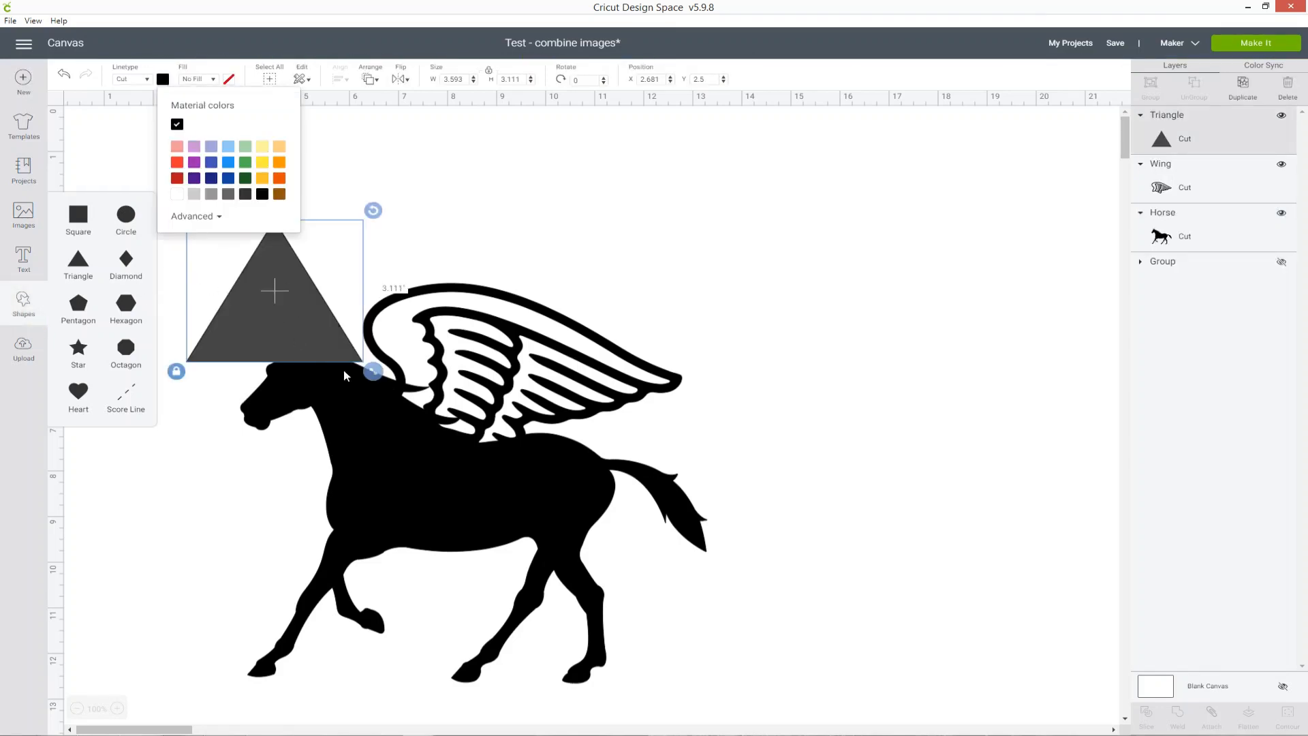
{"action": "left_click", "coordinate": [262, 192]}
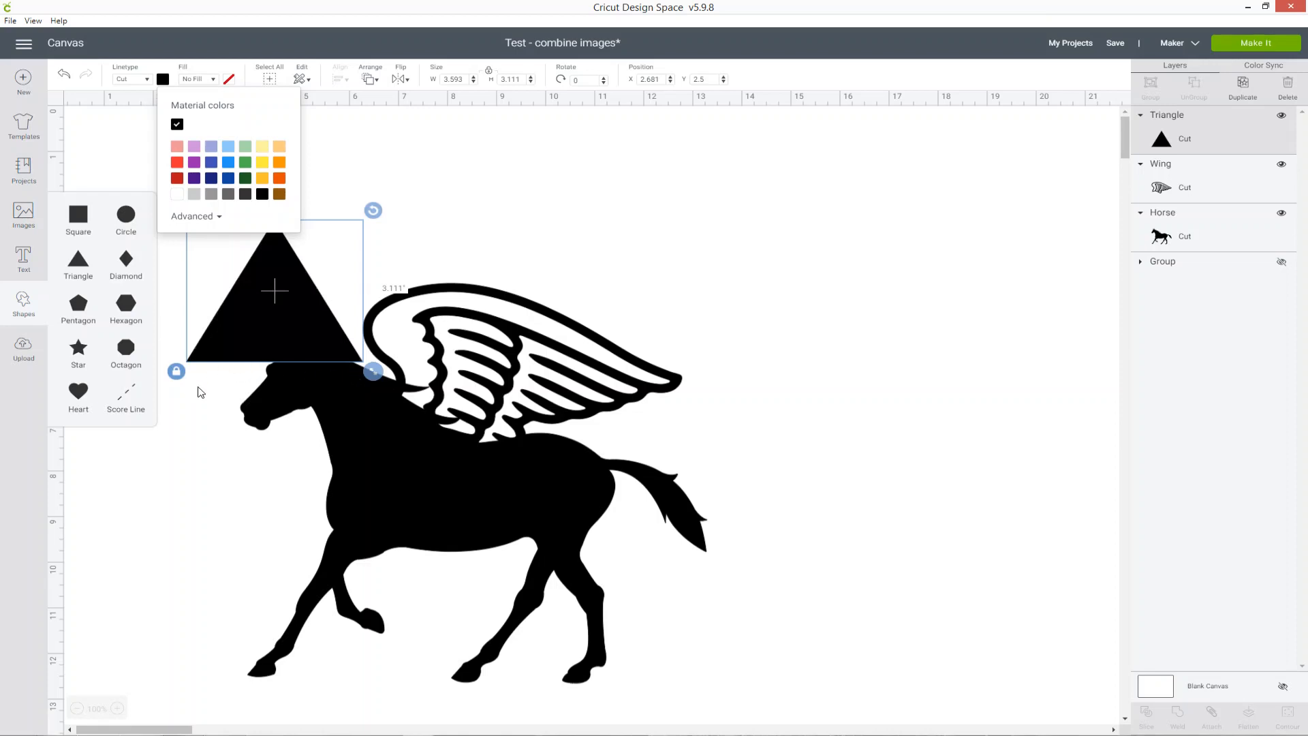
{"action": "left_click", "coordinate": [176, 370]}
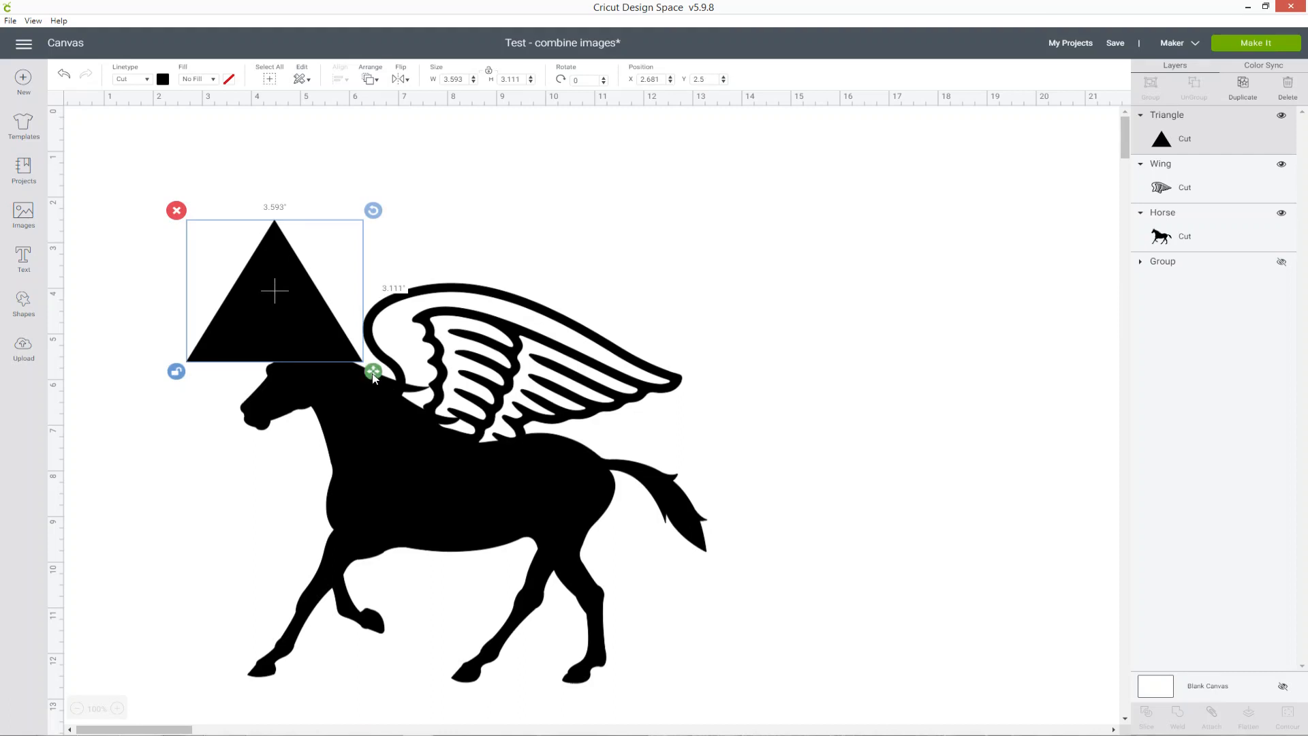
Narrow the triangle into a thin tall spike and angle it onto the horse's forehead as a horn.
{"action": "left_click_drag", "start_coordinate": [372, 371], "coordinate": [218, 291]}
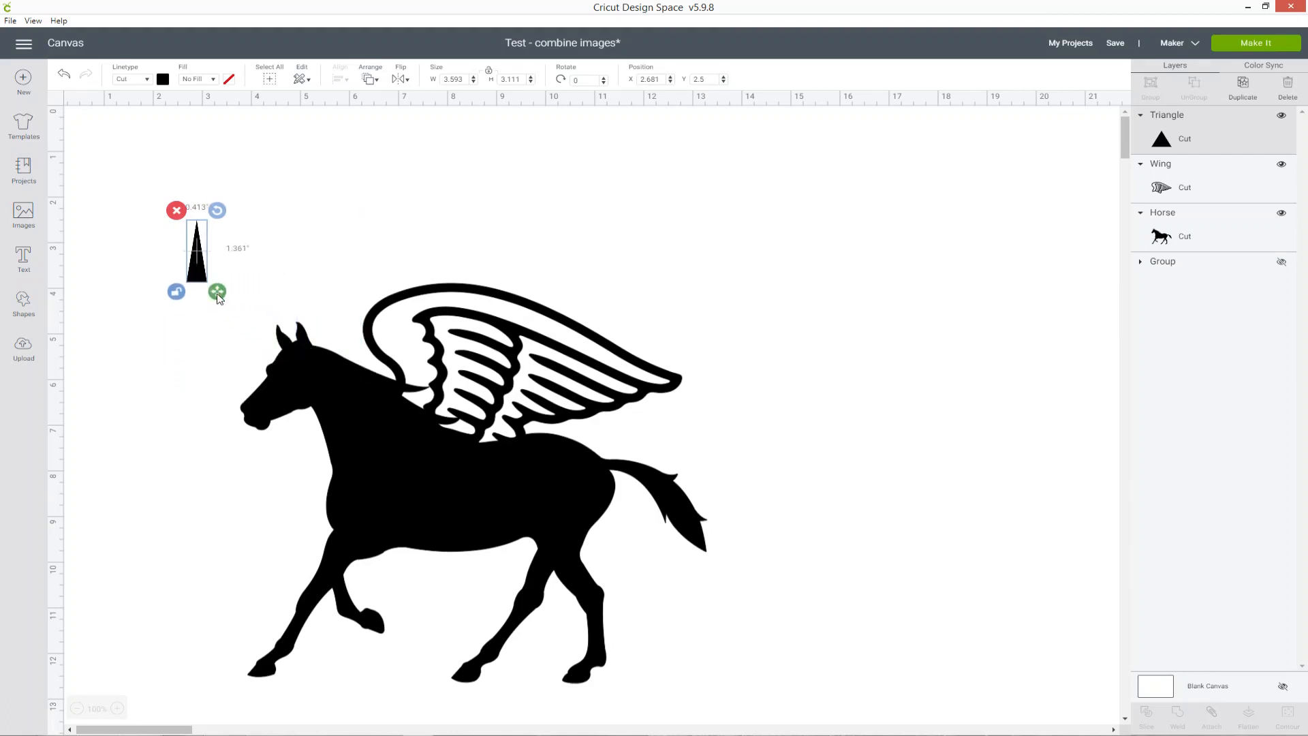
{"action": "left_click_drag", "start_coordinate": [217, 292], "coordinate": [213, 275]}
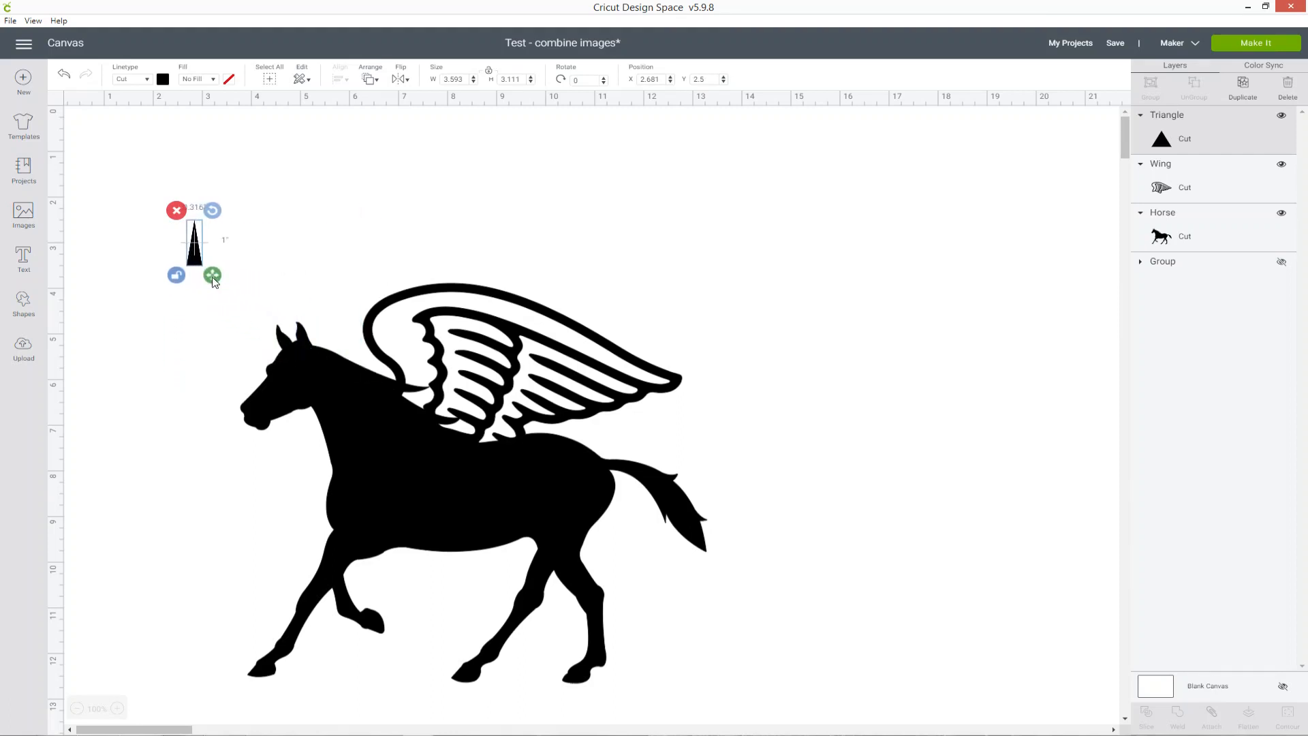
{"action": "left_click_drag", "start_coordinate": [214, 275], "coordinate": [213, 272]}
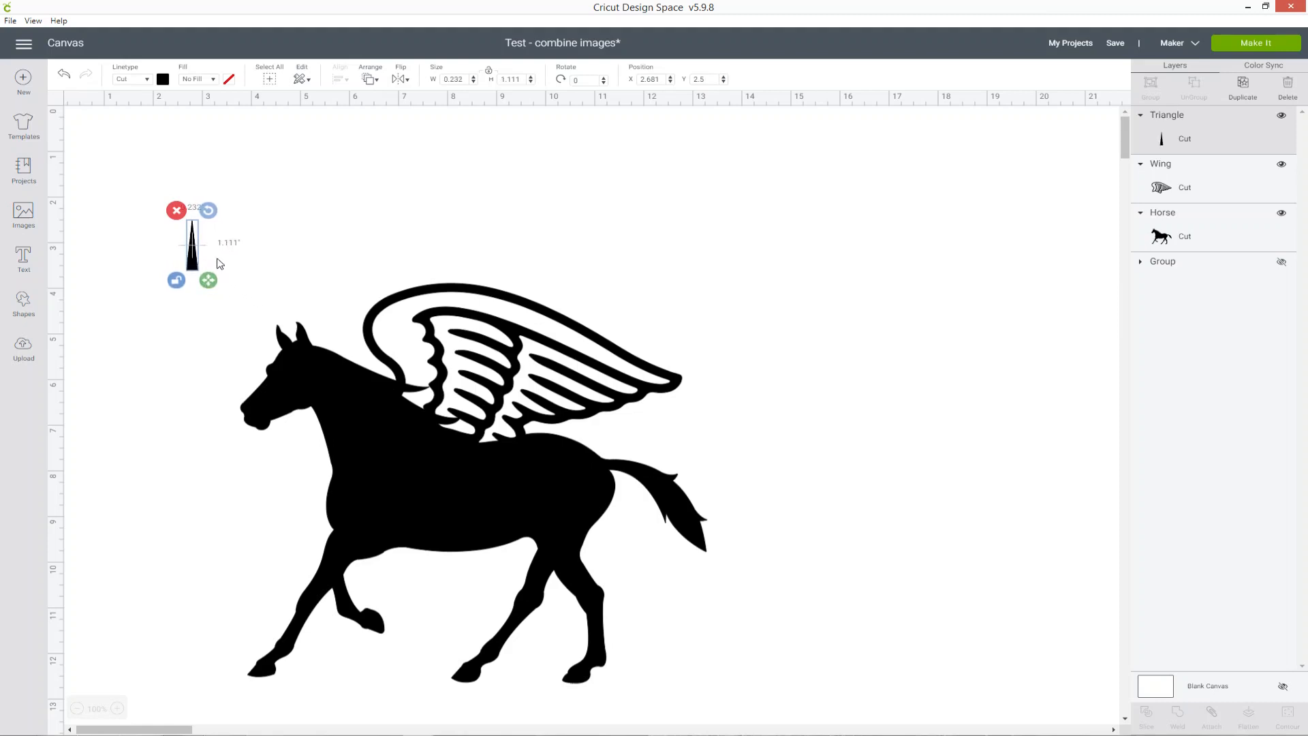
{"action": "left_click_drag", "start_coordinate": [192, 242], "coordinate": [296, 326]}
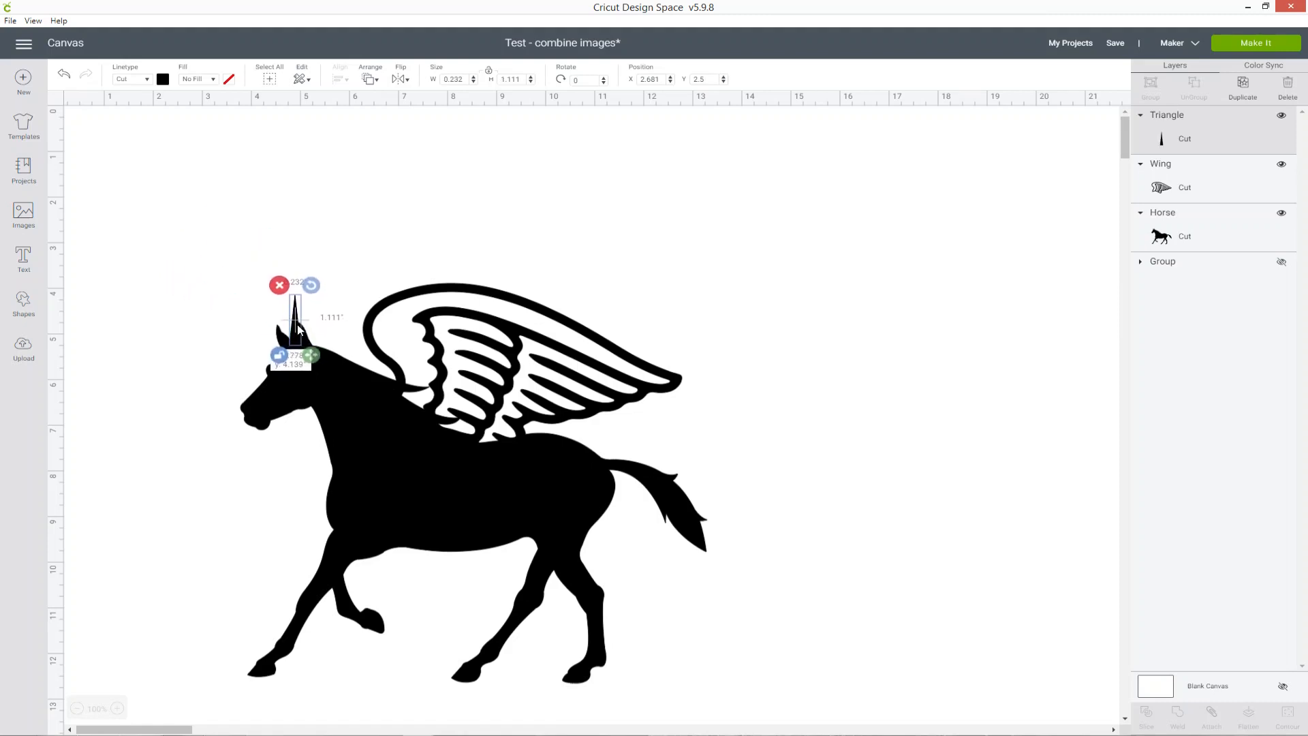
{"action": "left_click", "coordinate": [637, 276]}
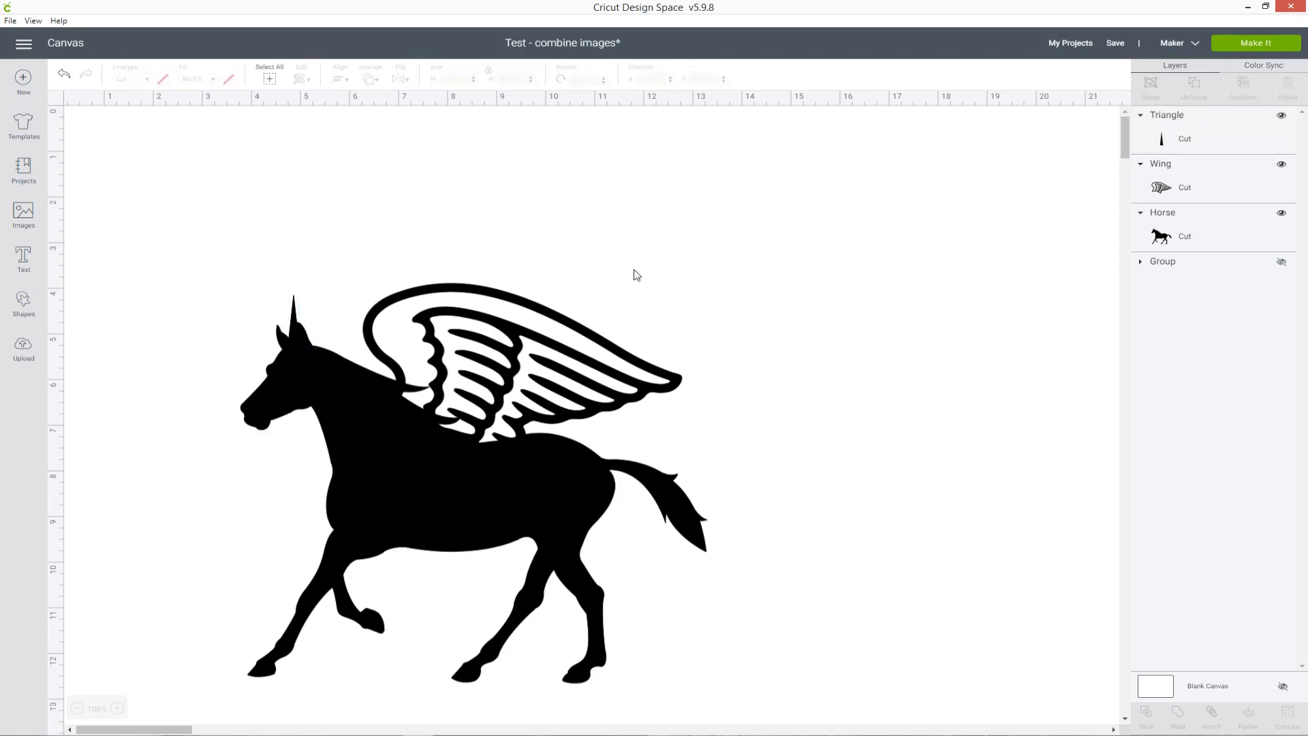
{"action": "mouse_move", "coordinate": [341, 324]}
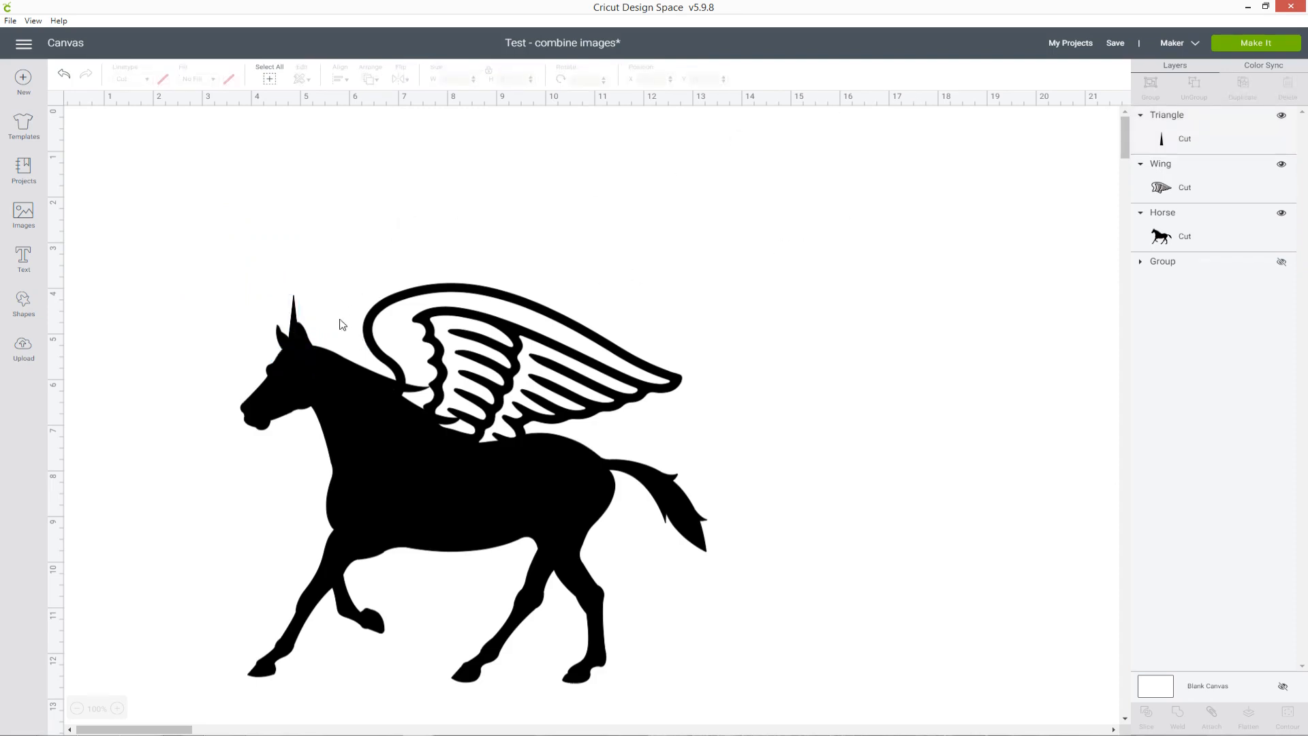
{"action": "left_click", "coordinate": [291, 322]}
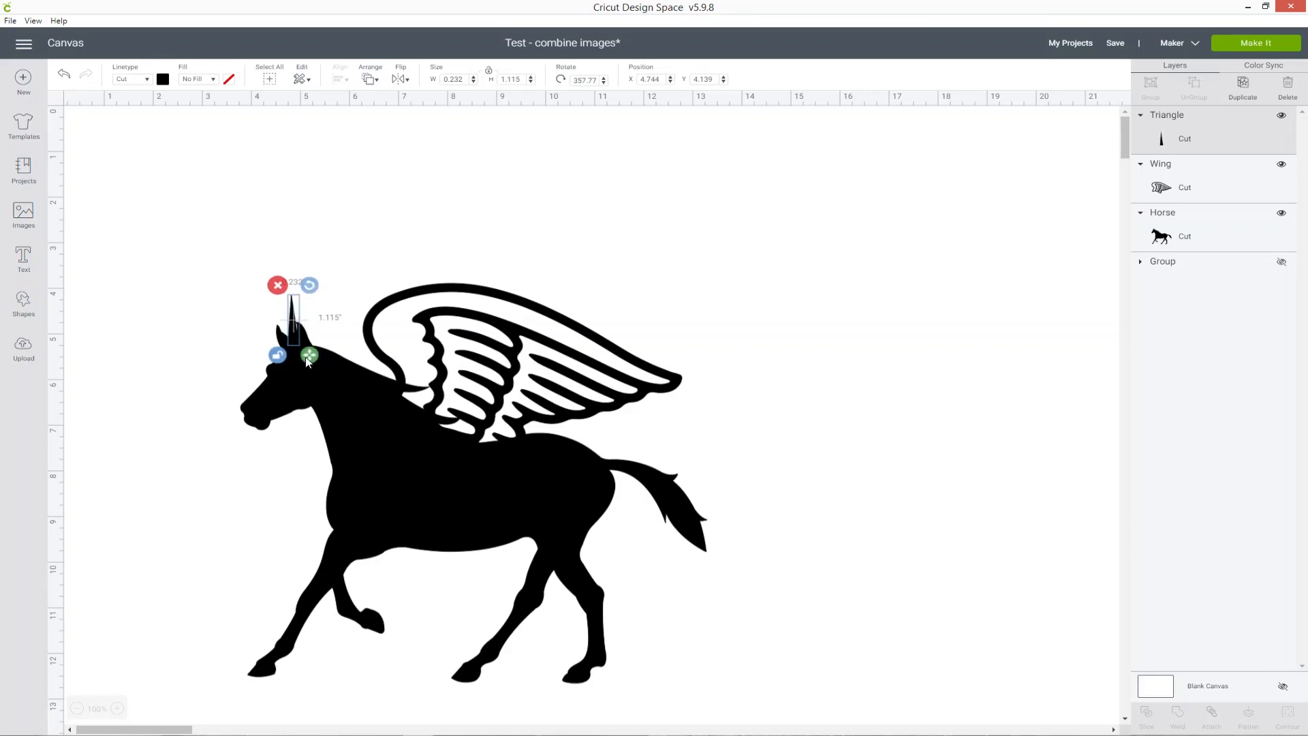
{"action": "left_click_drag", "start_coordinate": [310, 355], "coordinate": [307, 359]}
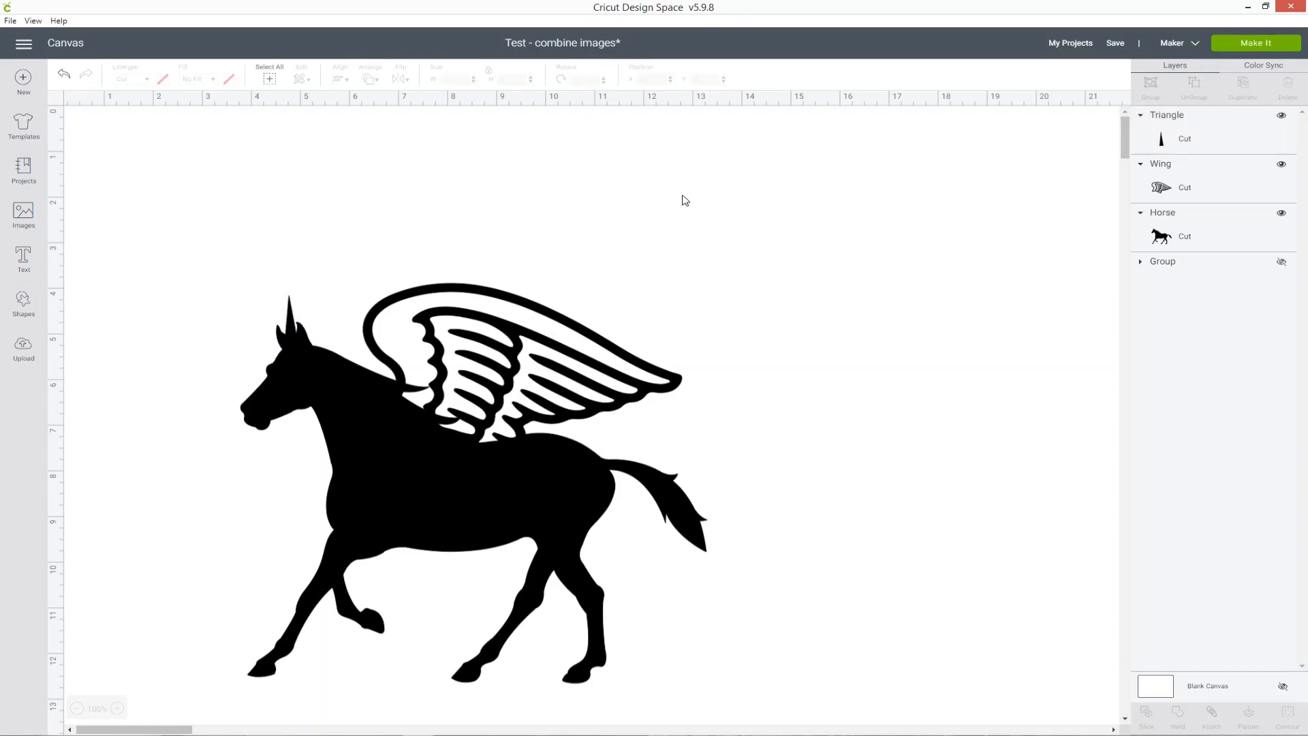
{"action": "scroll", "scroll_direction": "down", "scroll_amount": 3}
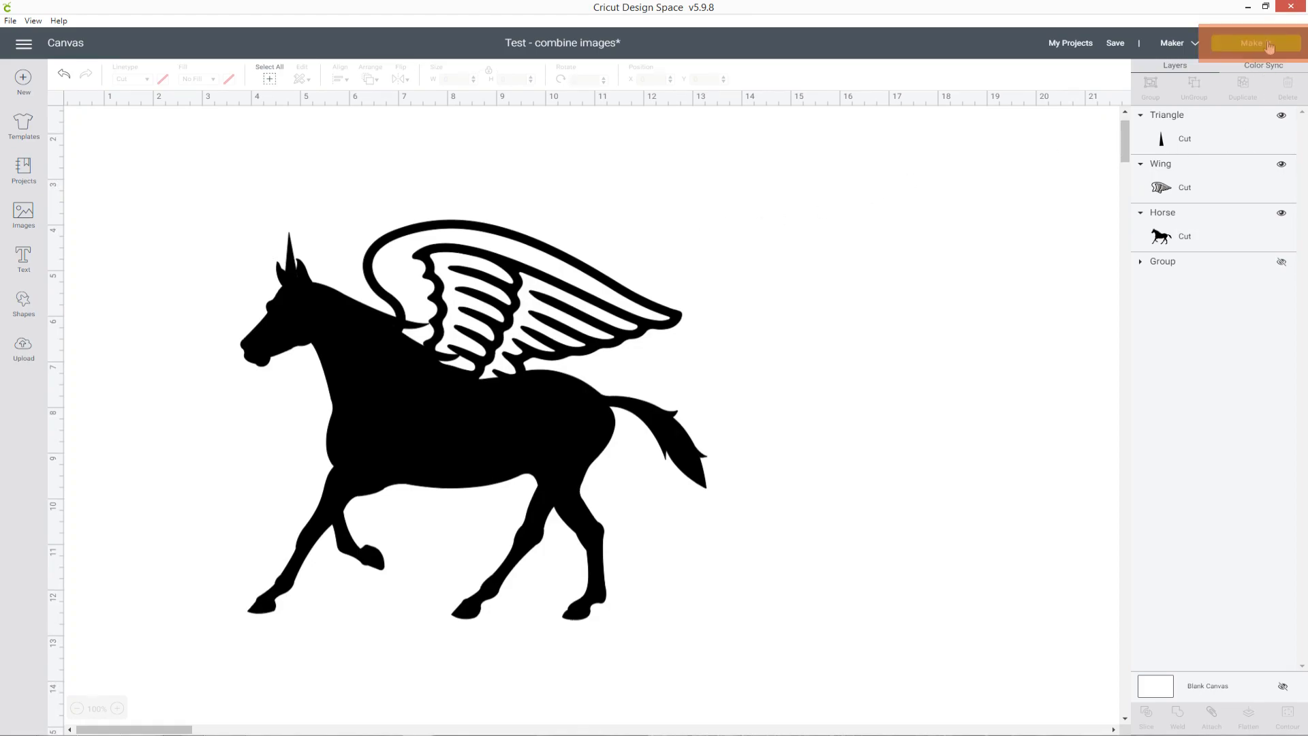
Send the design to Make It, showing horse and horn on one mat and the wing on another.
{"action": "left_click", "coordinate": [1254, 43]}
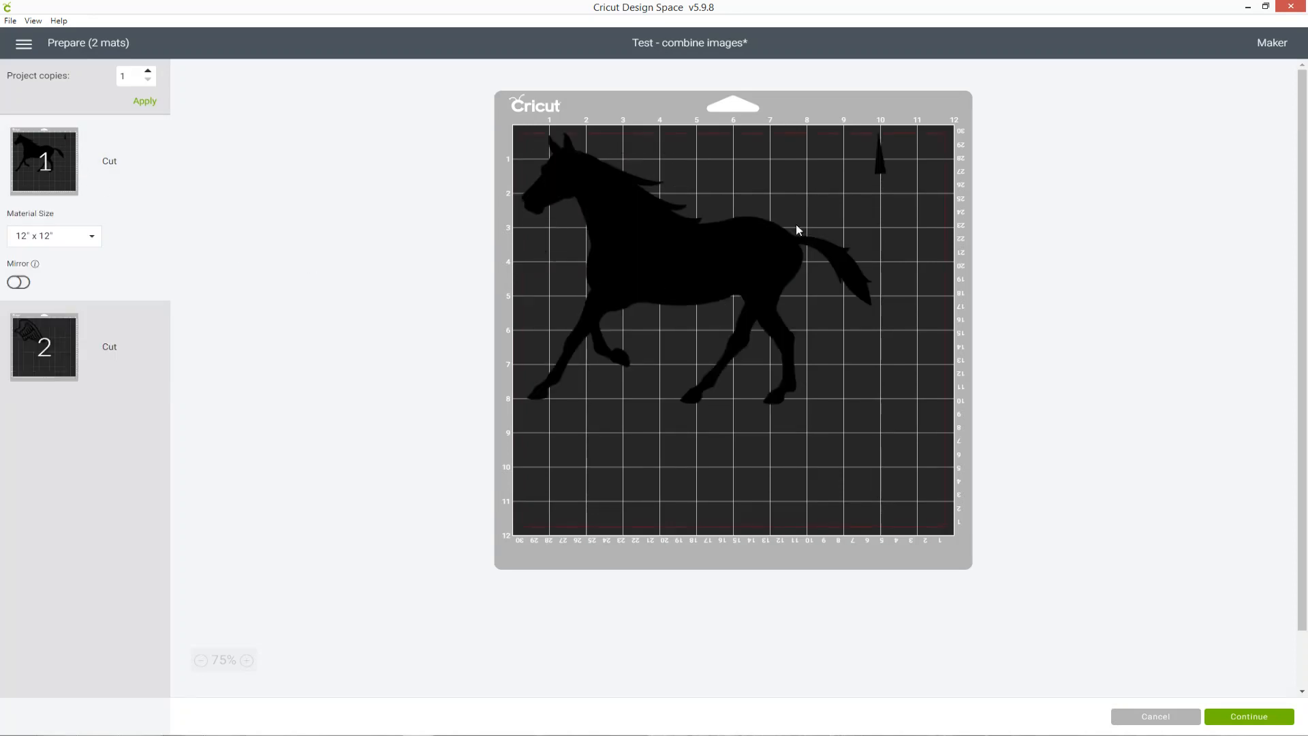
{"action": "mouse_move", "coordinate": [846, 288]}
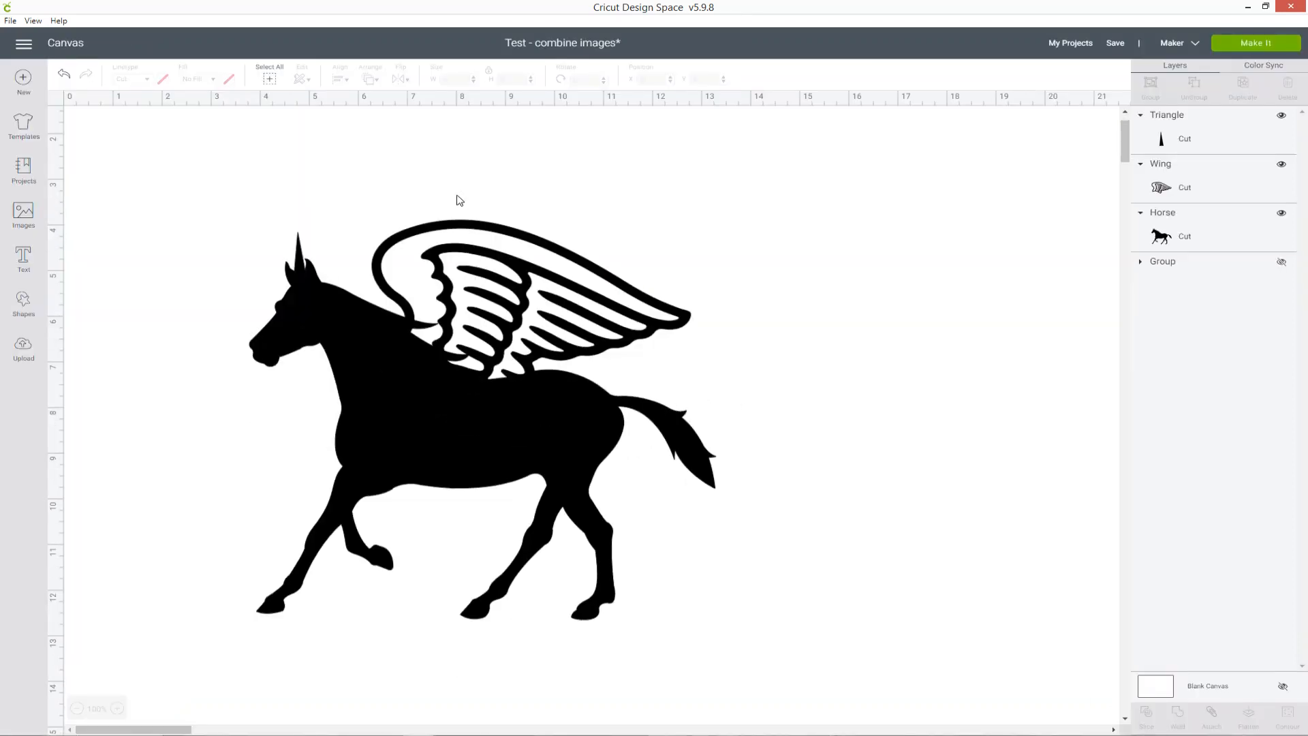
{"action": "mouse_move", "coordinate": [1297, 146]}
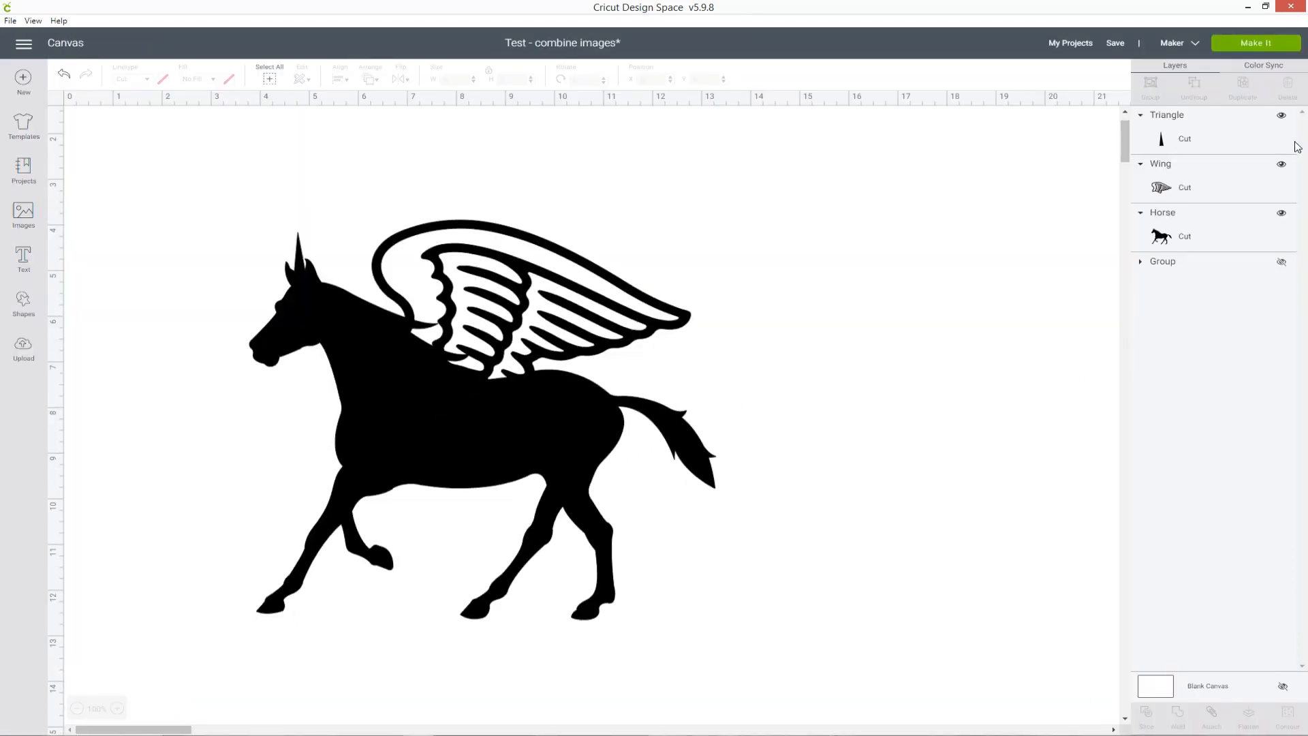
Select all three pieces, attach them together and recolour the pegasus light blue.
{"action": "left_click", "coordinate": [482, 417]}
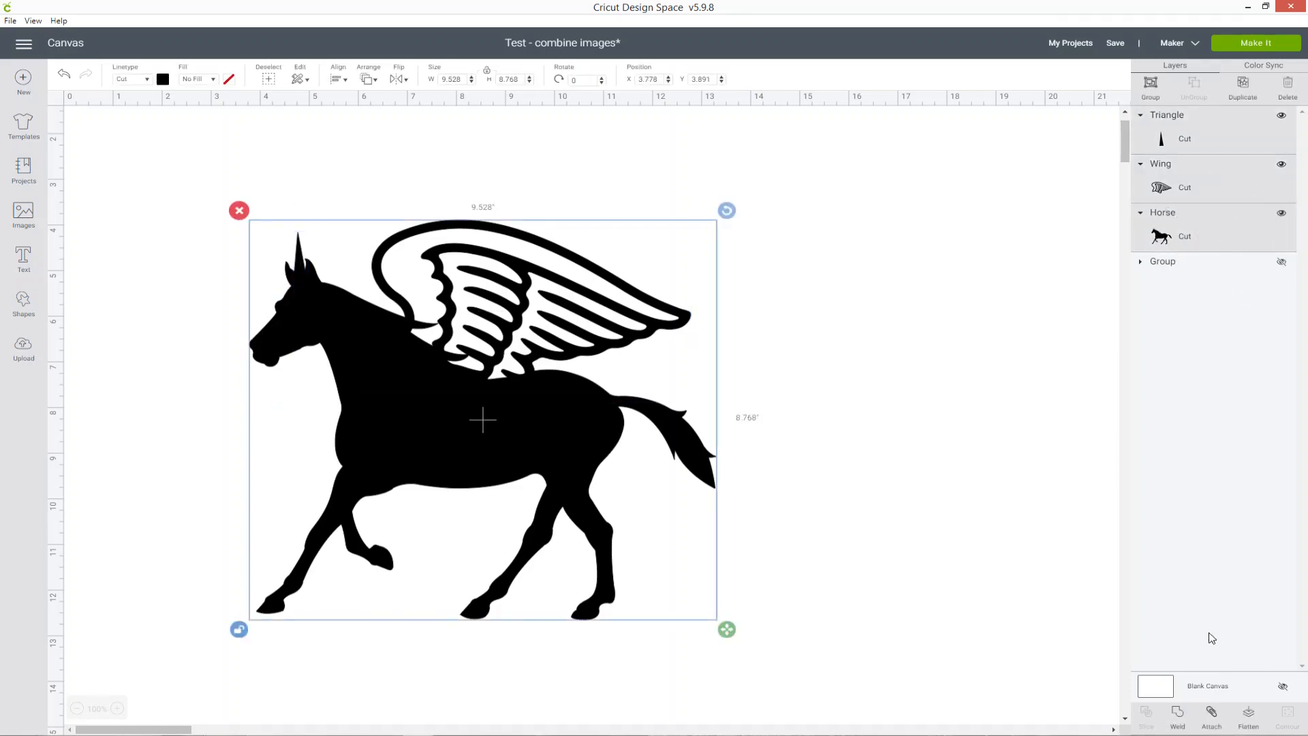
{"action": "left_click", "coordinate": [1210, 713]}
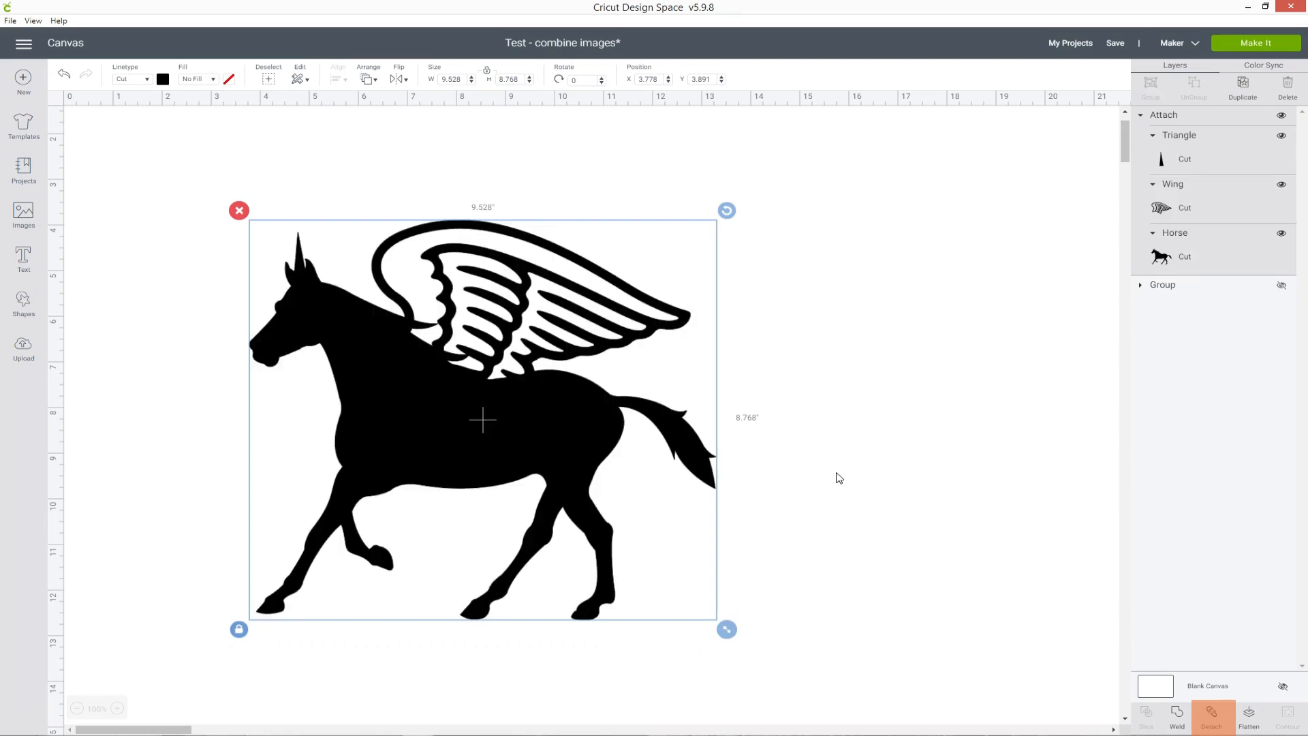
{"action": "mouse_move", "coordinate": [890, 350]}
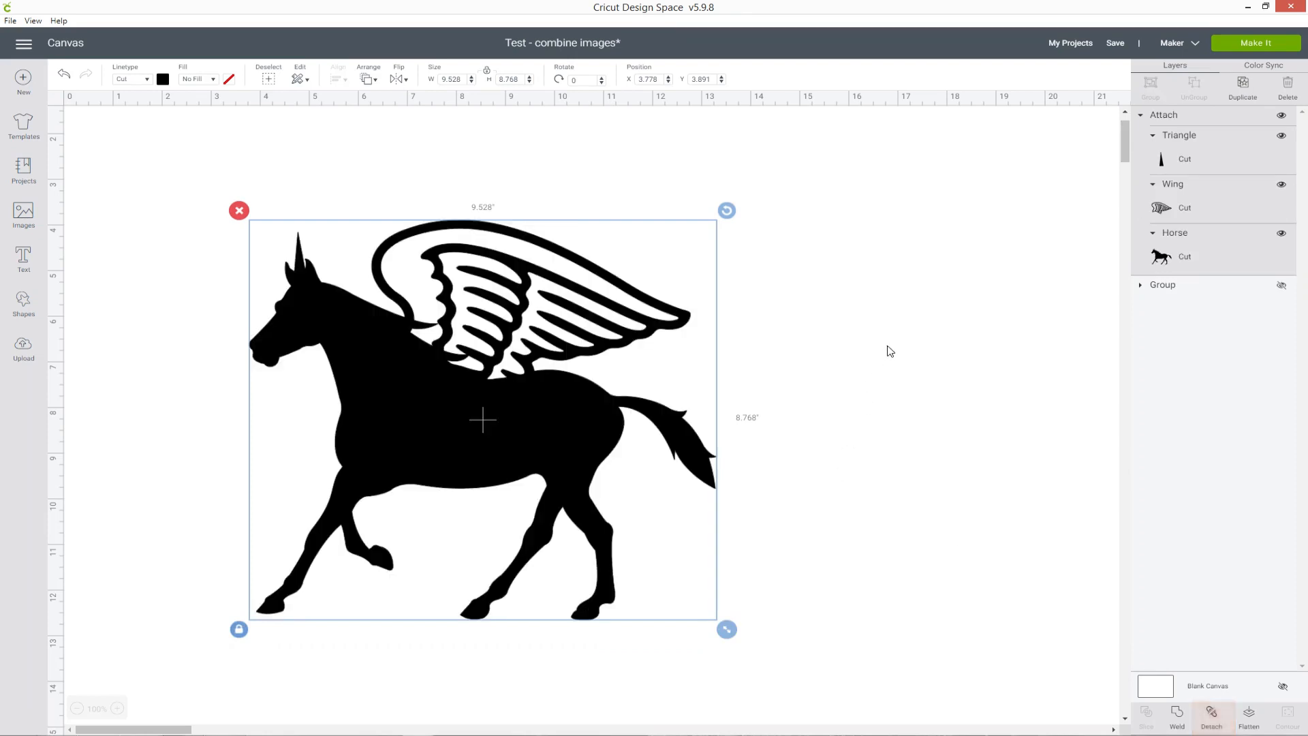
{"action": "mouse_move", "coordinate": [1231, 185]}
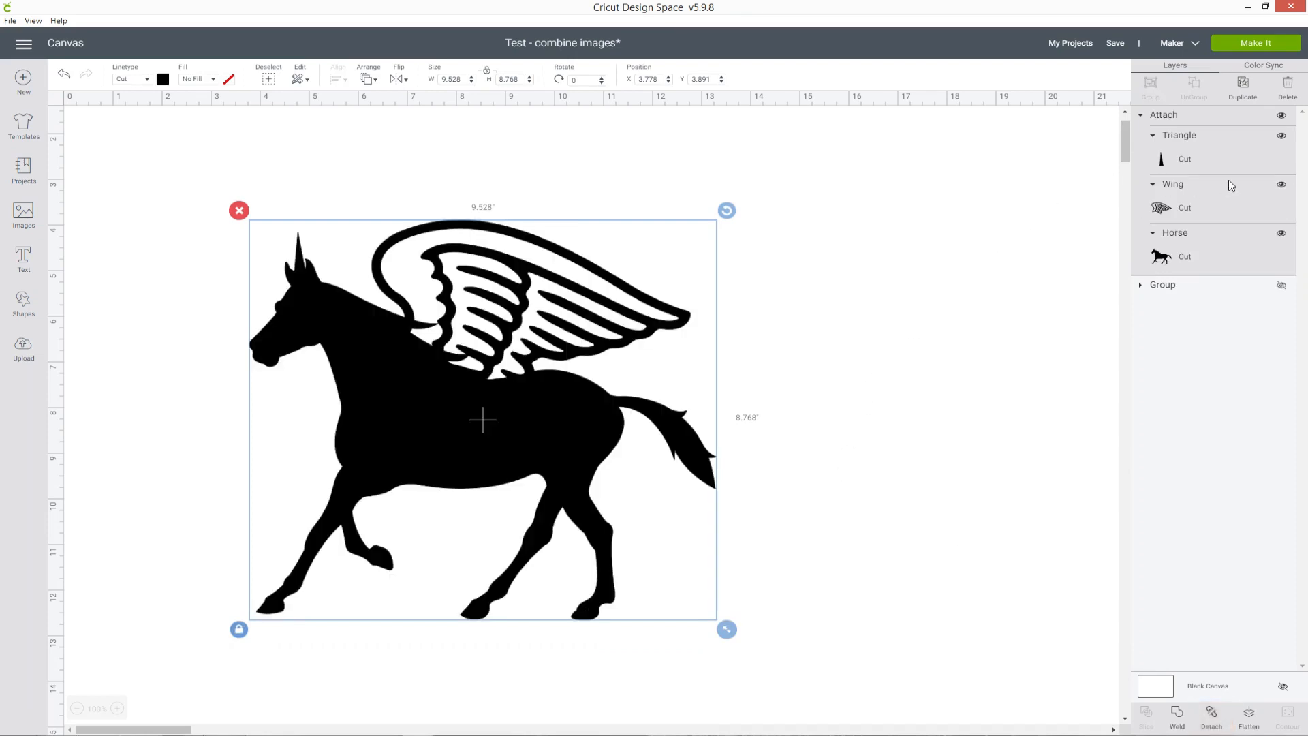
{"action": "left_click", "coordinate": [162, 80]}
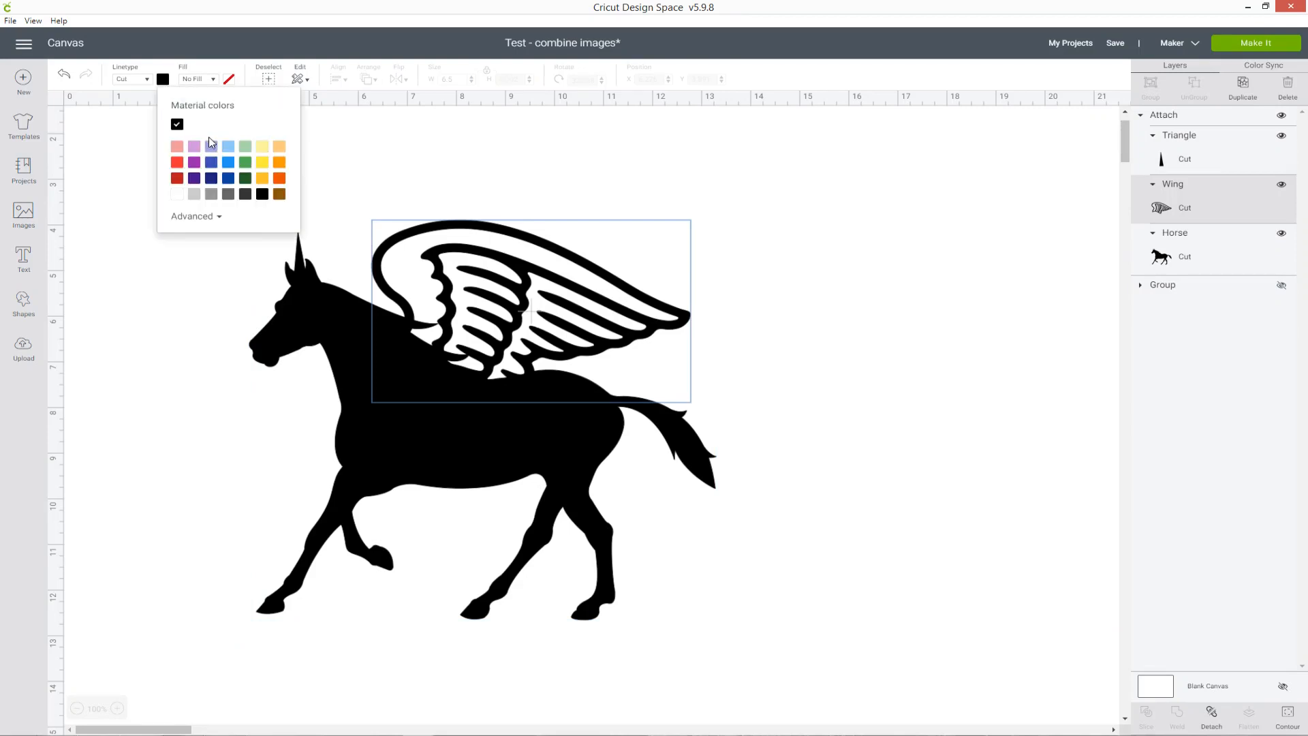
{"action": "left_click", "coordinate": [193, 146]}
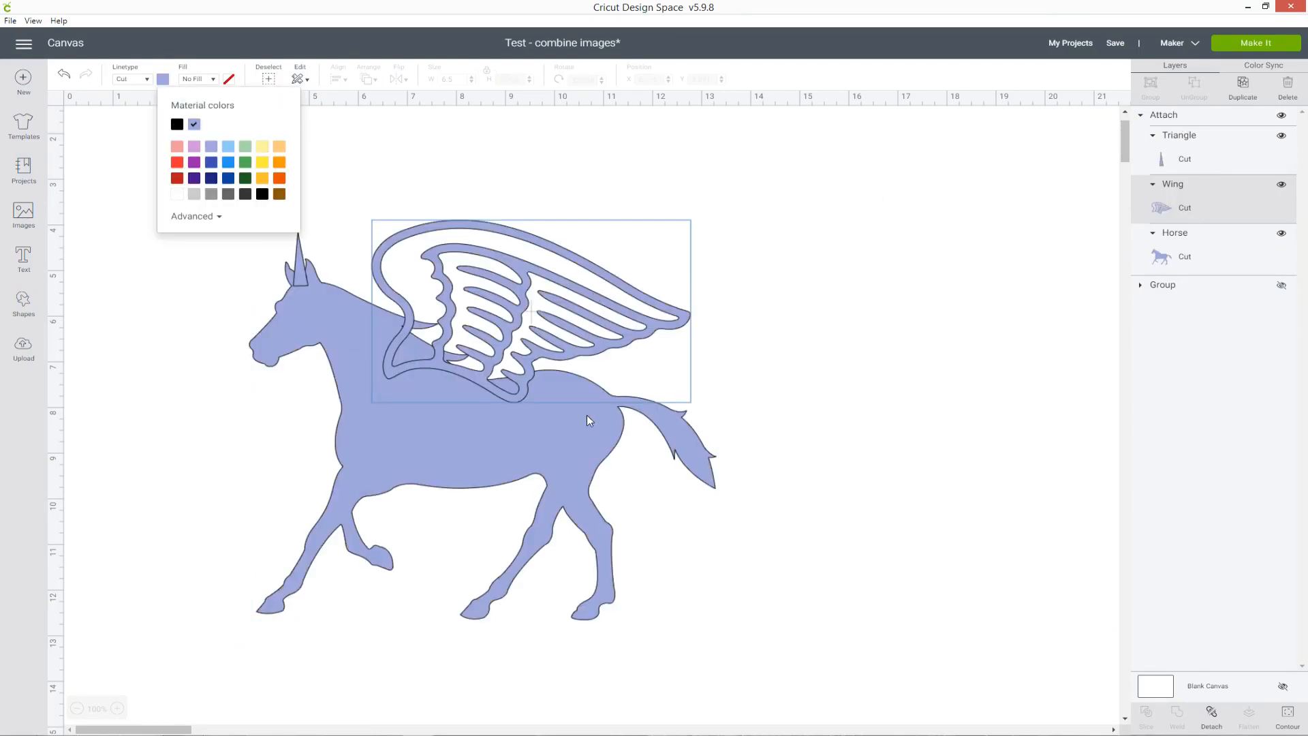
{"action": "mouse_move", "coordinate": [1003, 380]}
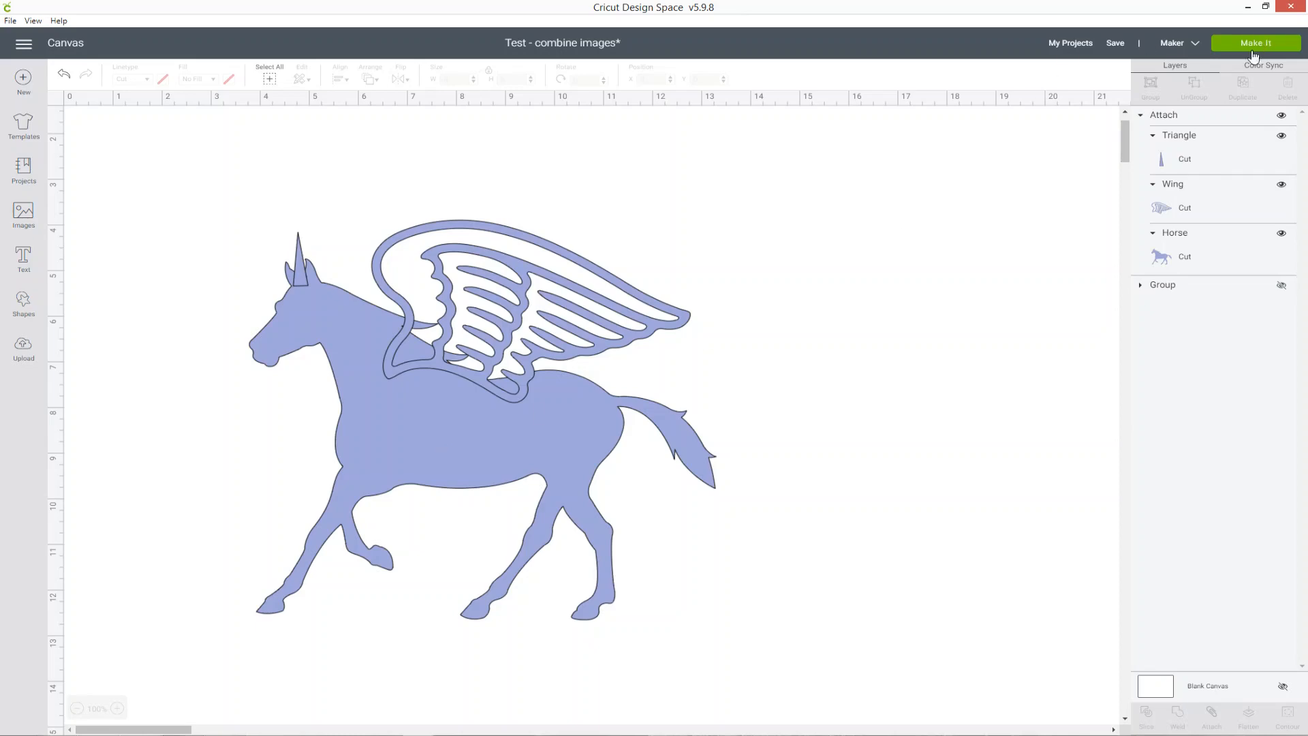
Preview the attached pegasus on one mat zoomed in, then cancel back to the canvas.
{"action": "left_click", "coordinate": [1255, 42]}
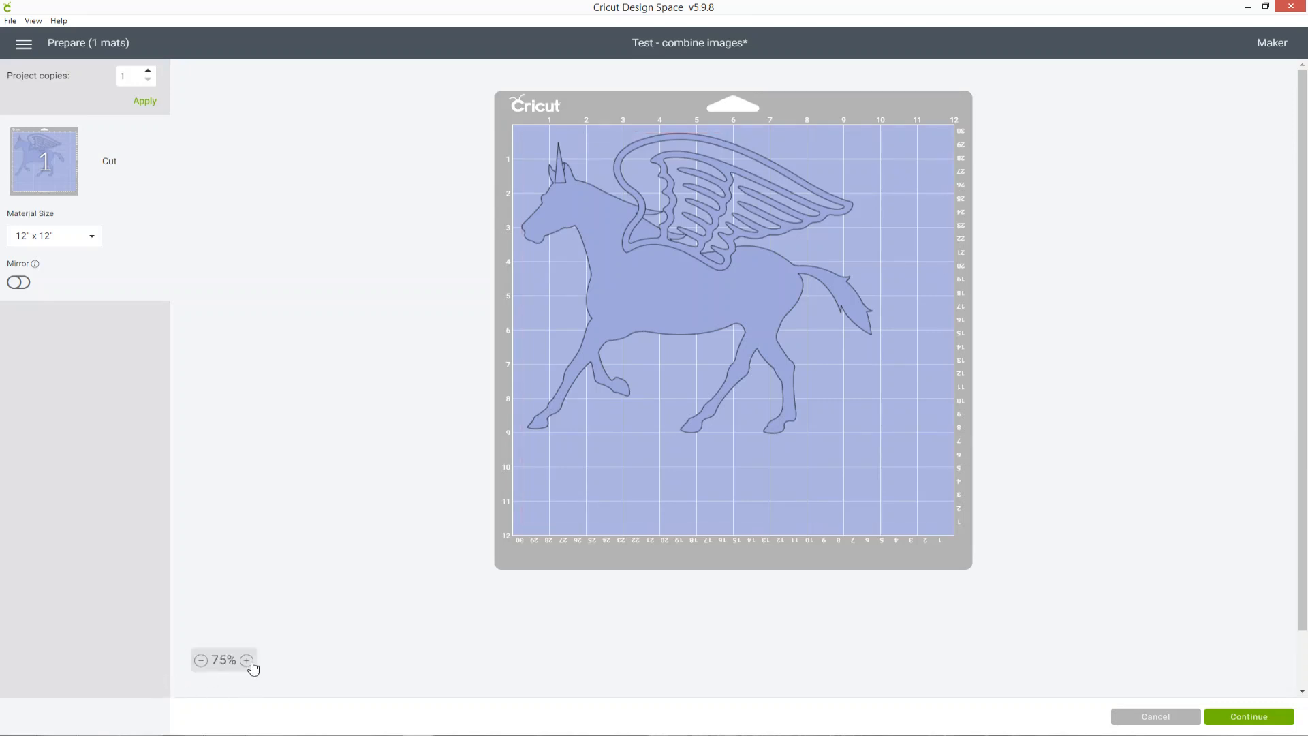
{"action": "left_click", "coordinate": [248, 659]}
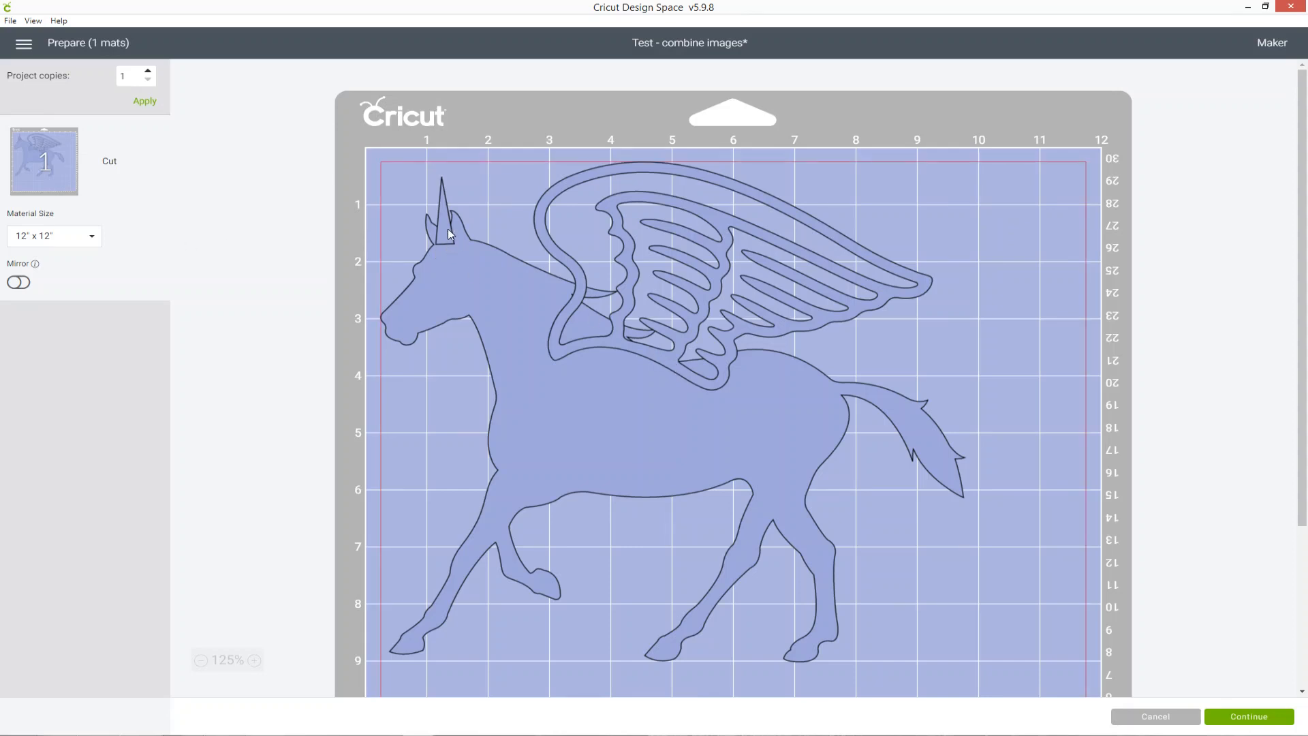
{"action": "mouse_move", "coordinate": [458, 243]}
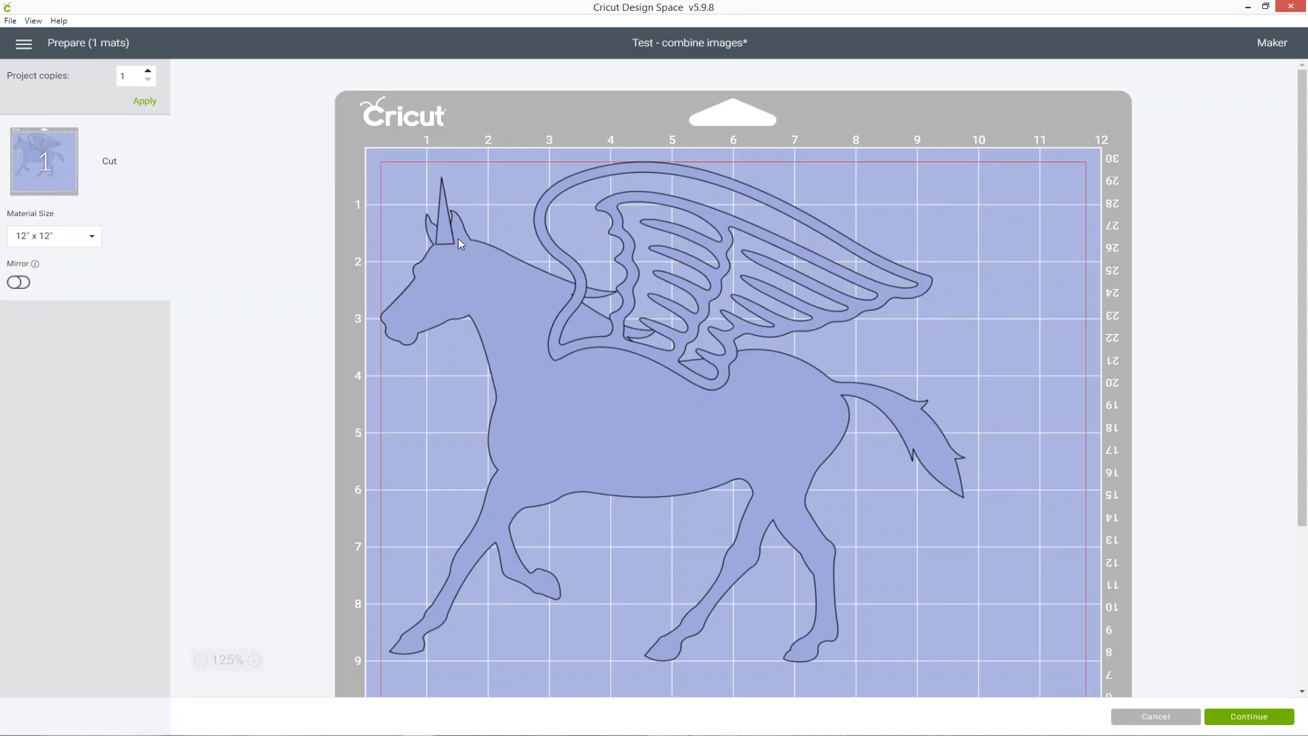
{"action": "mouse_move", "coordinate": [566, 303]}
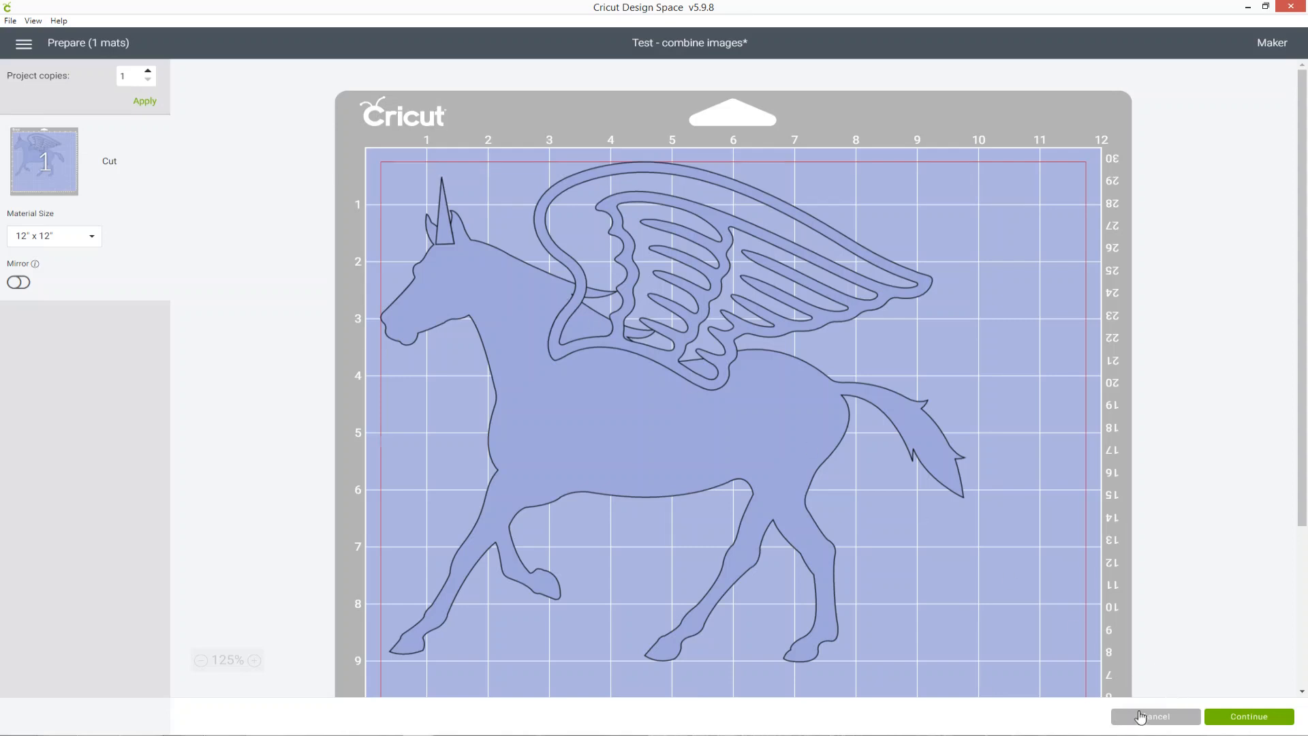
{"action": "left_click", "coordinate": [1154, 715]}
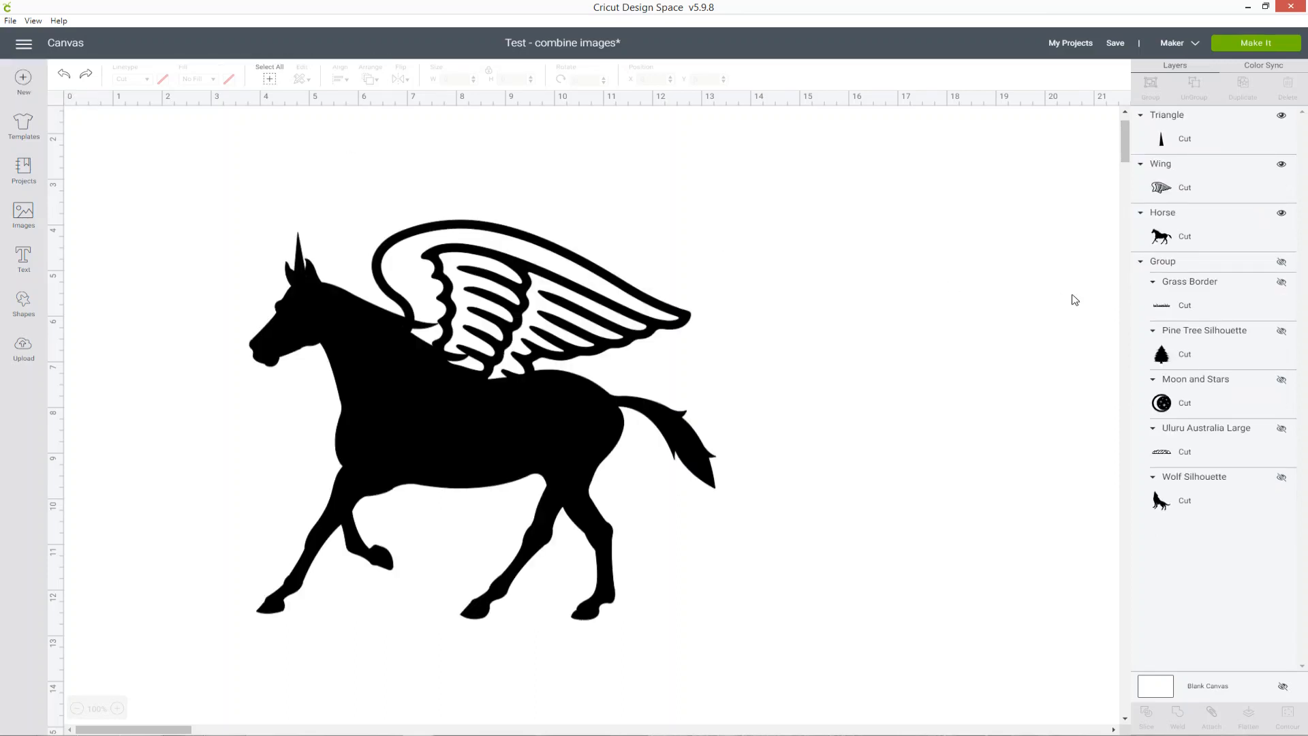
Group the horn, wing and horse together and hide the duplicate pegasus group.
{"action": "left_click", "coordinate": [483, 434]}
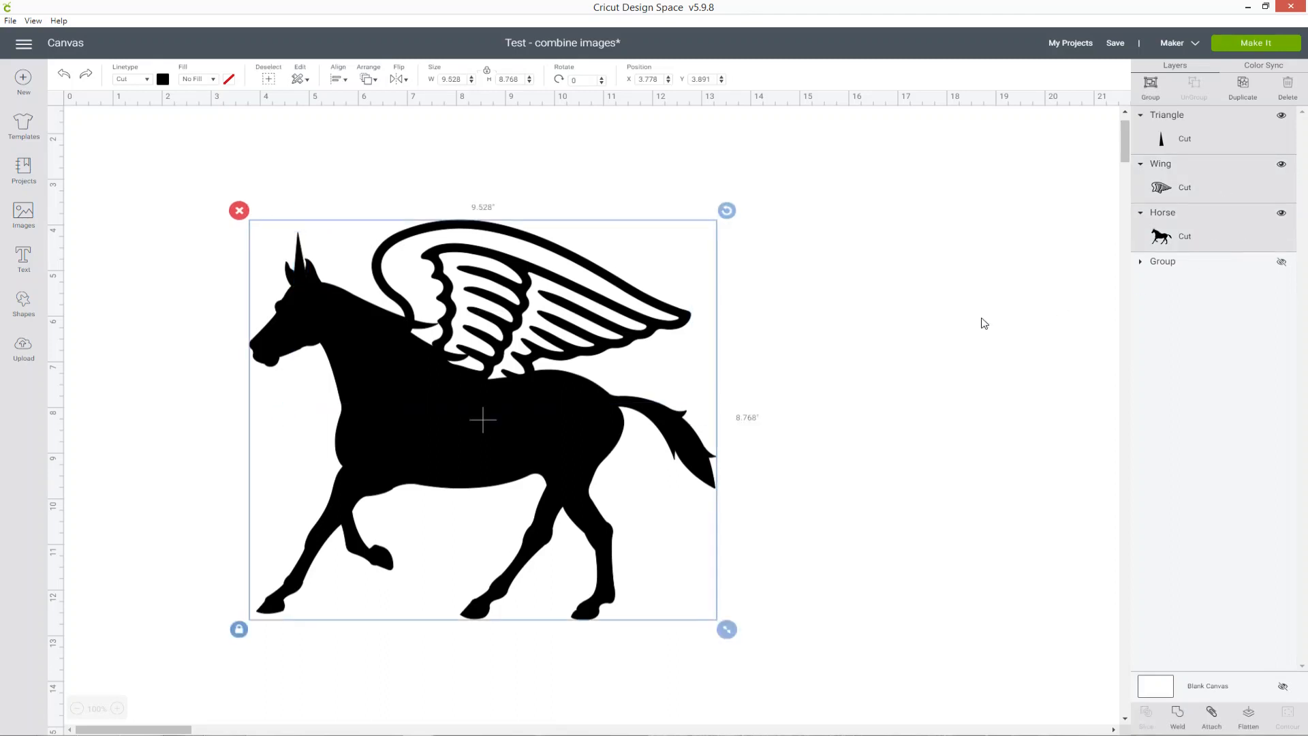
{"action": "mouse_move", "coordinate": [958, 306]}
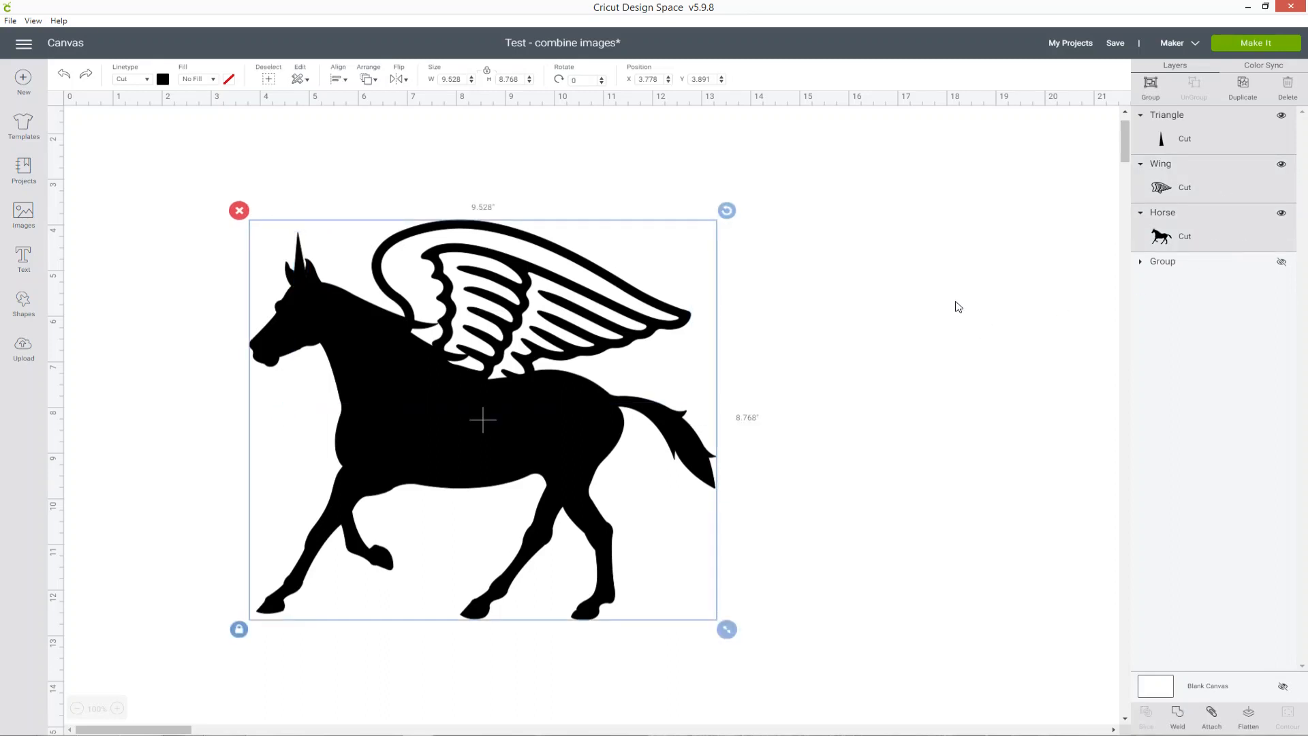
{"action": "mouse_move", "coordinate": [1180, 653]}
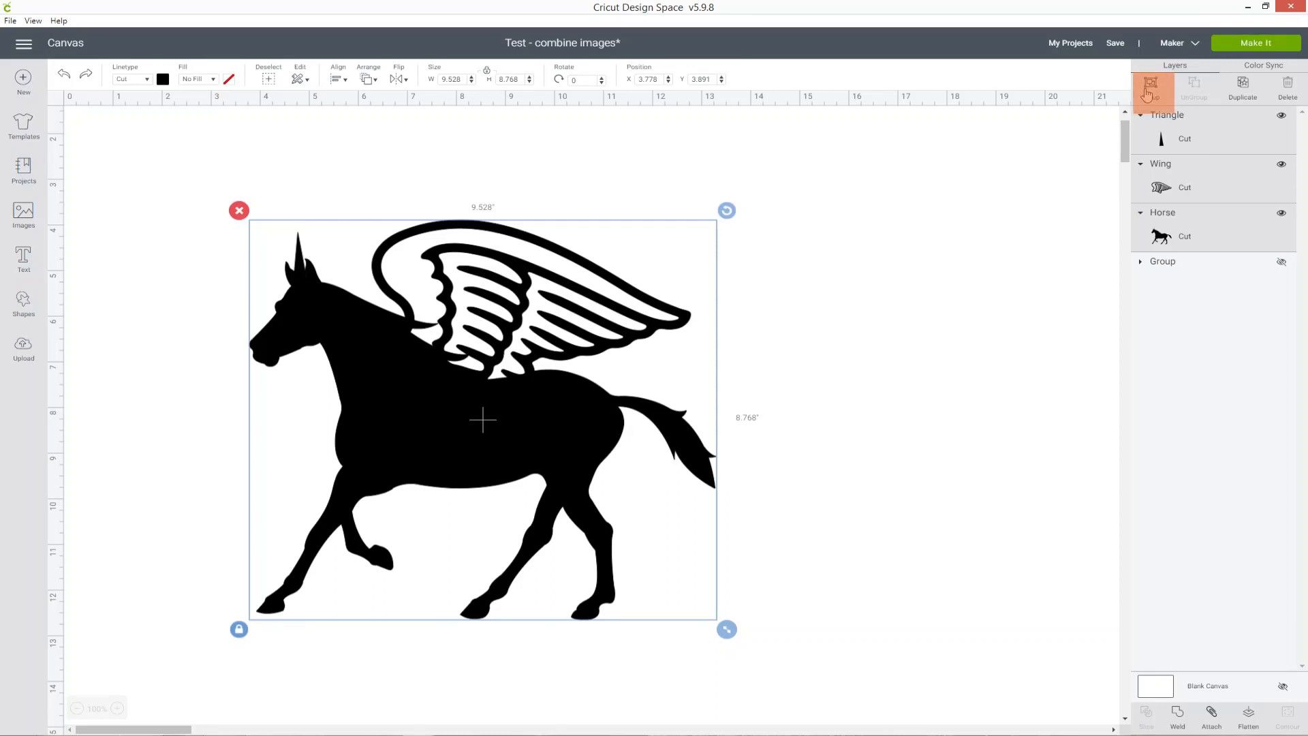
{"action": "left_click", "coordinate": [1155, 86]}
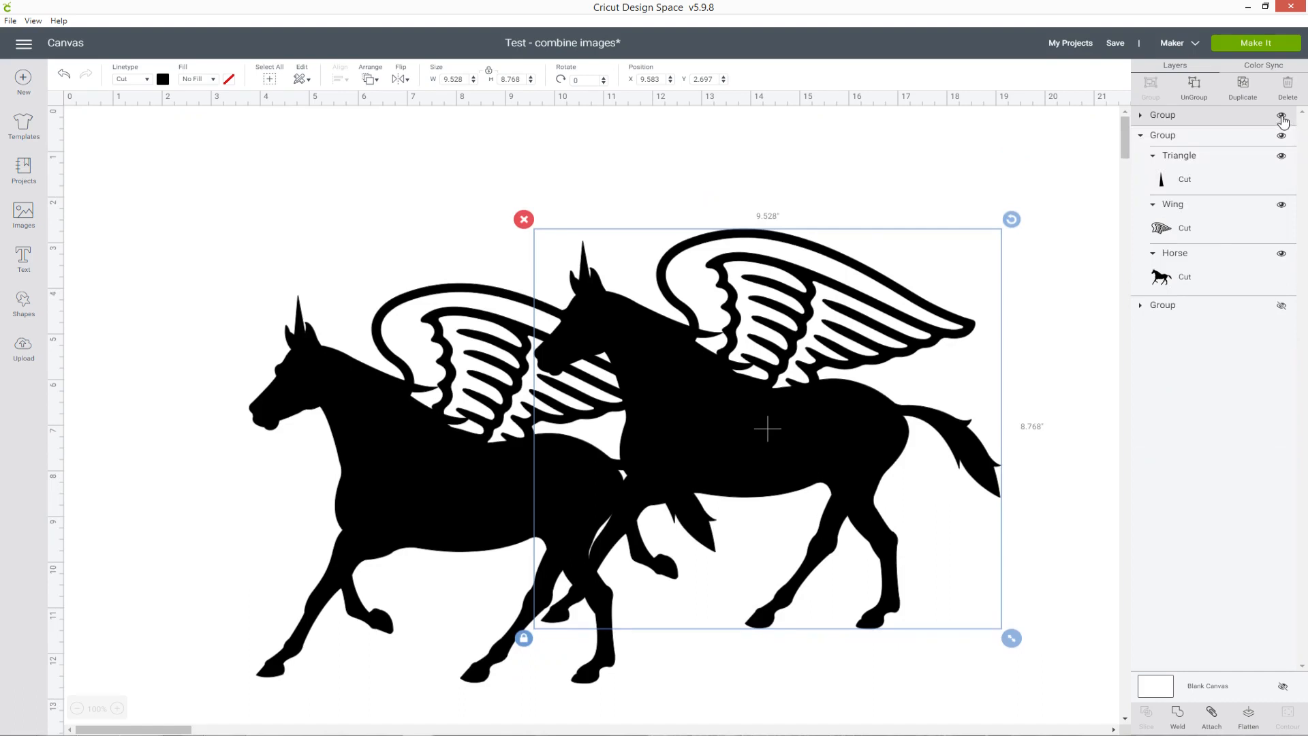
{"action": "left_click", "coordinate": [1283, 117]}
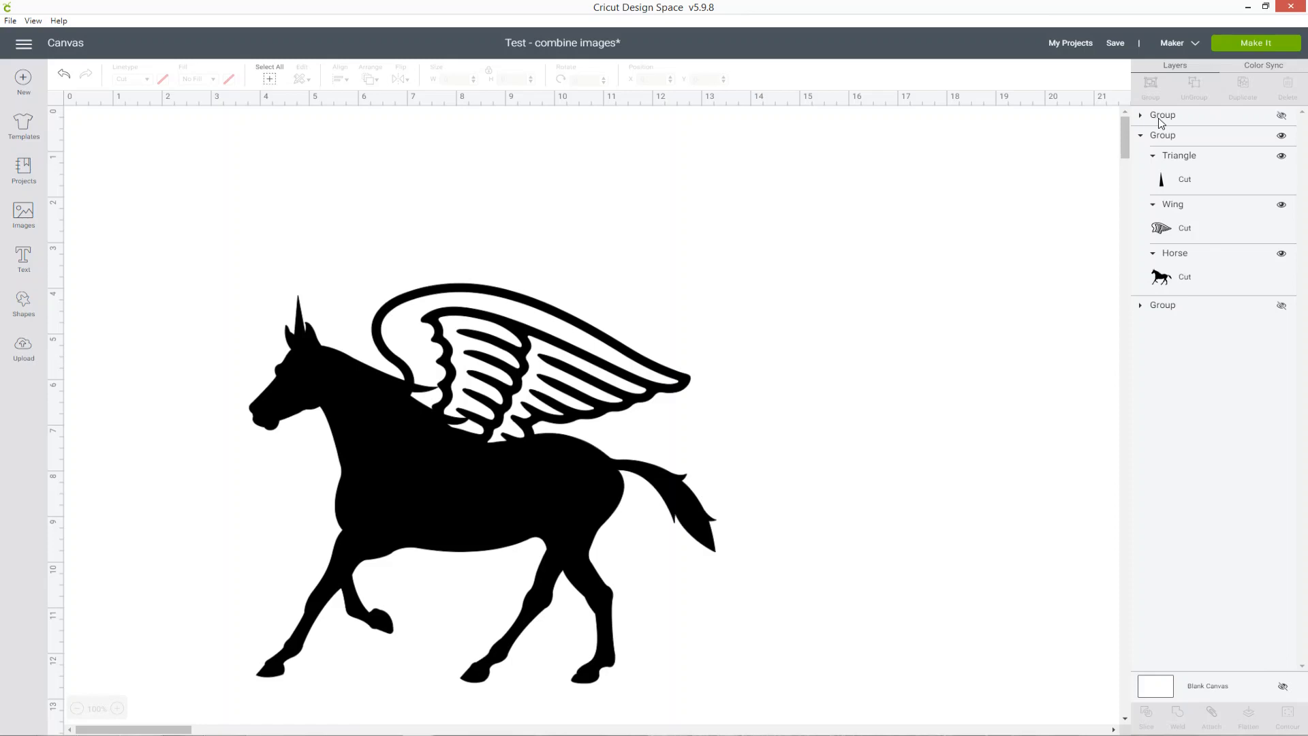
Weld the grouped horse, wing and horn into one shape, recolour it blue and move it up-left.
{"action": "left_click", "coordinate": [1163, 134]}
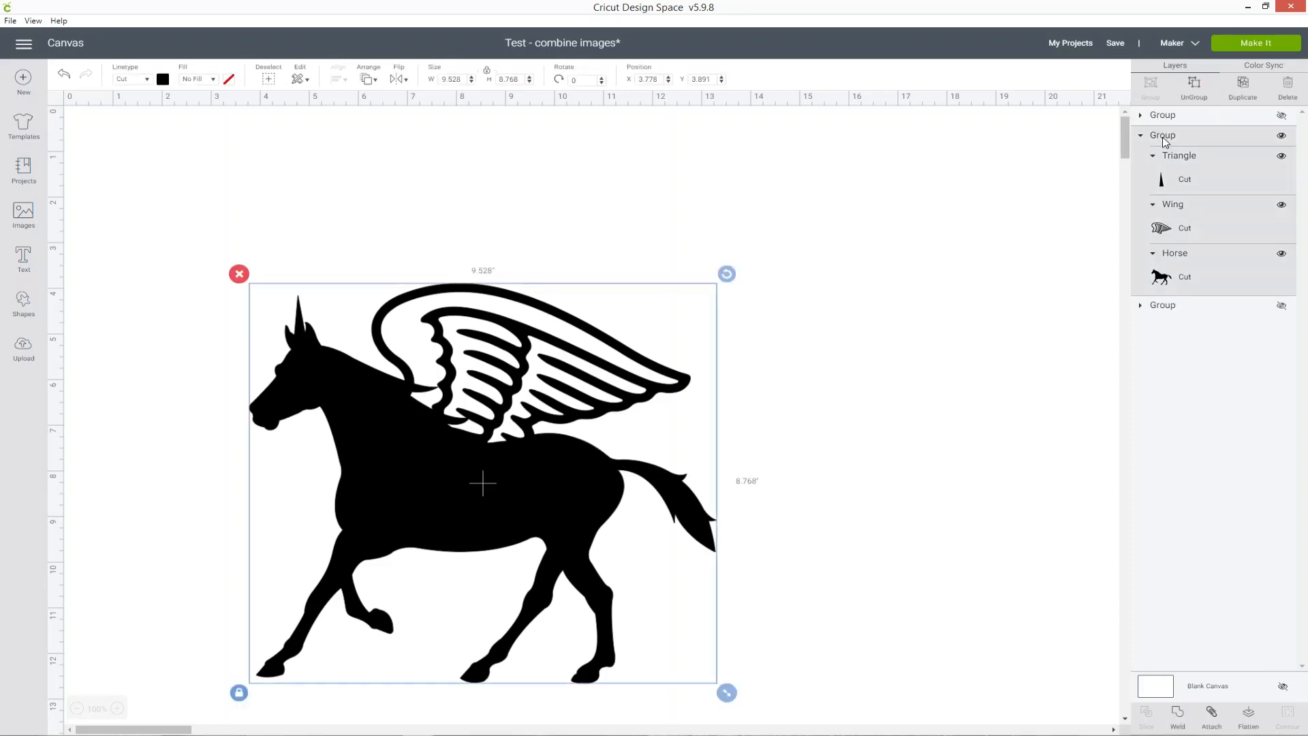
{"action": "left_click_drag", "start_coordinate": [482, 482], "coordinate": [515, 385]}
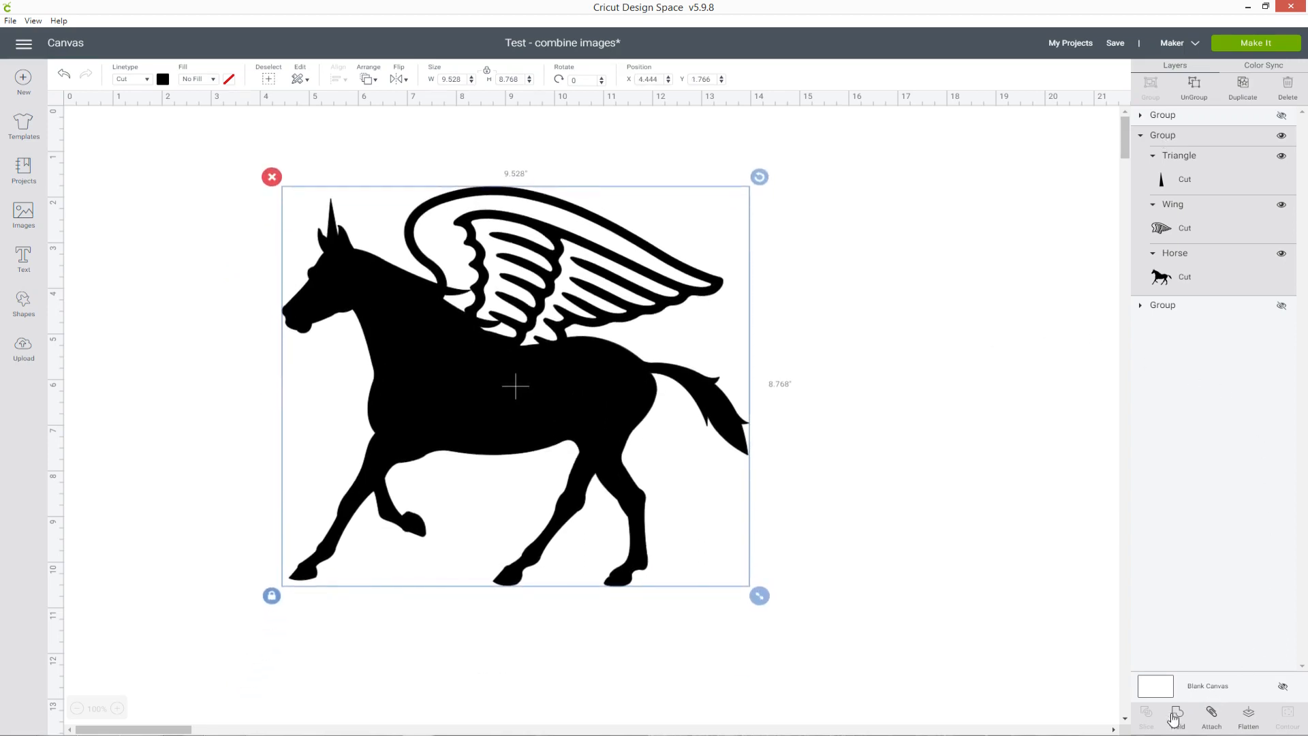
{"action": "left_click", "coordinate": [1176, 716]}
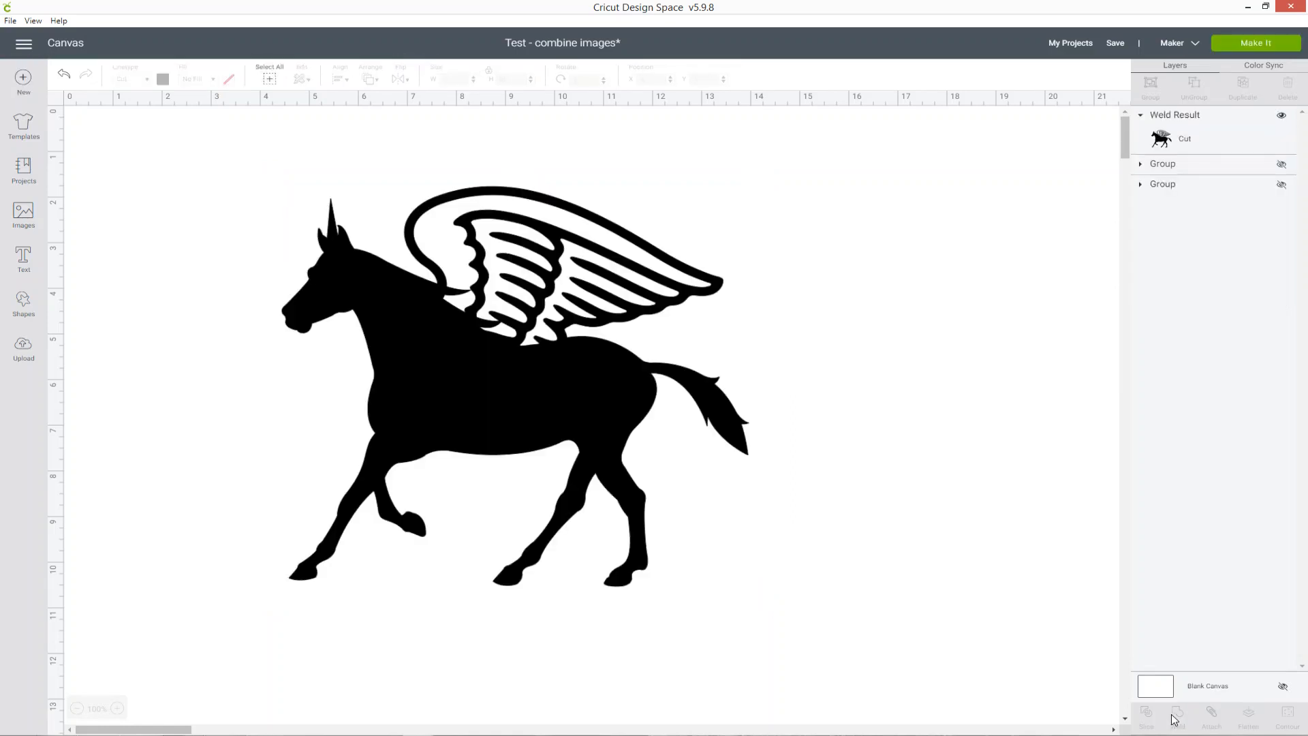
{"action": "left_click", "coordinate": [515, 386]}
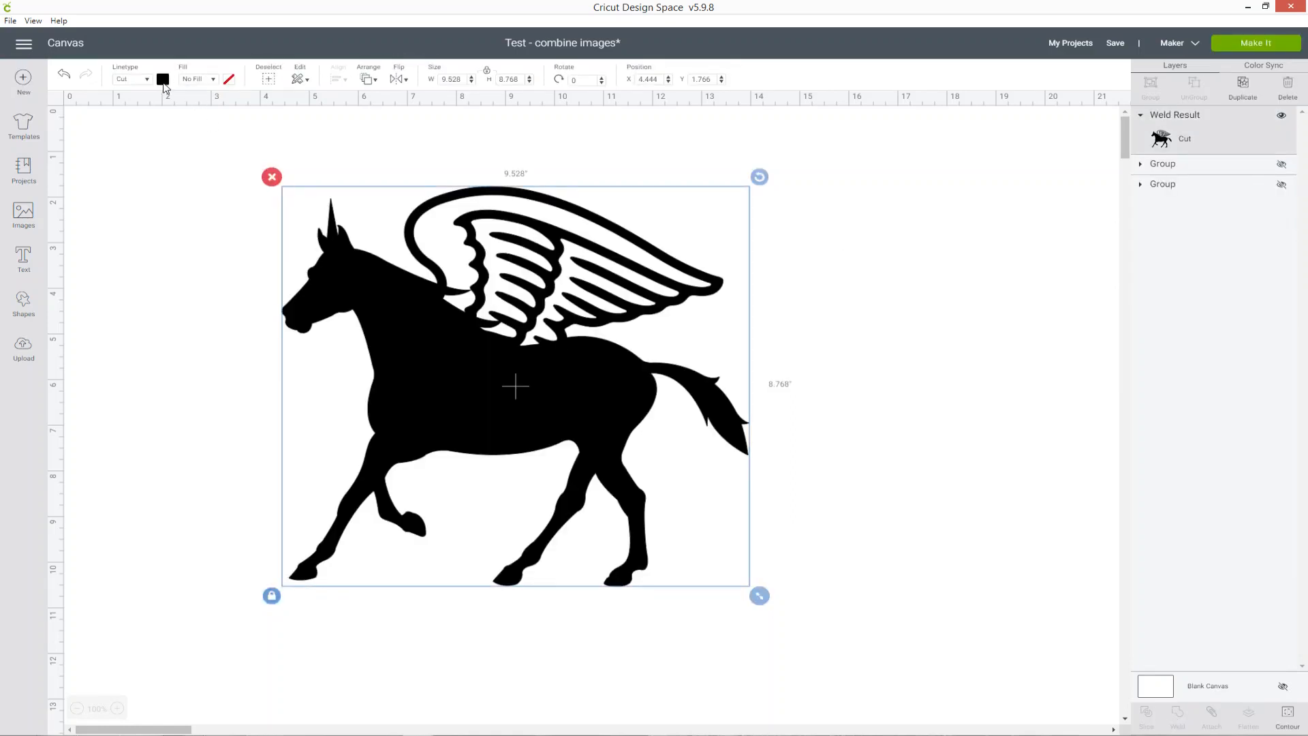
{"action": "left_click", "coordinate": [162, 79]}
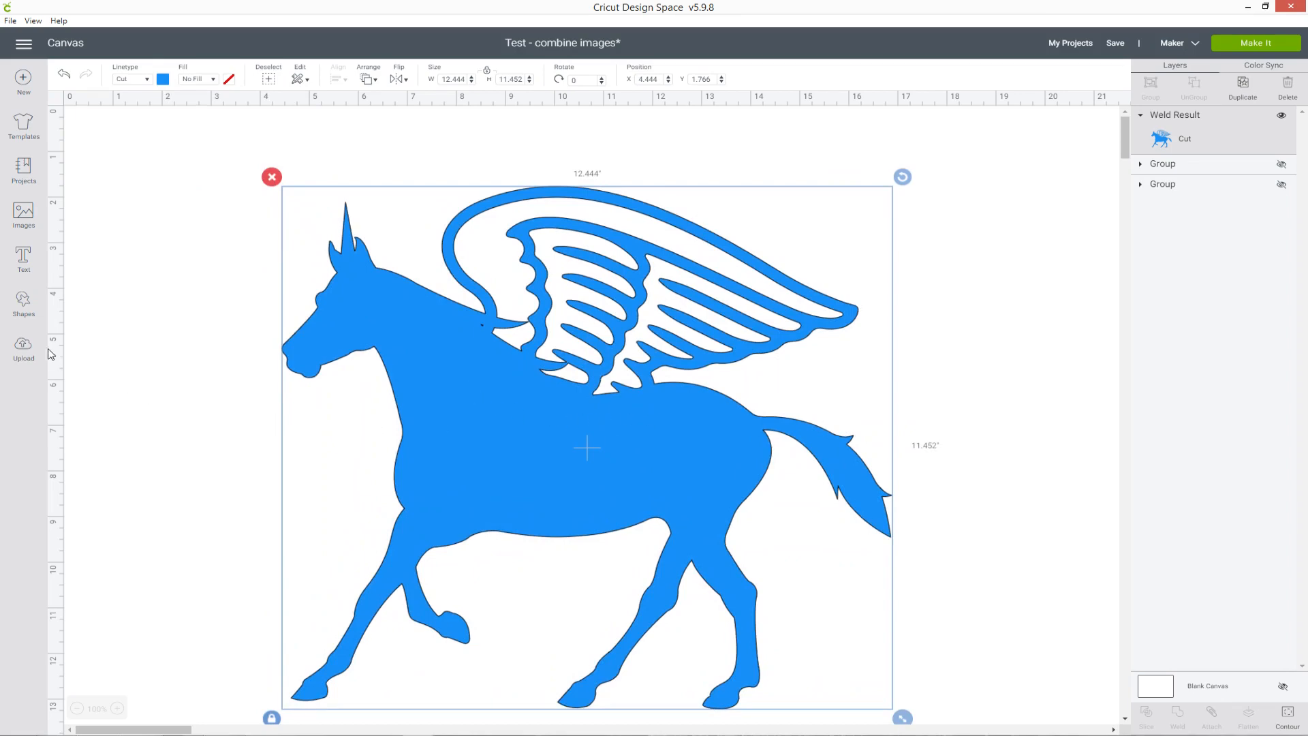
{"action": "mouse_move", "coordinate": [350, 252]}
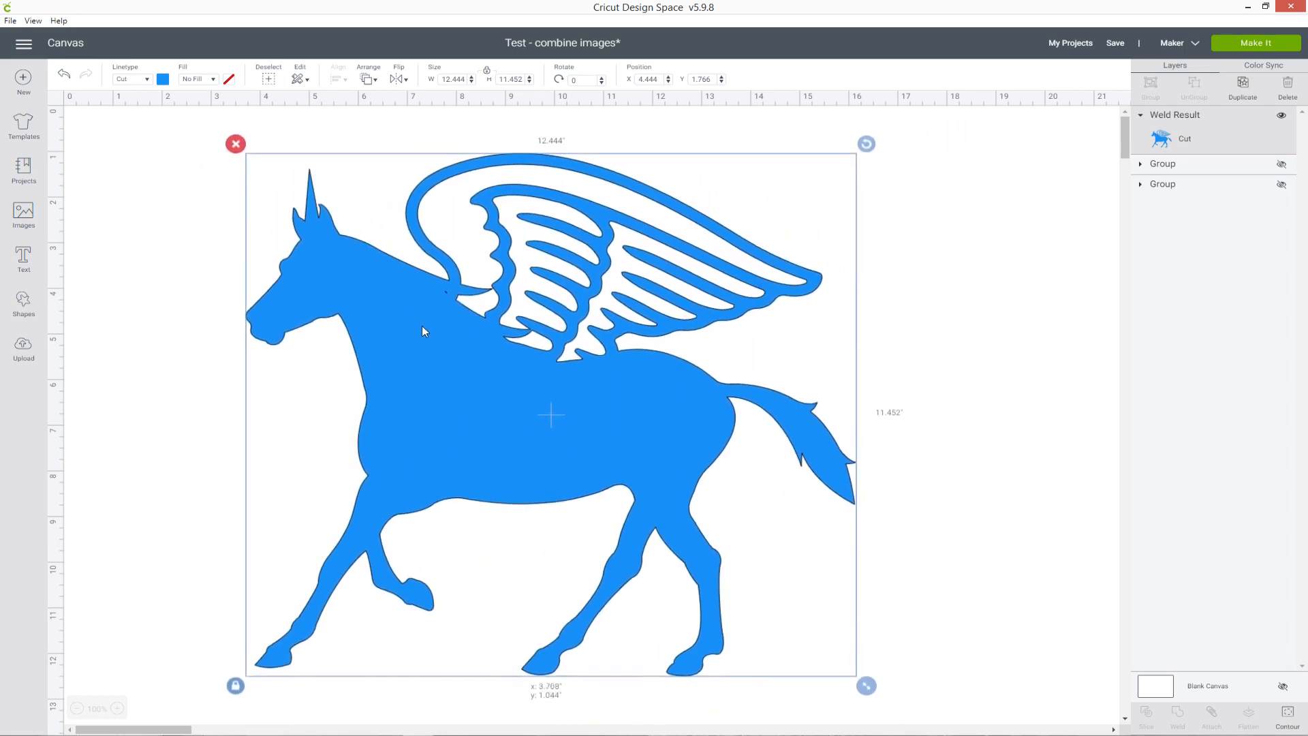
{"action": "left_click_drag", "start_coordinate": [550, 414], "coordinate": [515, 407]}
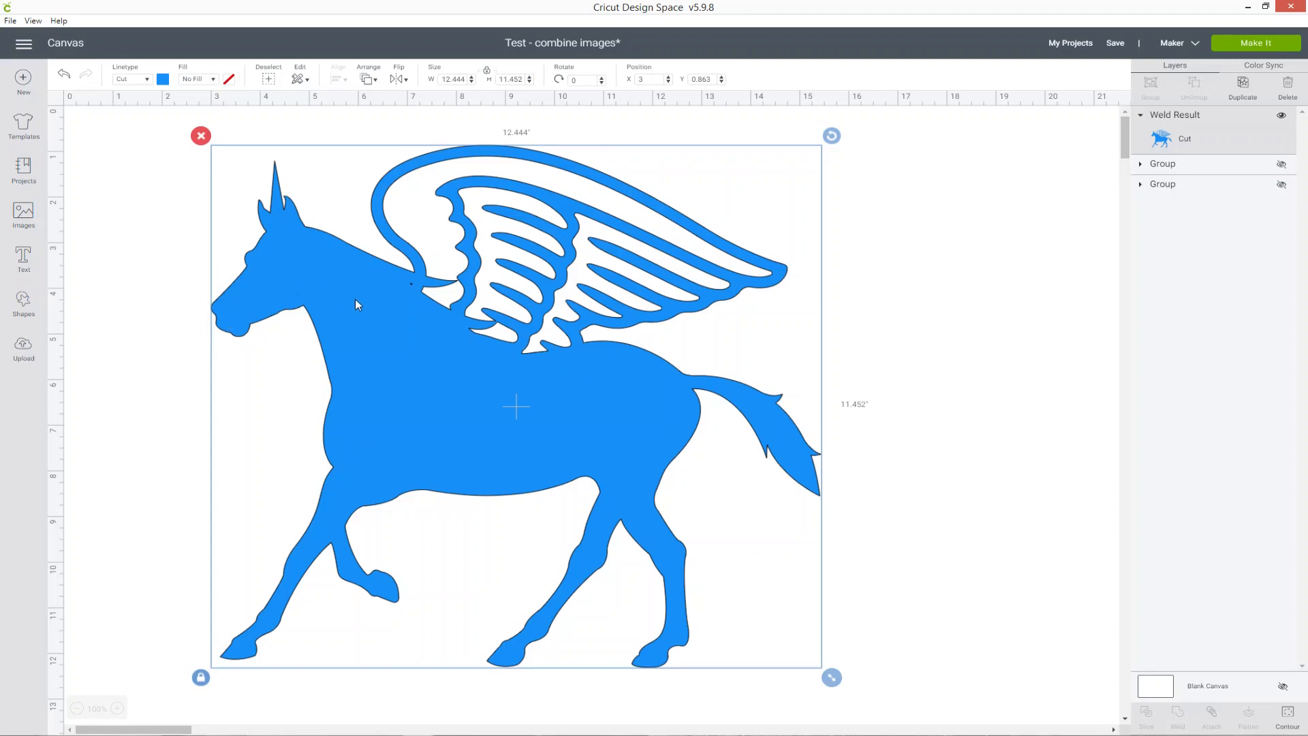
{"action": "mouse_move", "coordinate": [404, 295]}
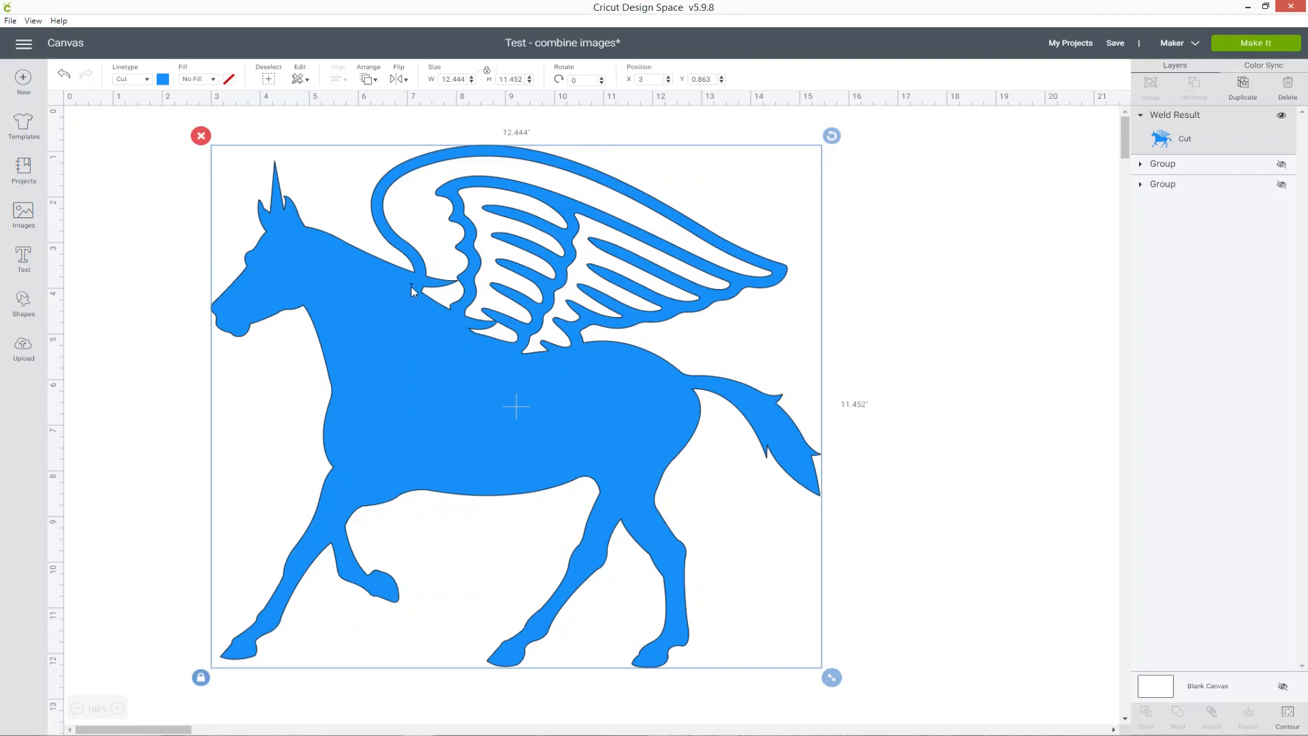
{"action": "mouse_move", "coordinate": [470, 303]}
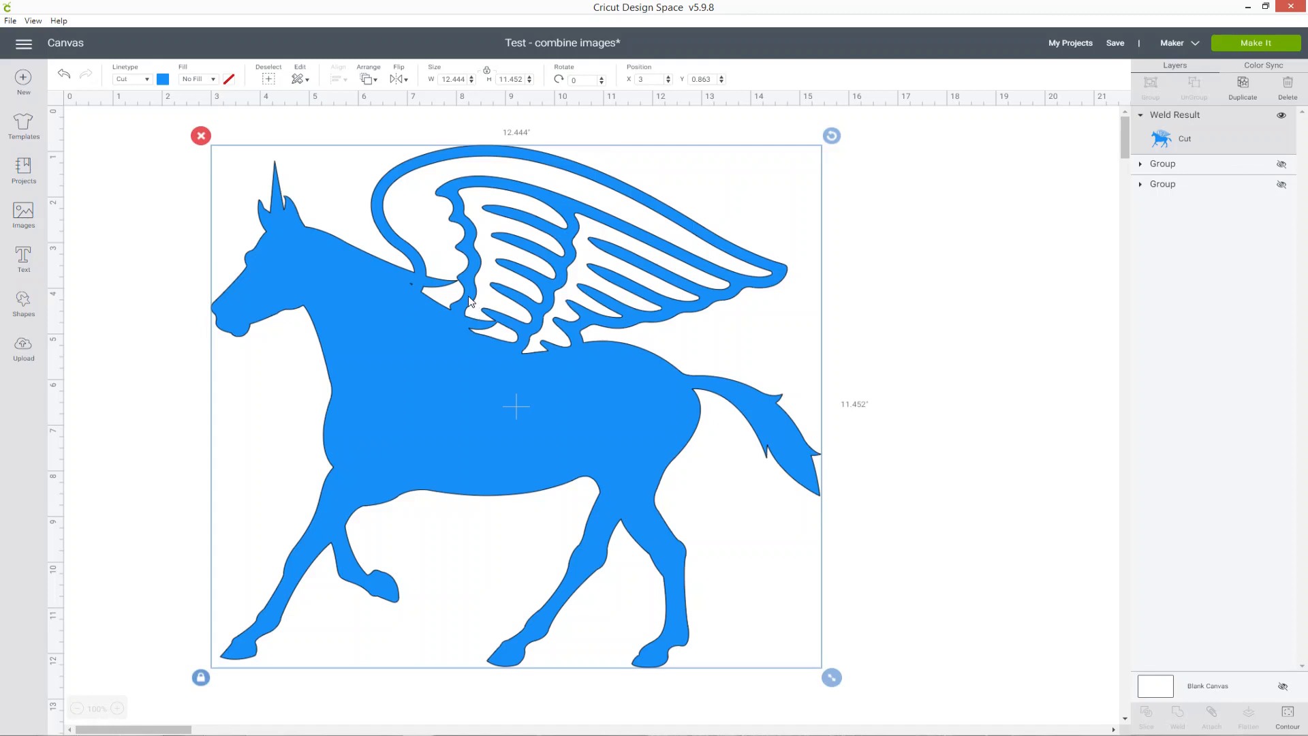
{"action": "mouse_move", "coordinate": [564, 391]}
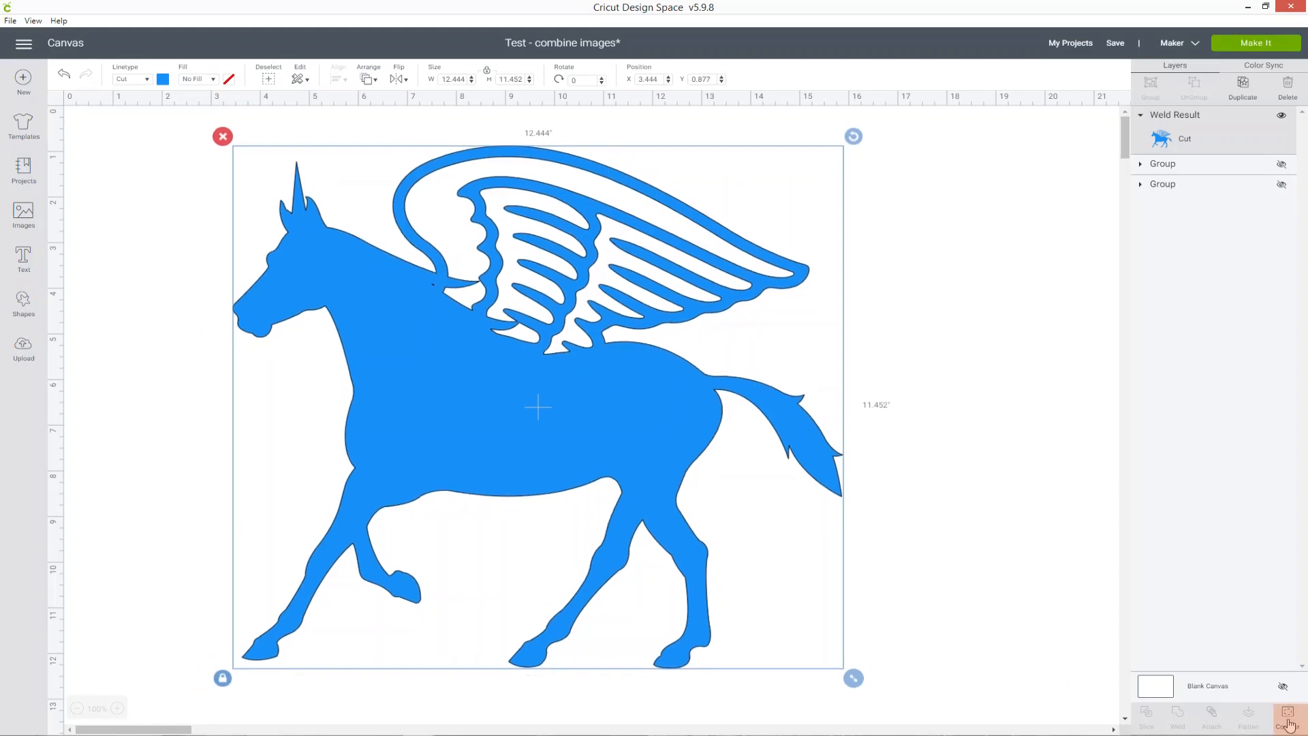
{"action": "left_click", "coordinate": [1288, 716]}
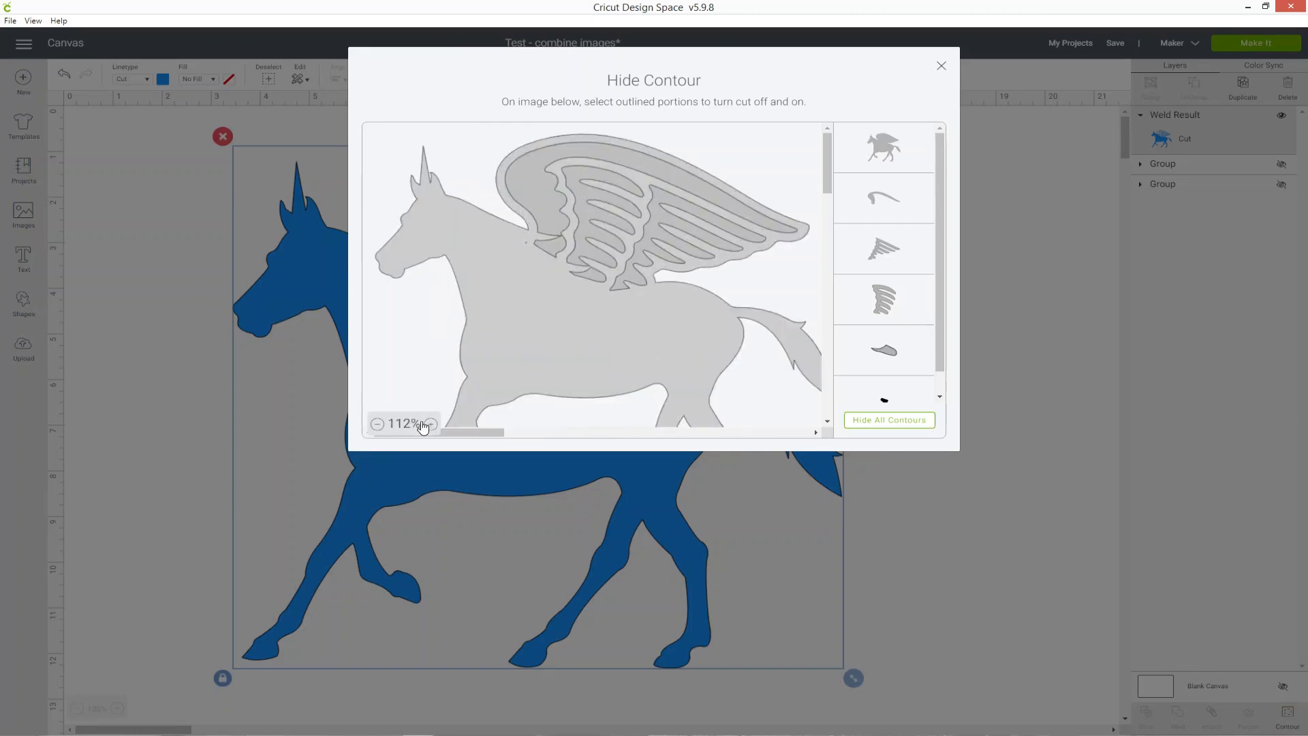
{"action": "left_click", "coordinate": [430, 424]}
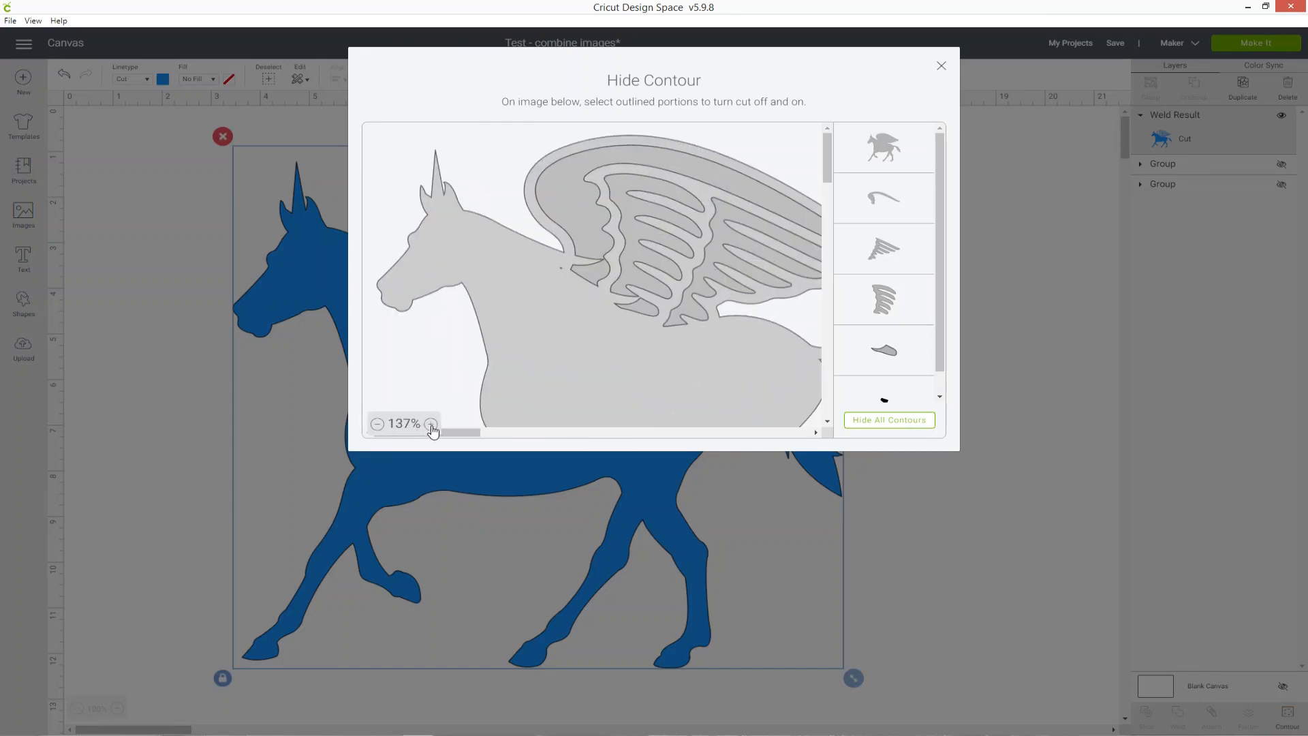
{"action": "left_click", "coordinate": [432, 424]}
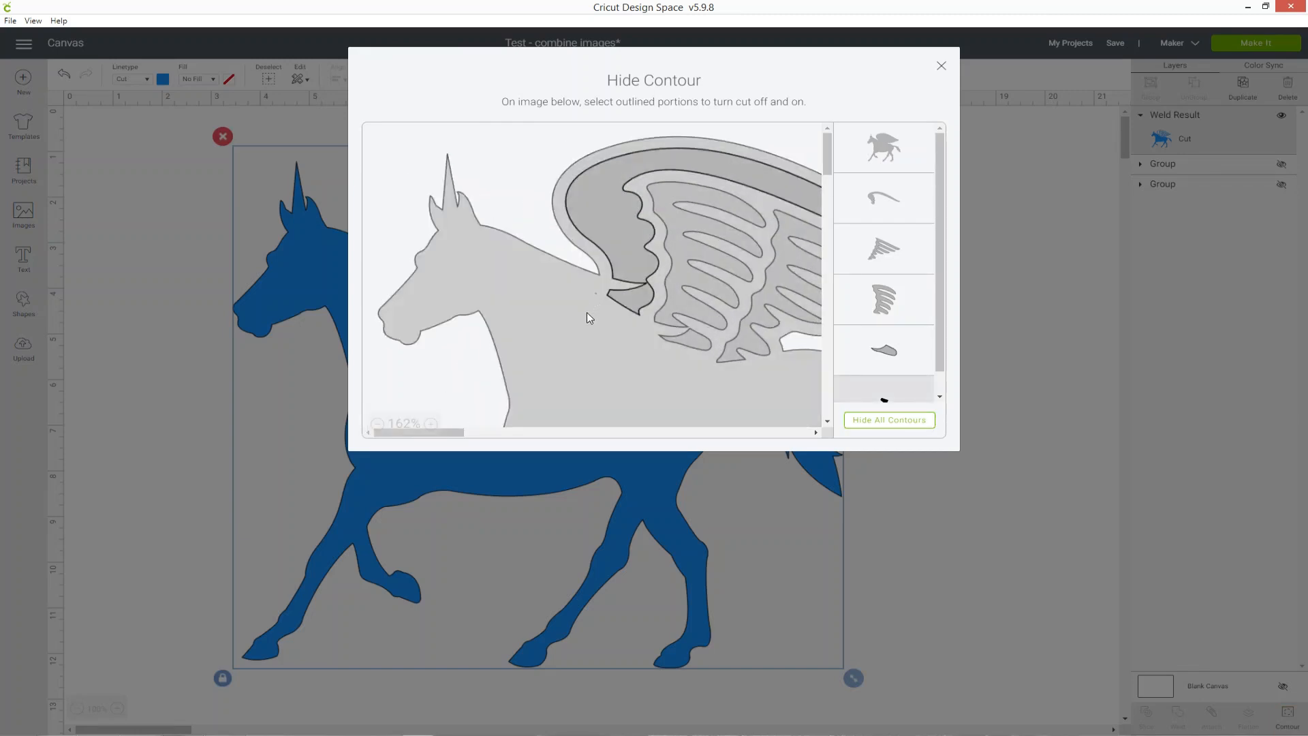
{"action": "left_click", "coordinate": [941, 65]}
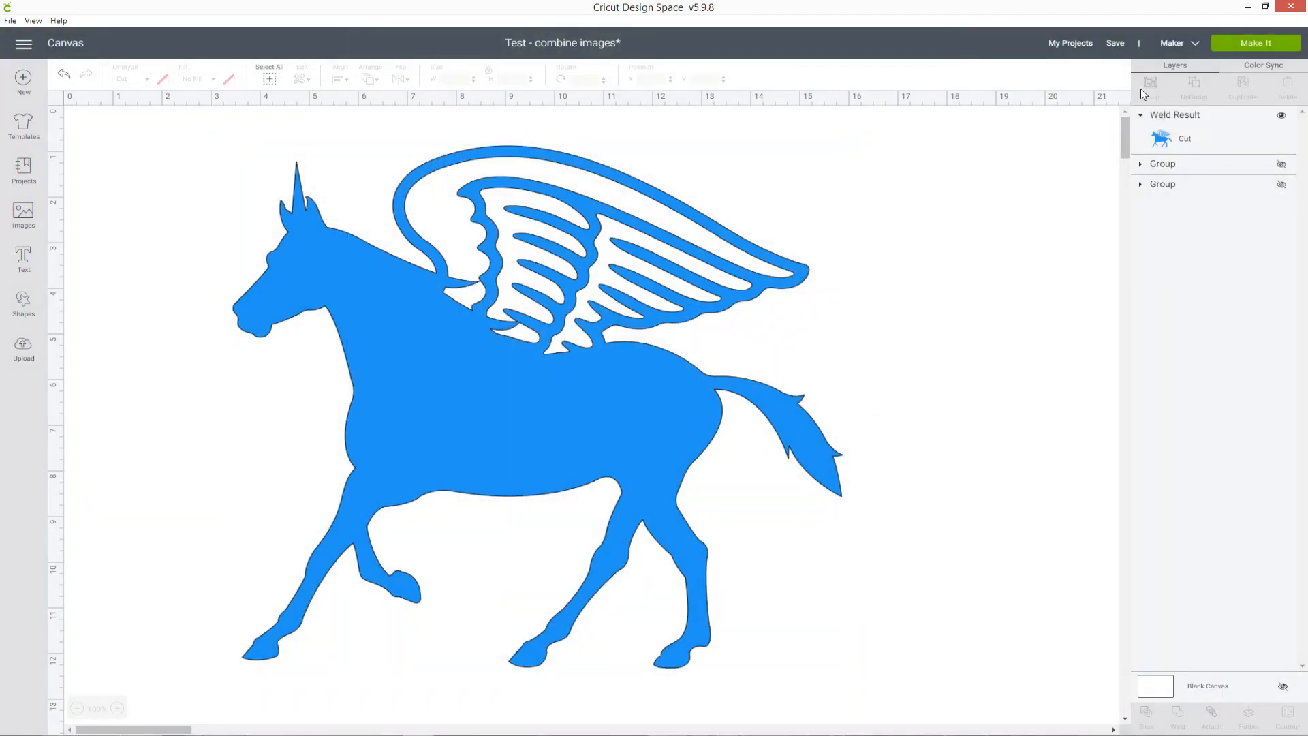
Cancel the oversize mat warning, shrink the pegasus to about 9.5 inches wide and preview it on a 12 x 12 mat.
{"action": "left_click", "coordinate": [1255, 42]}
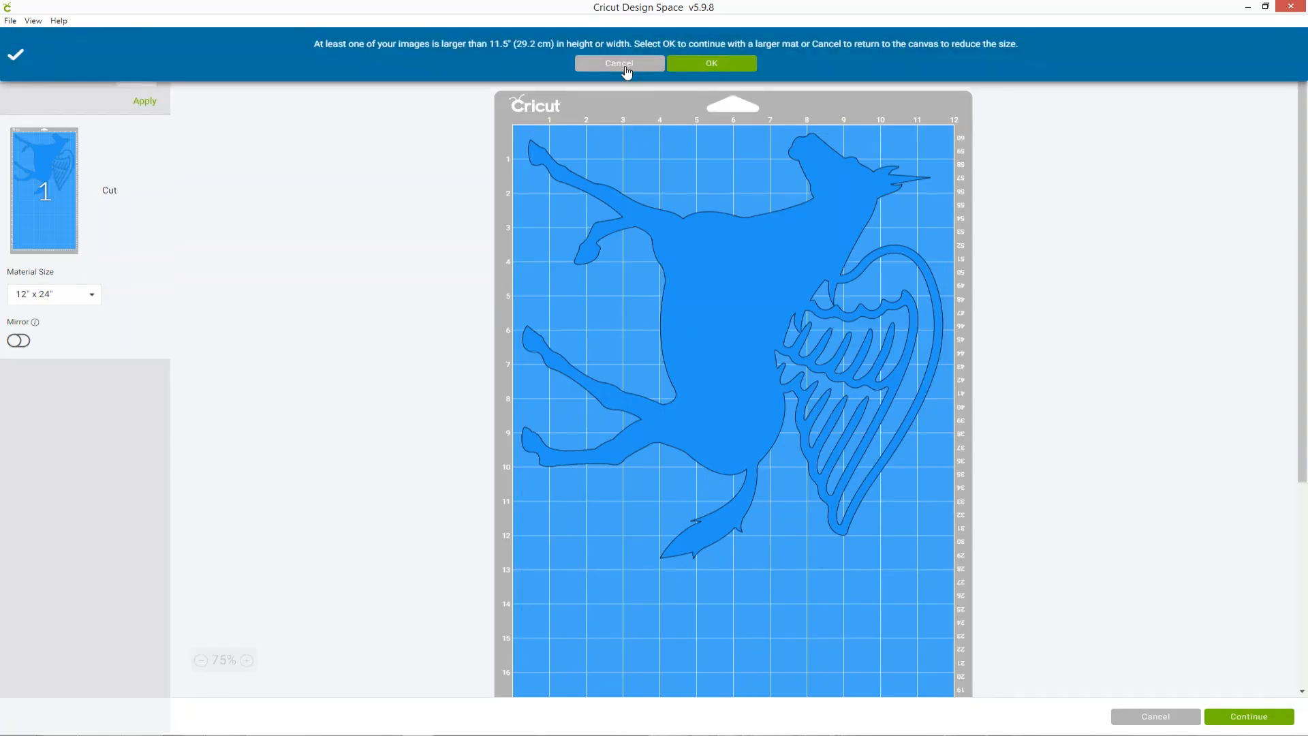
{"action": "left_click", "coordinate": [619, 64]}
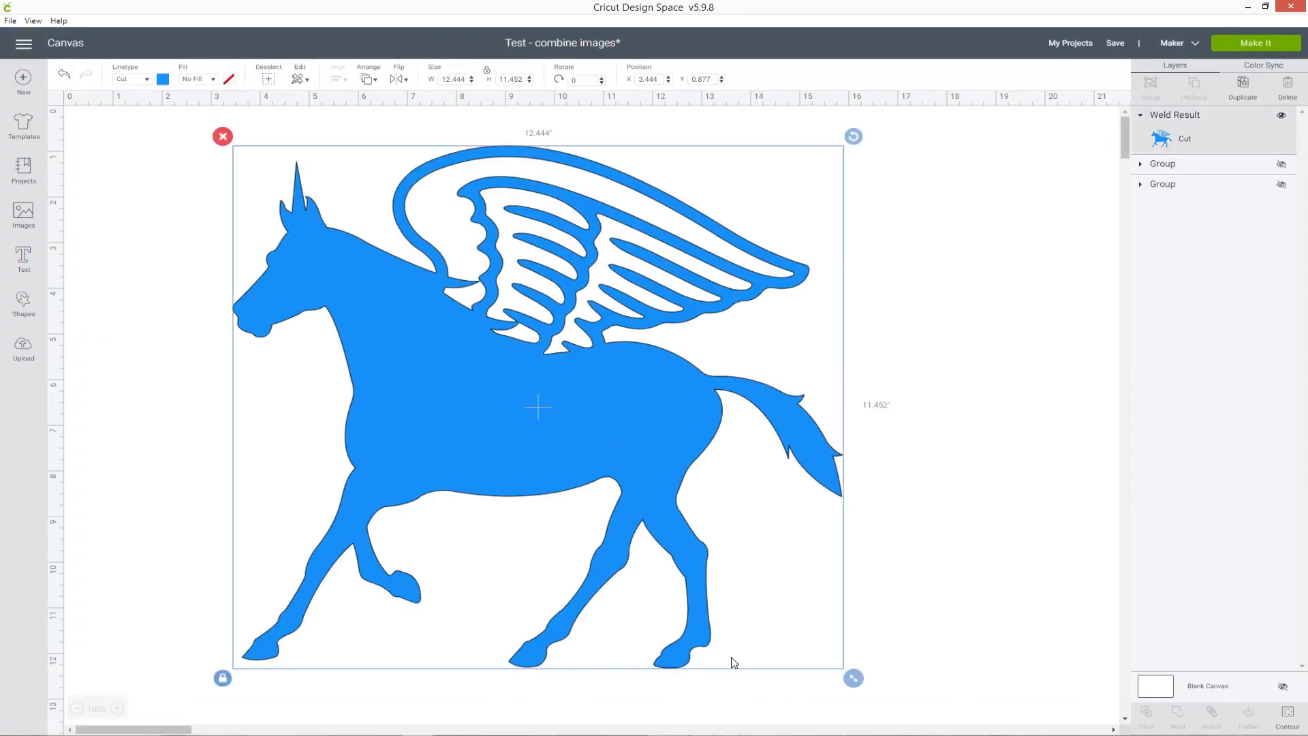
{"action": "left_click_drag", "start_coordinate": [854, 678], "coordinate": [711, 555]}
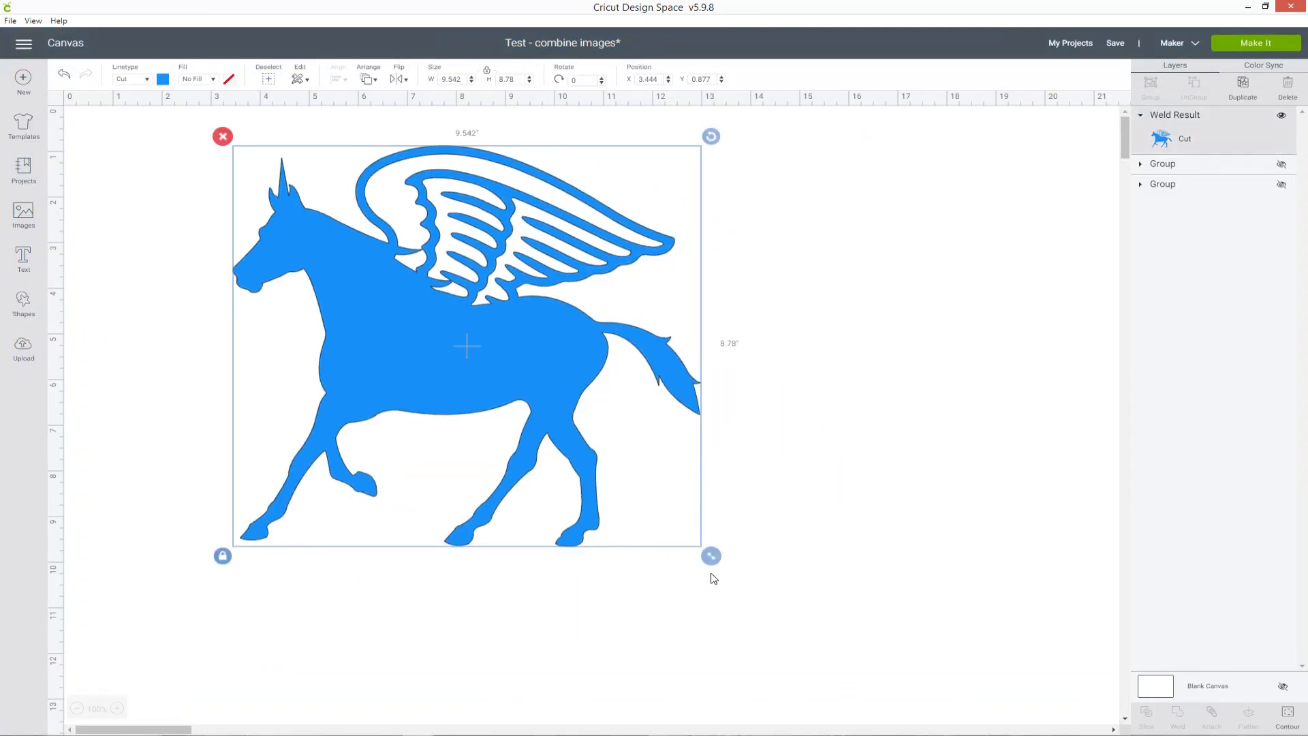
{"action": "left_click", "coordinate": [1255, 42]}
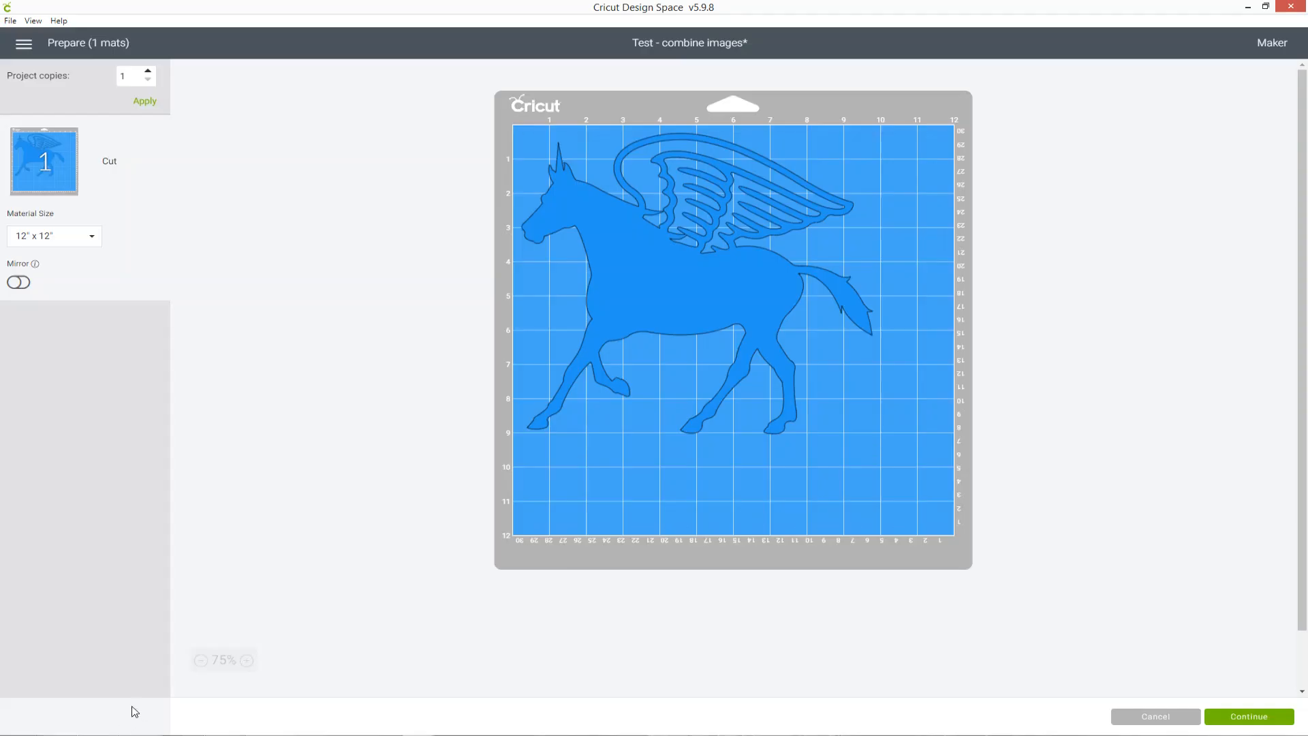
{"action": "left_click", "coordinate": [253, 660]}
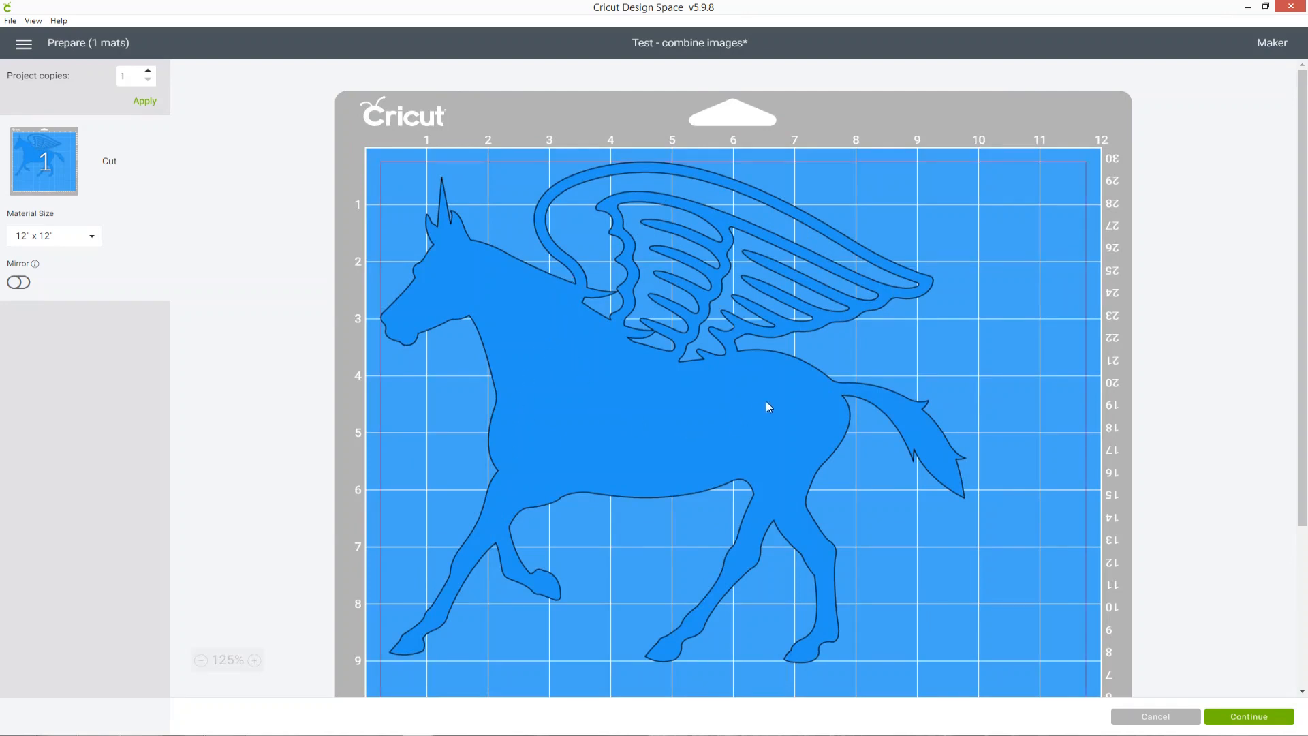
{"action": "scroll", "scroll_direction": "down", "scroll_amount": 3}
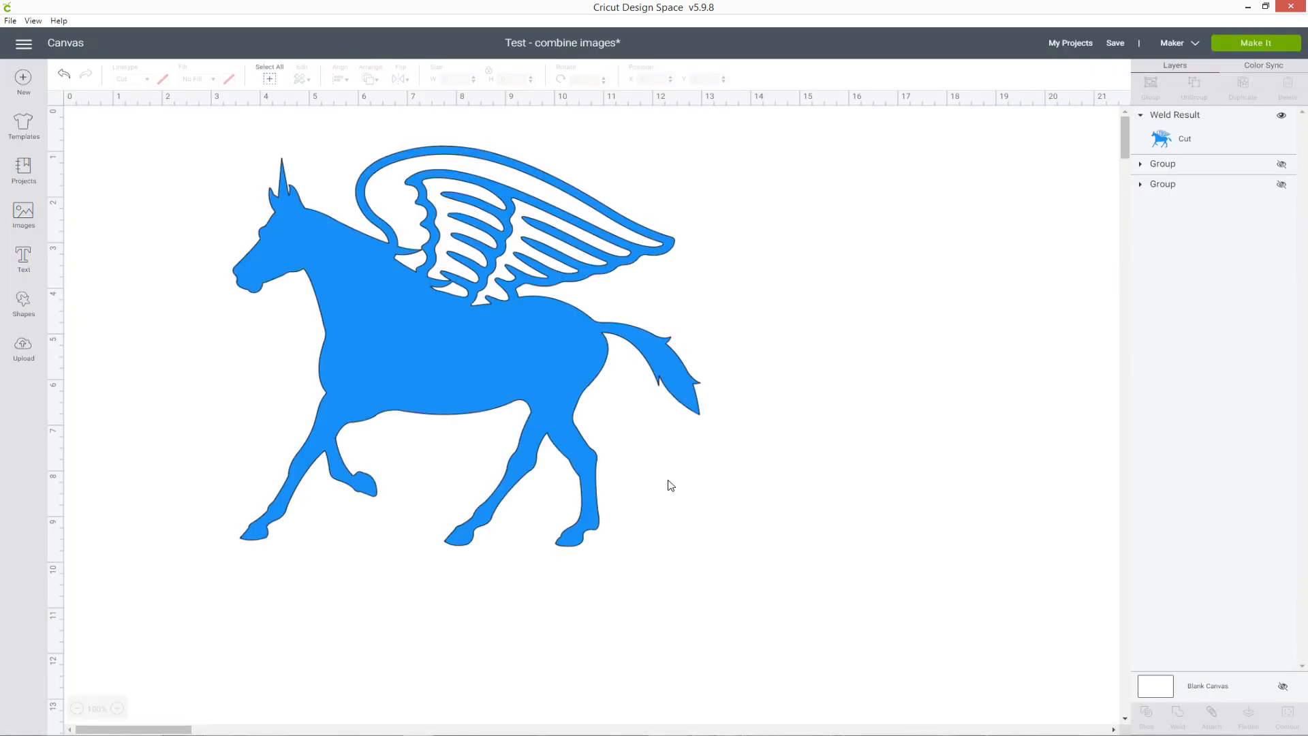
{"action": "mouse_move", "coordinate": [748, 471]}
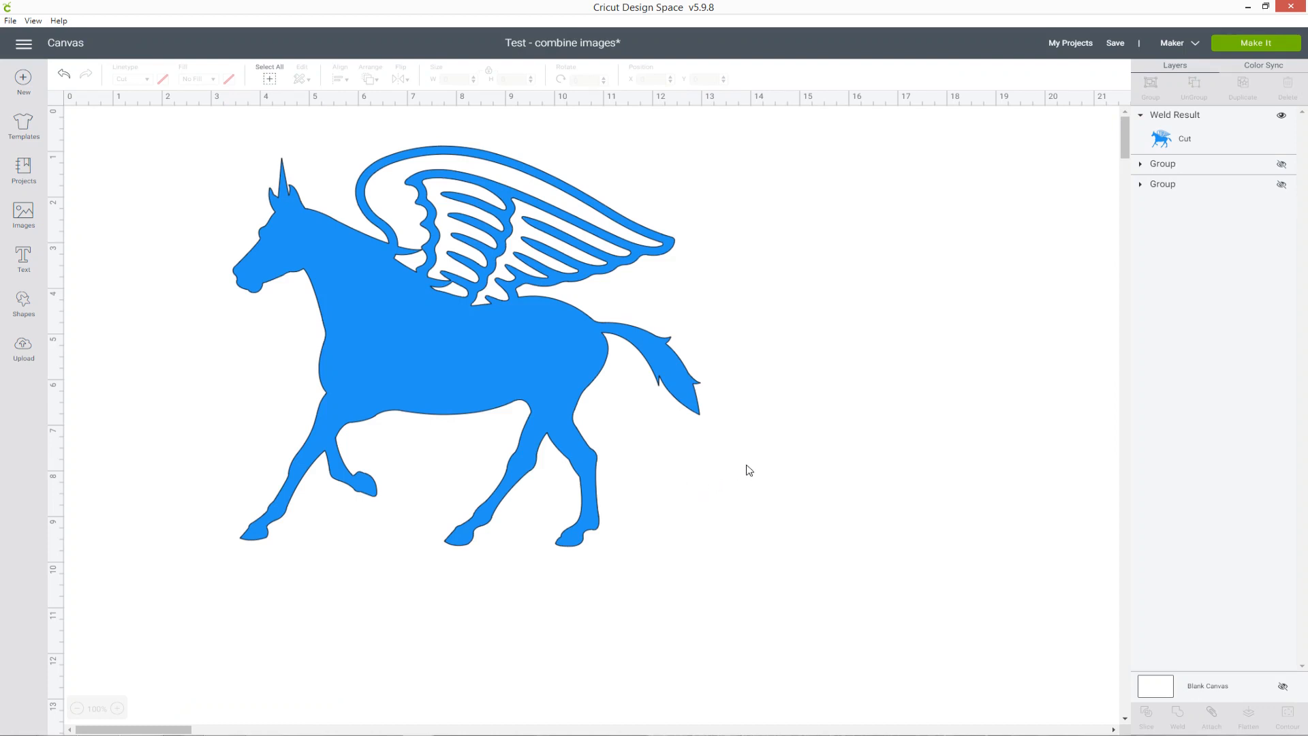
{"action": "mouse_move", "coordinate": [751, 468]}
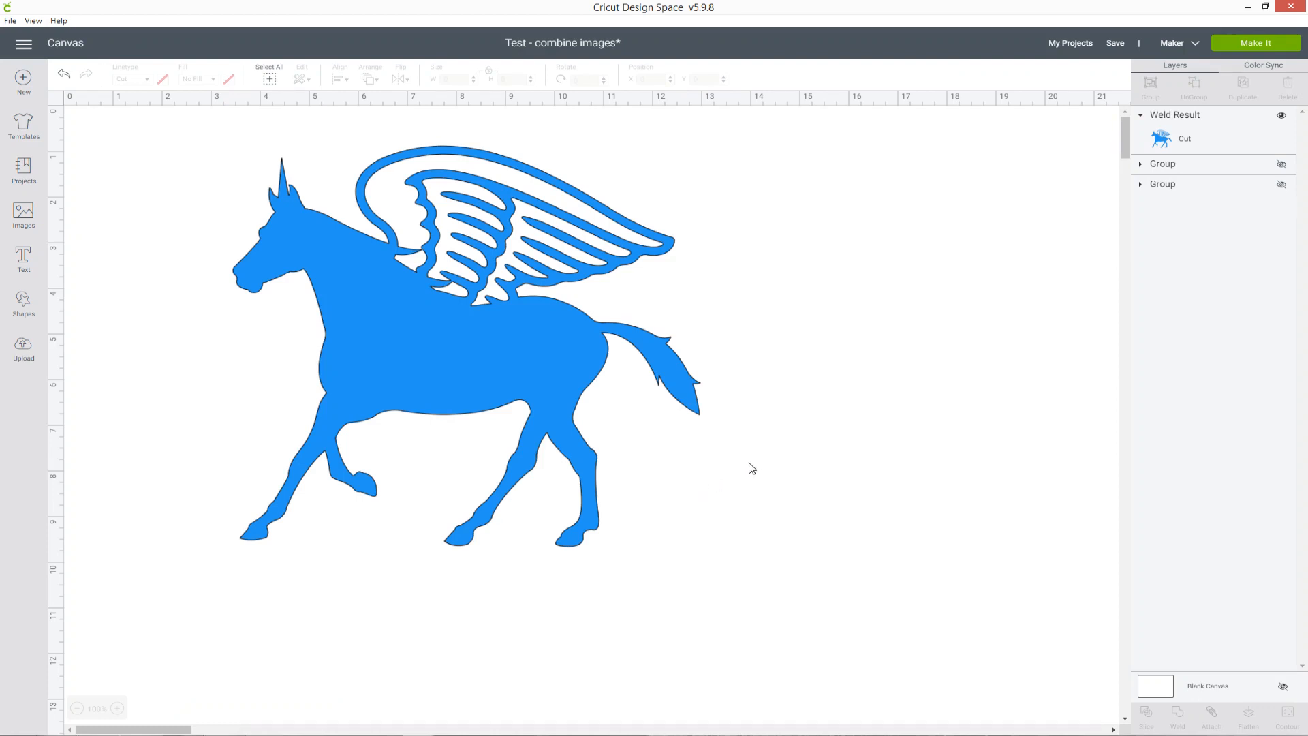
{"action": "mouse_move", "coordinate": [1278, 125]}
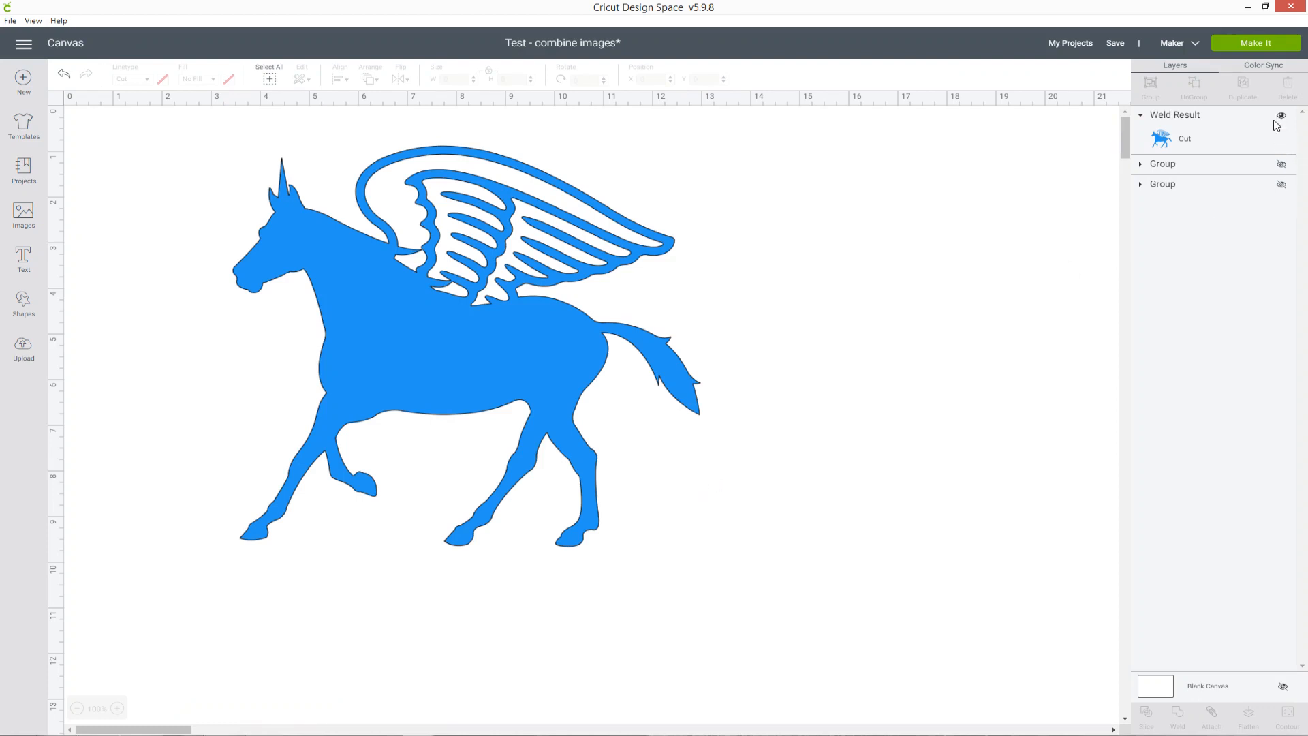
Hide the welded winged horse so the wolf scene images can be shown.
{"action": "left_click", "coordinate": [1282, 115]}
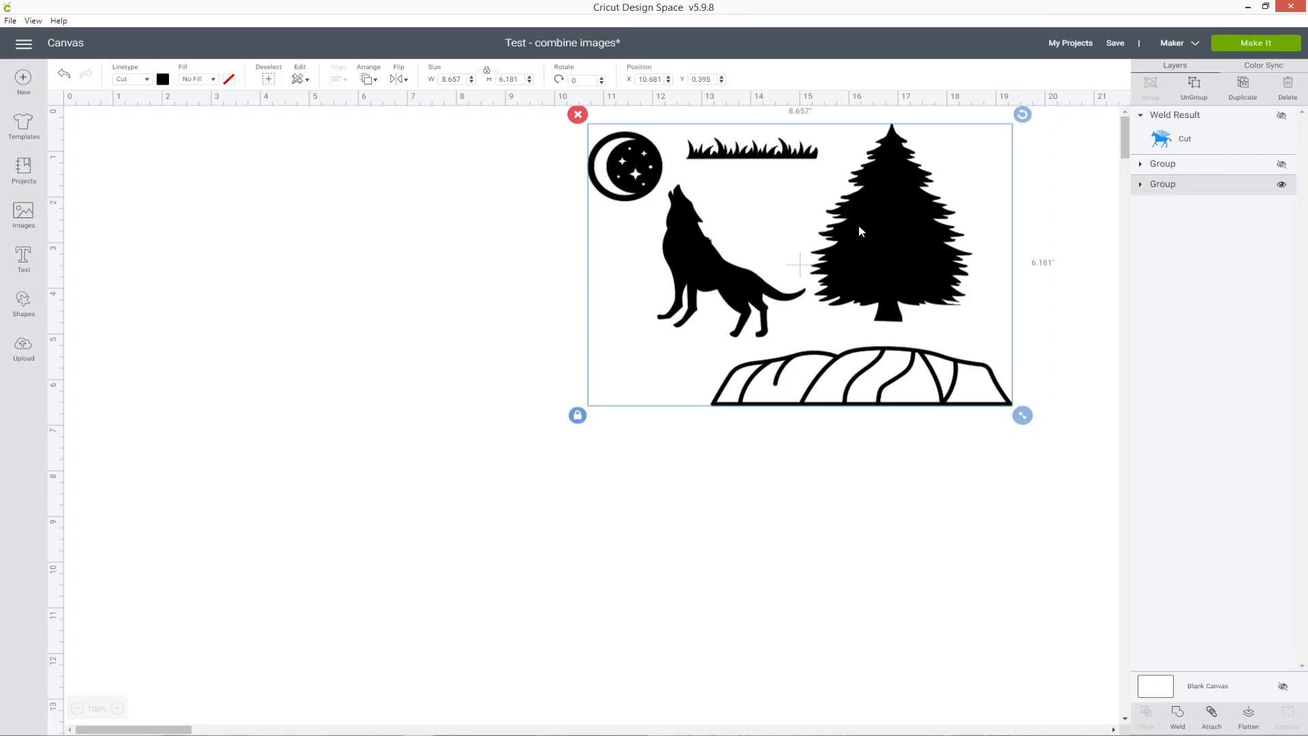
{"action": "mouse_move", "coordinate": [1183, 94]}
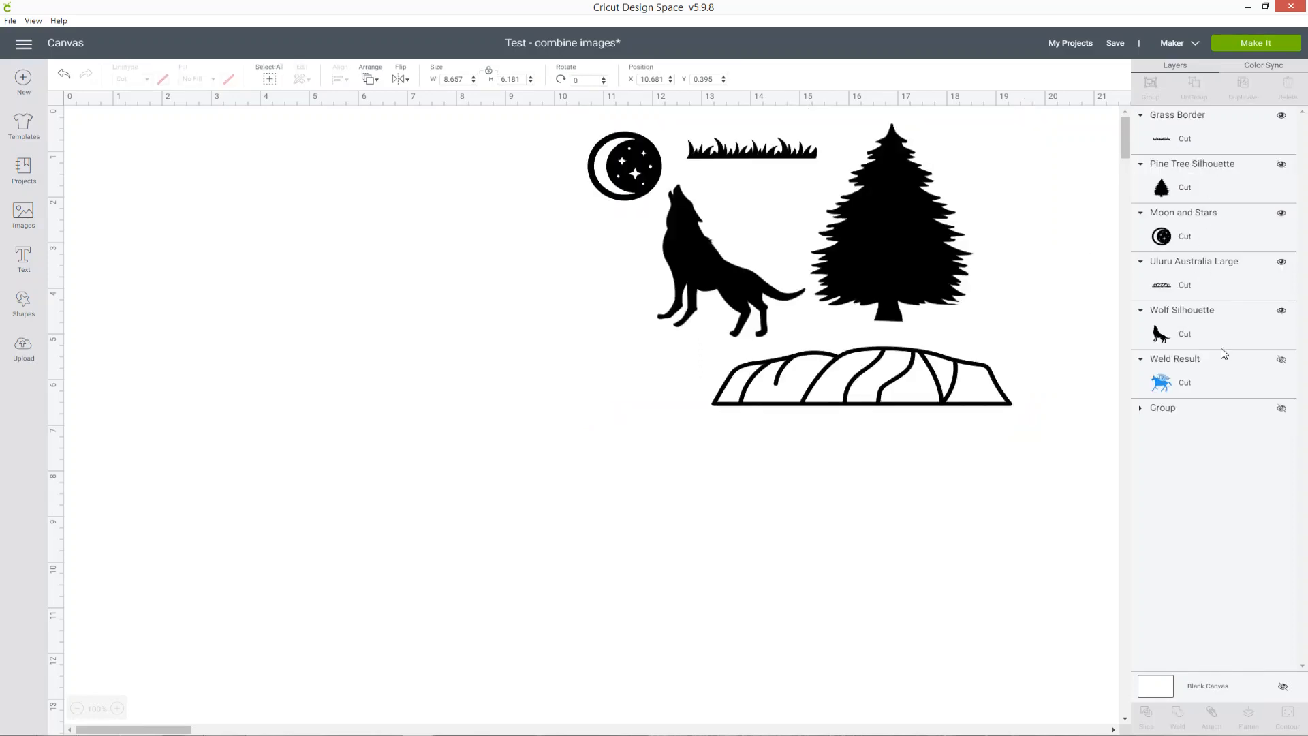
Move the rock outline to the lower left and enlarge it.
{"action": "left_click", "coordinate": [860, 381]}
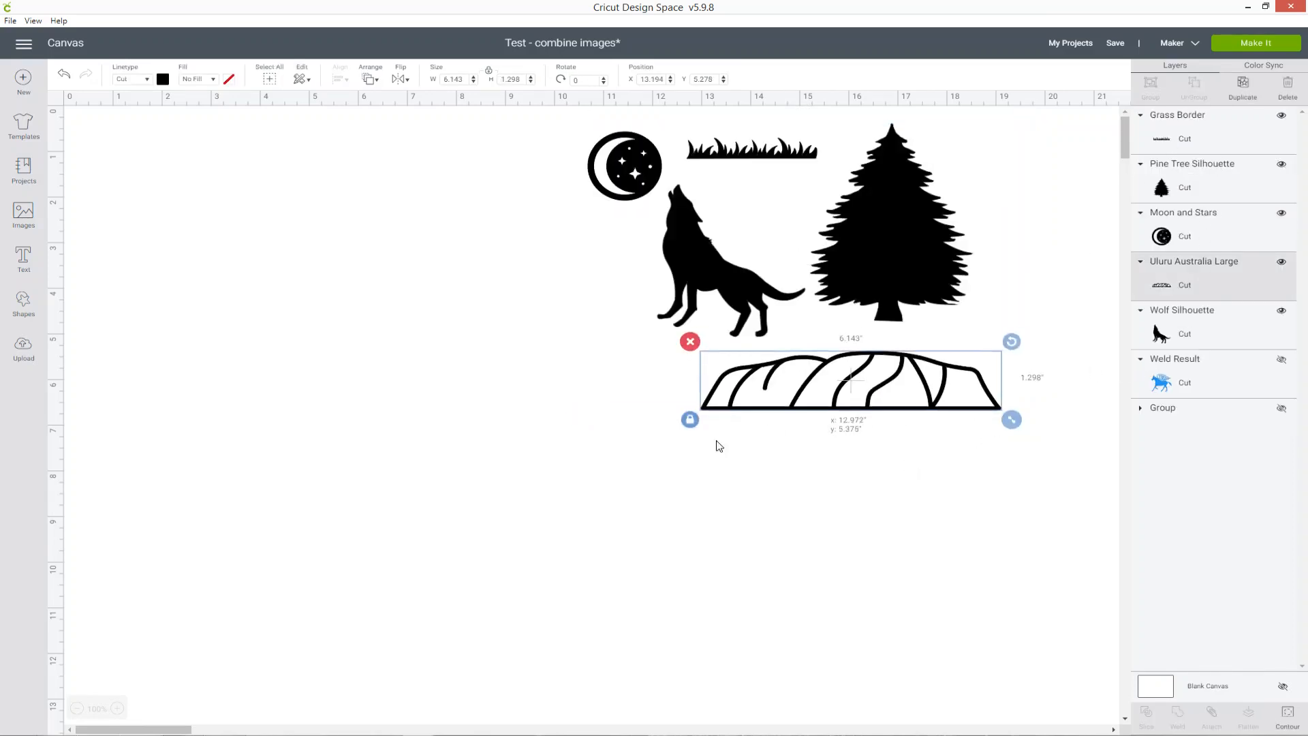
{"action": "left_click_drag", "start_coordinate": [851, 381], "coordinate": [425, 452]}
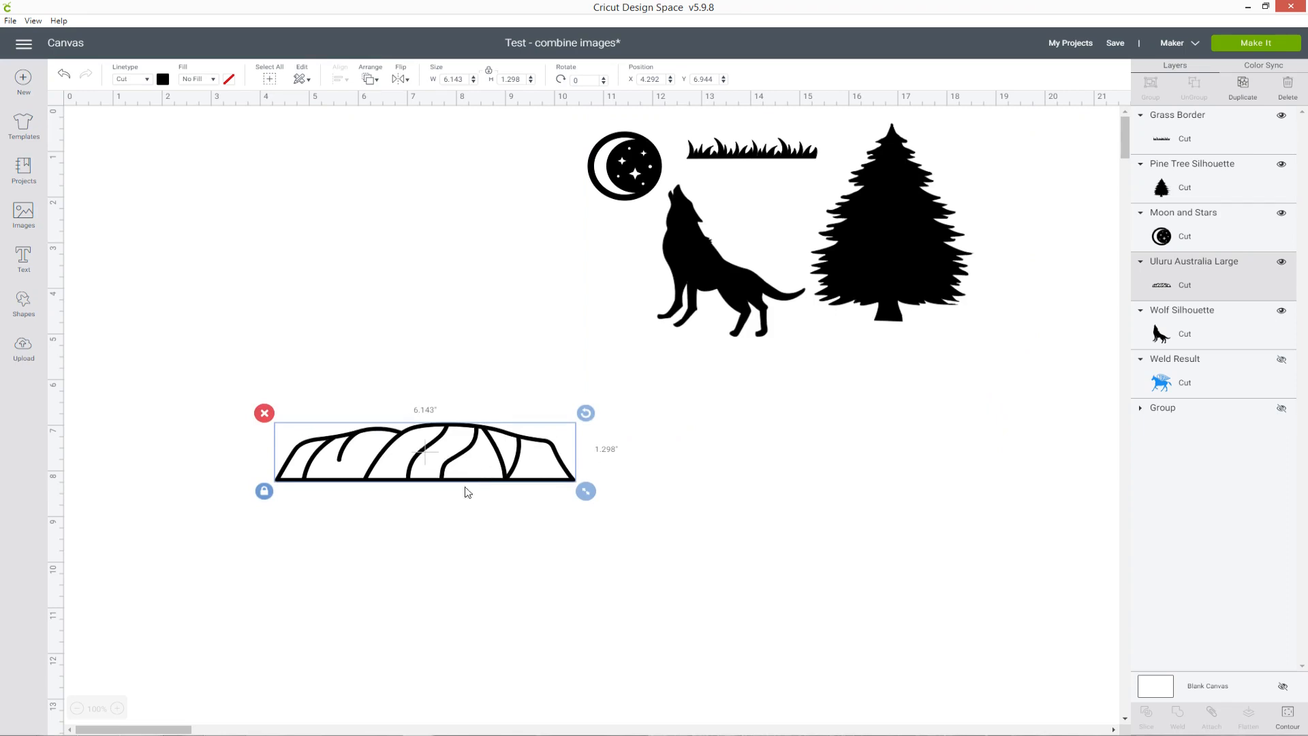
{"action": "left_click_drag", "start_coordinate": [586, 491], "coordinate": [711, 515]}
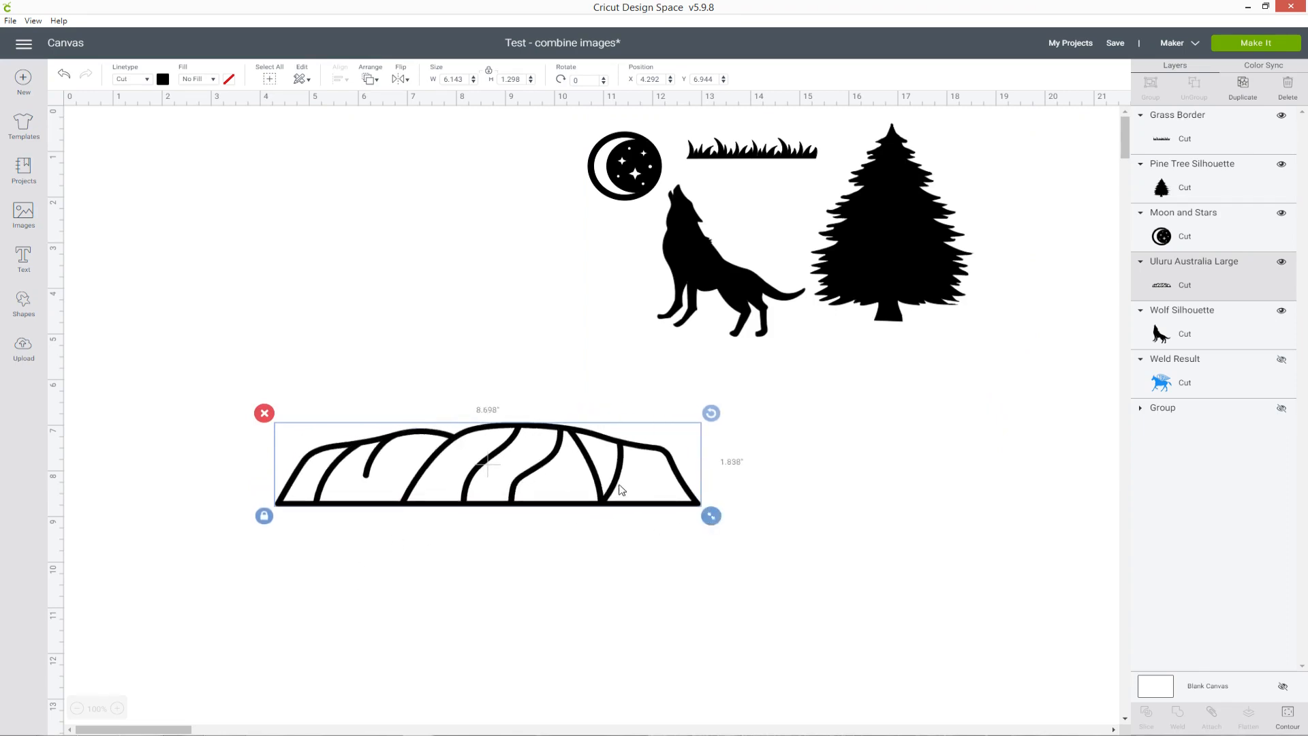
Stand the tilted wolf on the rock and place the moon and stars just above its head.
{"action": "left_click_drag", "start_coordinate": [712, 515], "coordinate": [723, 533]}
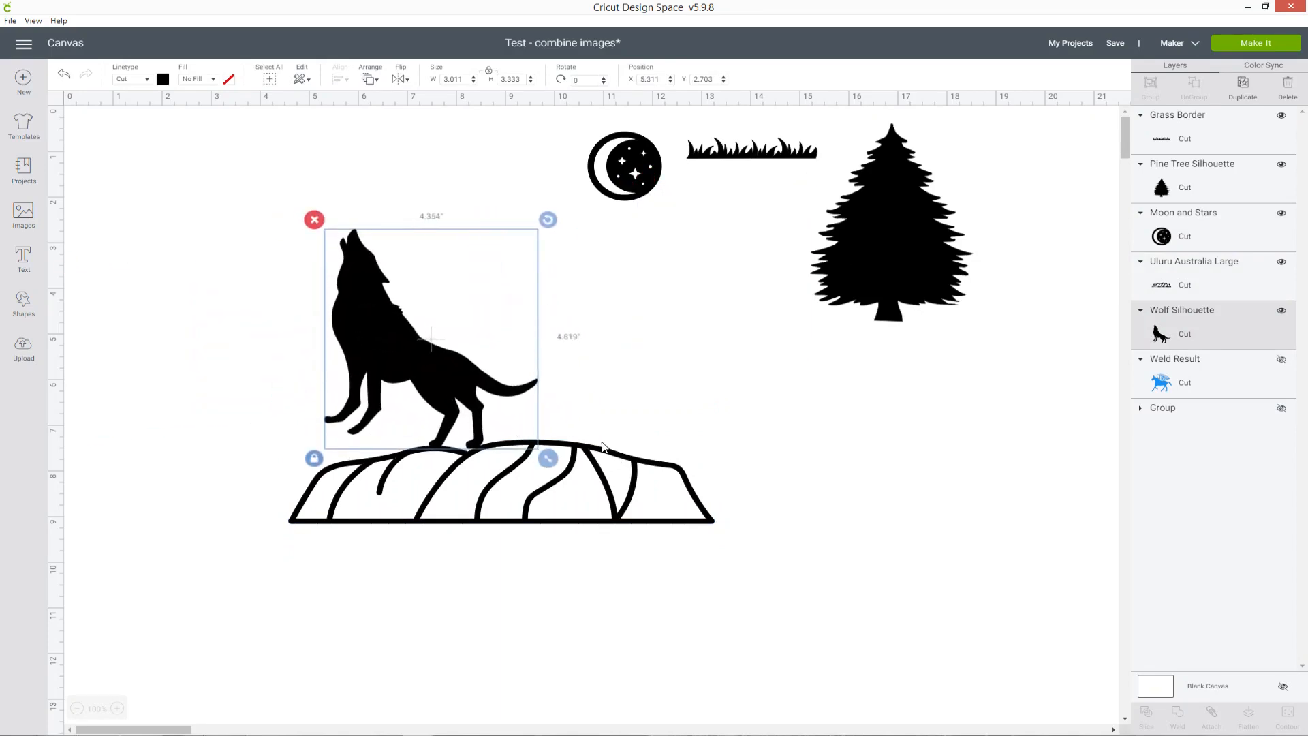
{"action": "left_click_drag", "start_coordinate": [548, 458], "coordinate": [586, 456]}
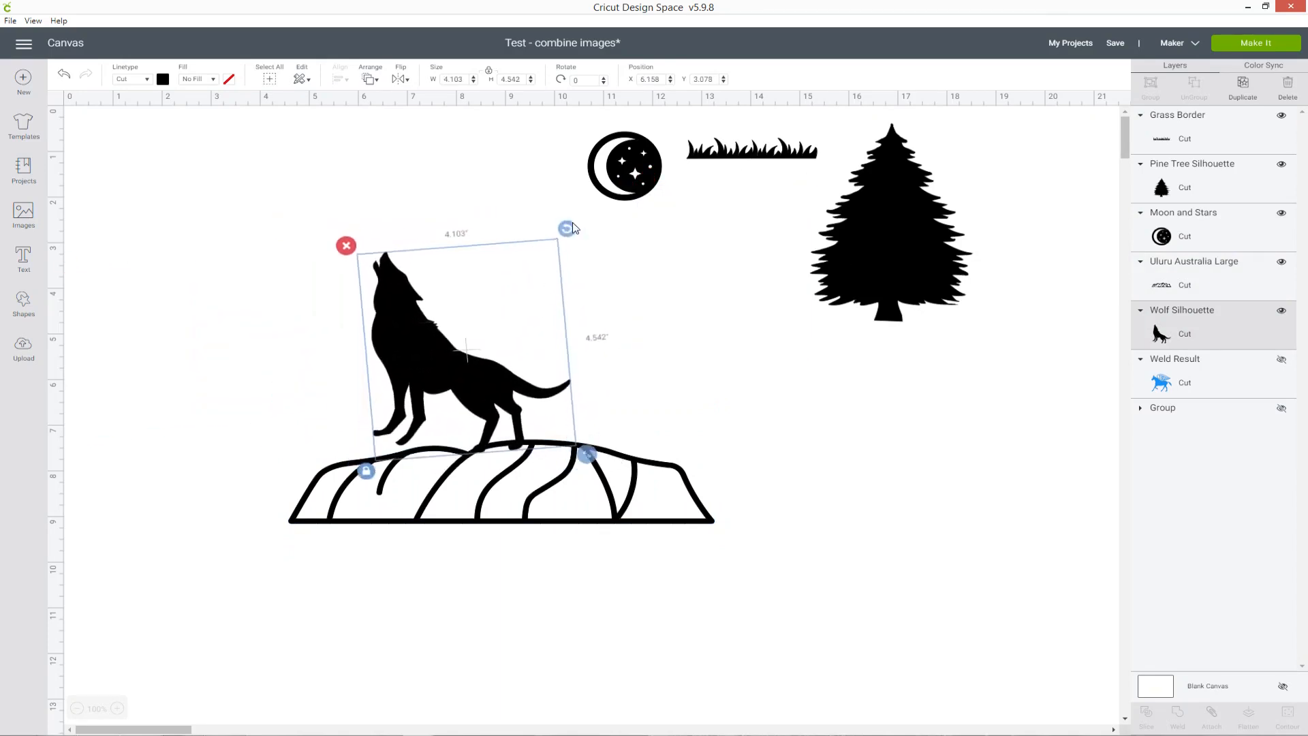
{"action": "left_click_drag", "start_coordinate": [570, 228], "coordinate": [617, 259]}
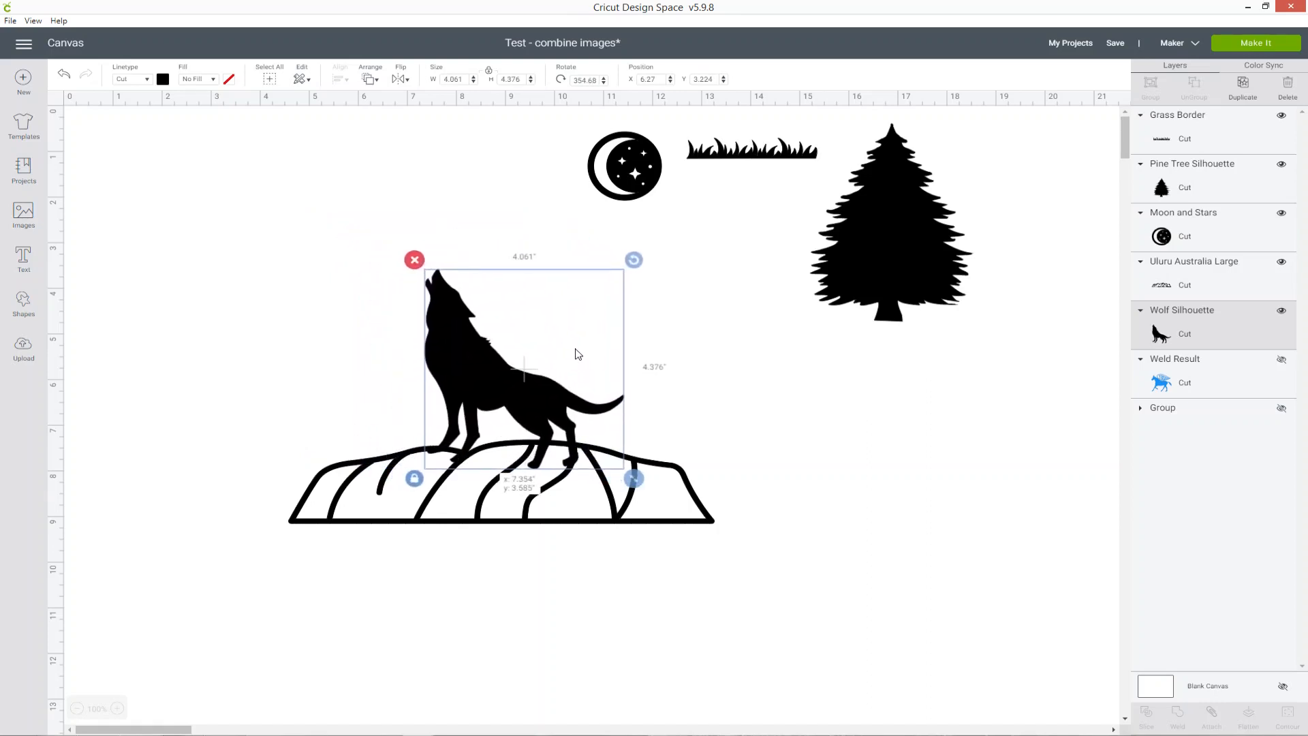
{"action": "left_click", "coordinate": [772, 326]}
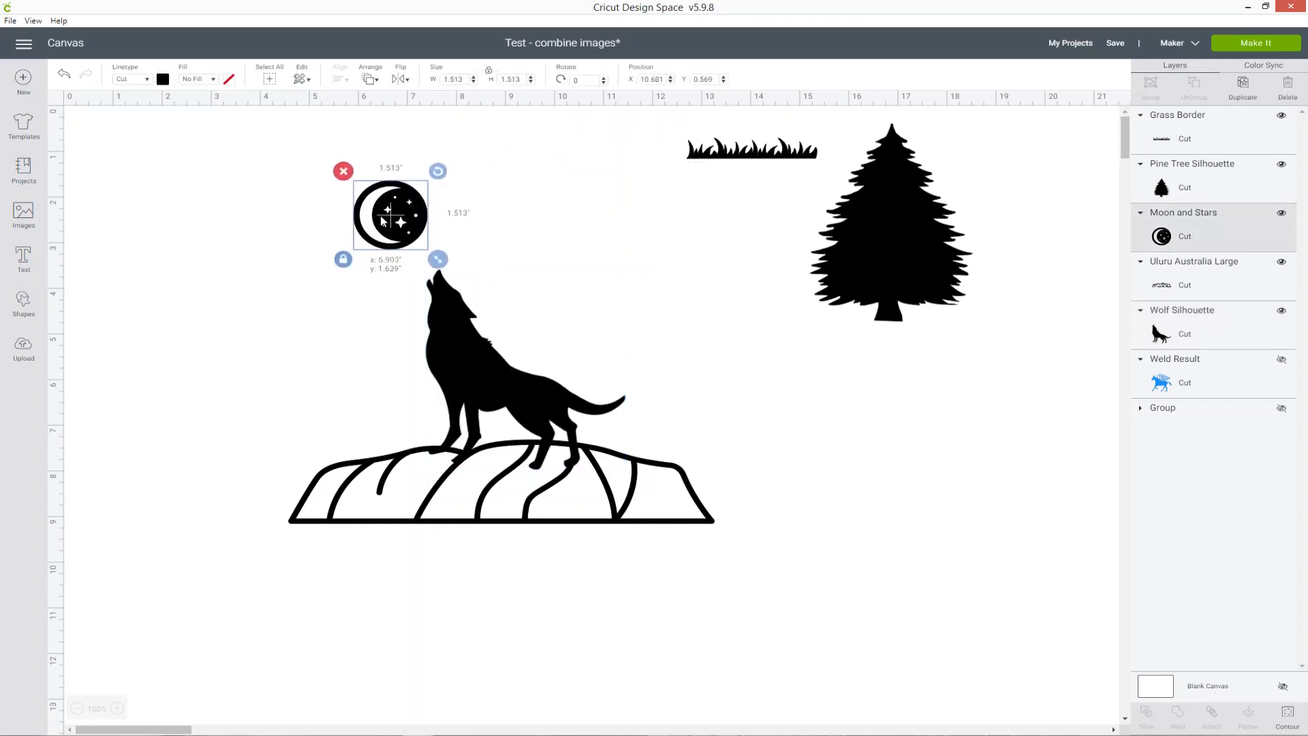
{"action": "left_click_drag", "start_coordinate": [438, 259], "coordinate": [432, 282]}
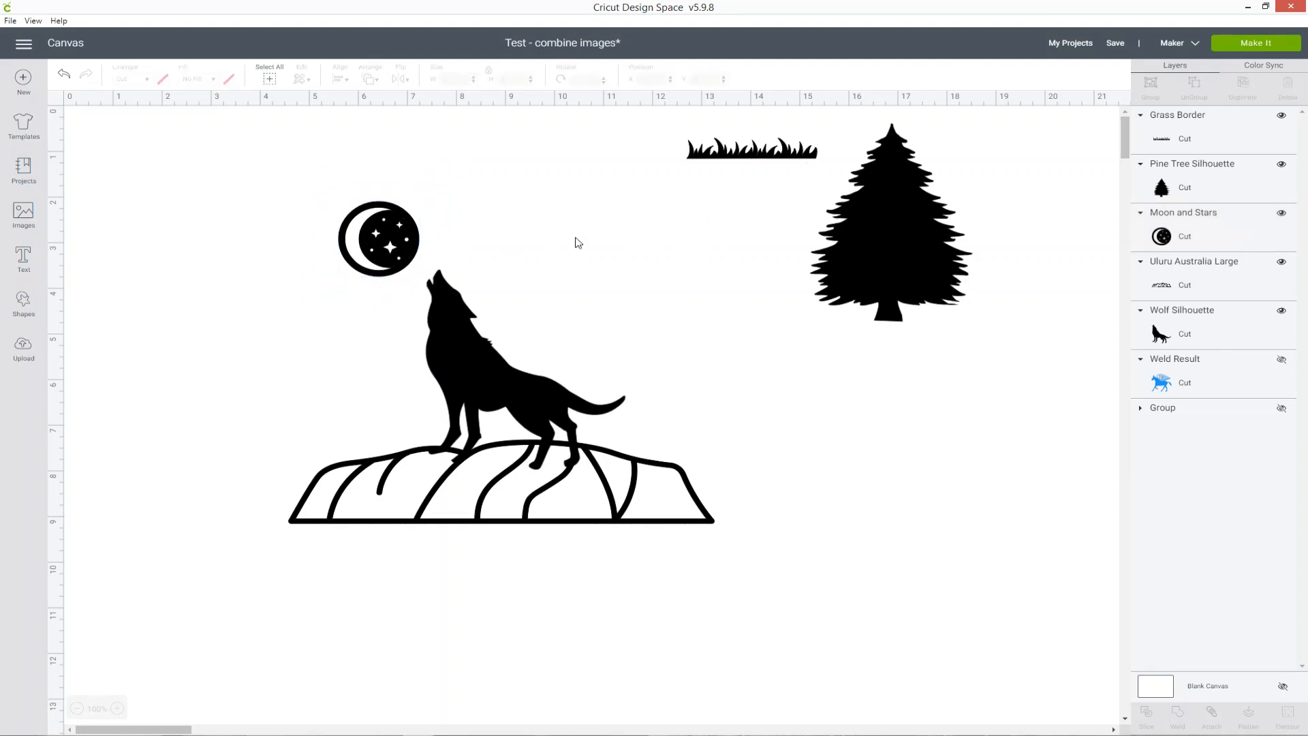
Place an enlarged pine tree left of the rock and a smaller duplicate at its right edge.
{"action": "left_click_drag", "start_coordinate": [889, 221], "coordinate": [334, 468]}
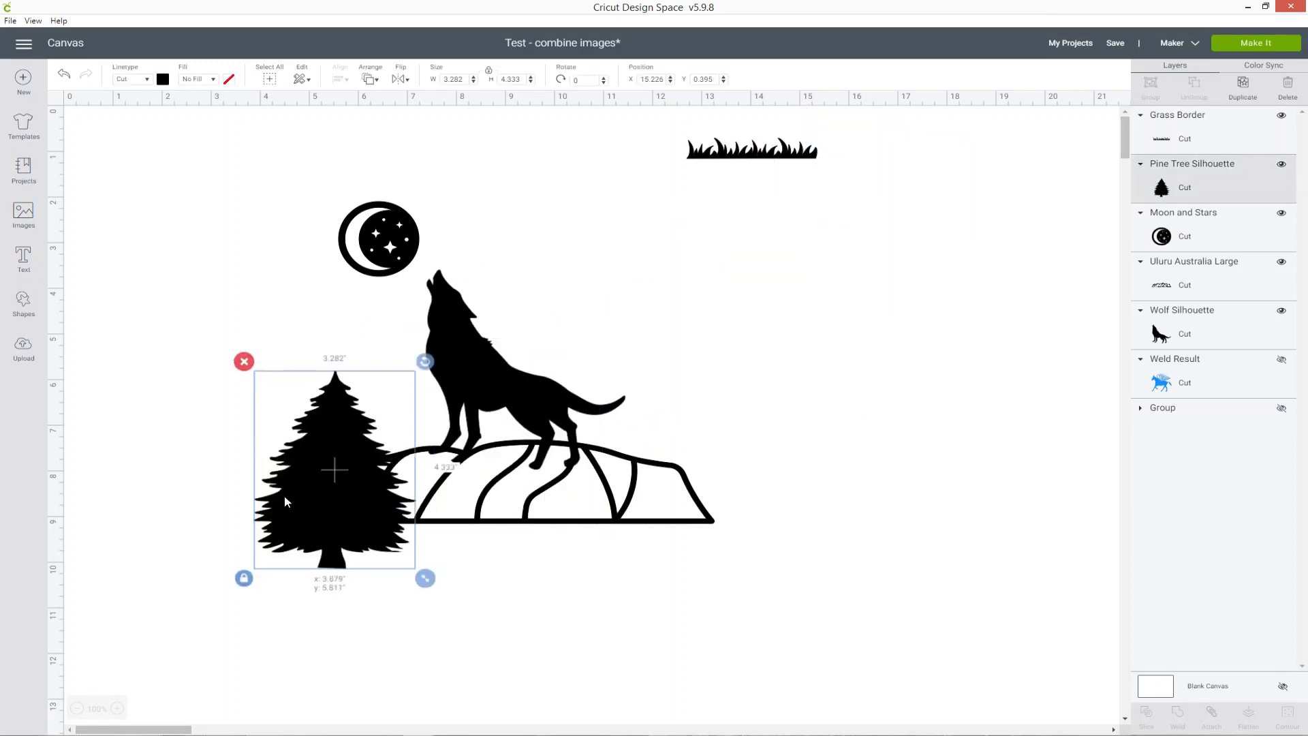
{"action": "left_click_drag", "start_coordinate": [334, 468], "coordinate": [291, 471]}
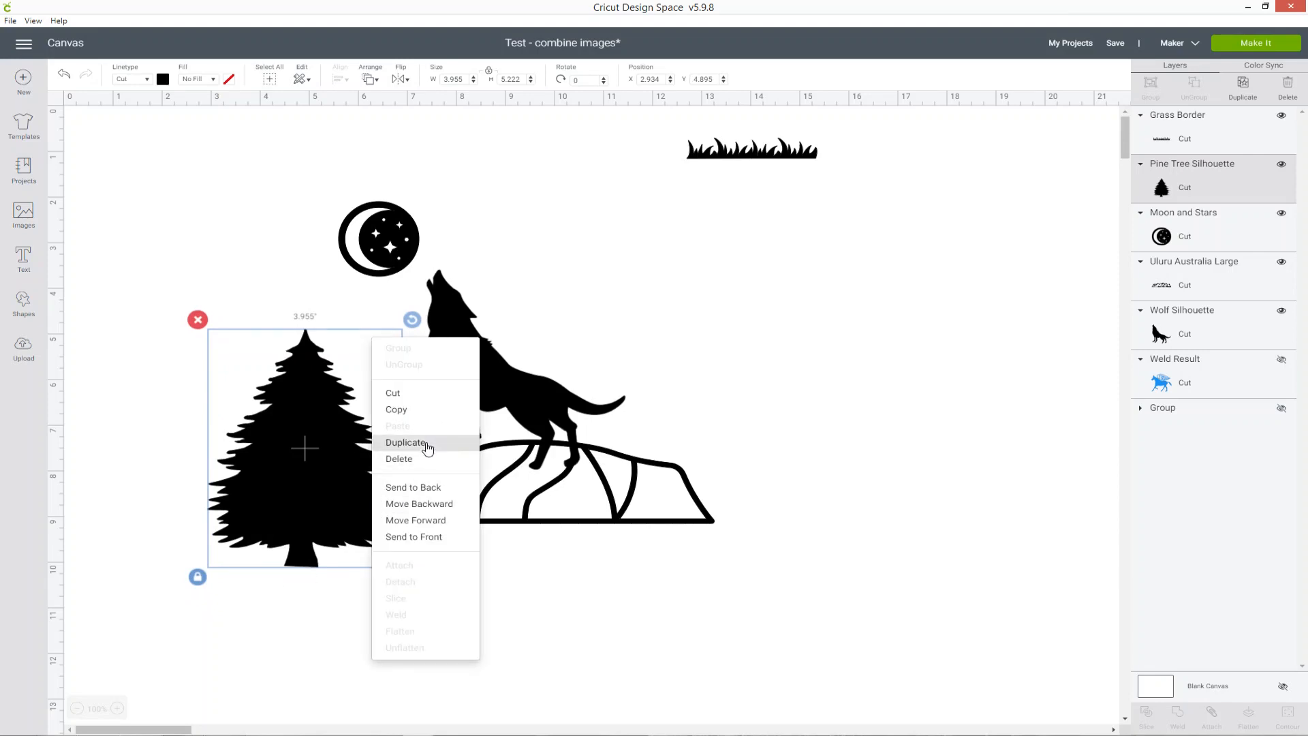
{"action": "left_click", "coordinate": [406, 442]}
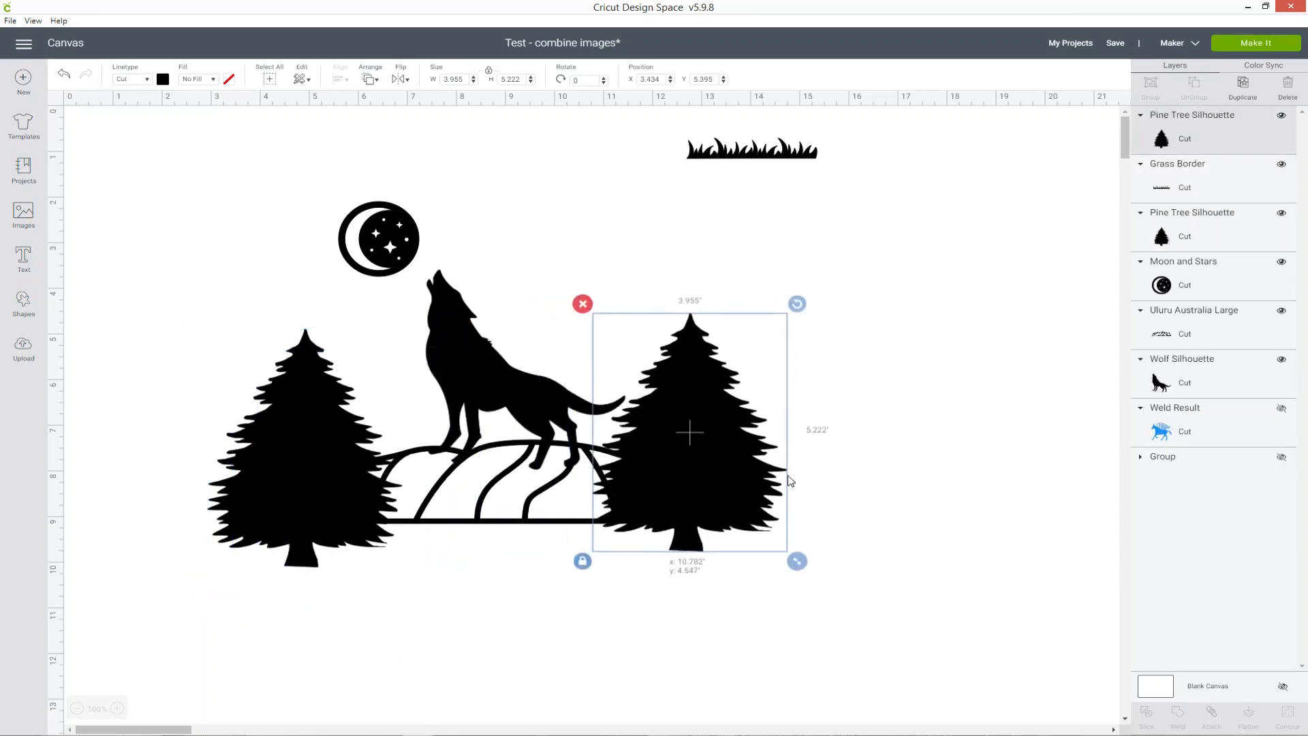
{"action": "left_click_drag", "start_coordinate": [797, 560], "coordinate": [822, 560]}
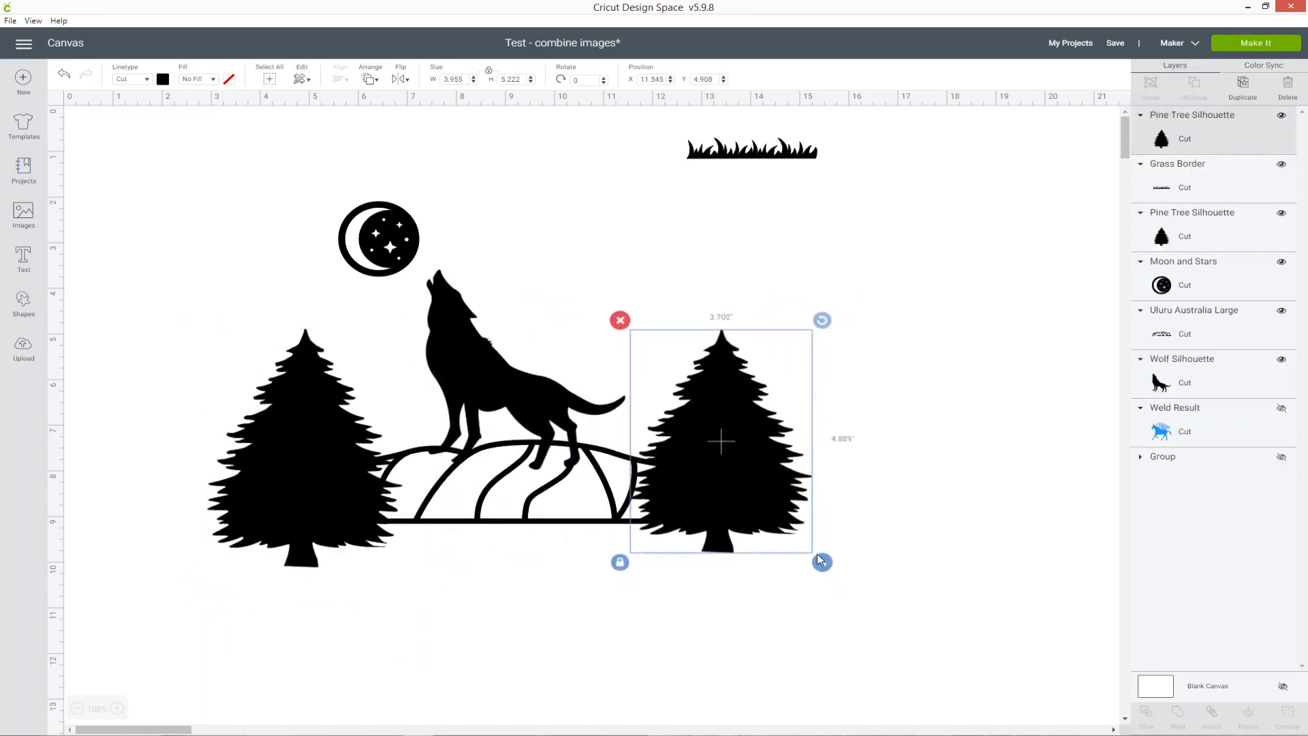
{"action": "left_click_drag", "start_coordinate": [822, 561], "coordinate": [790, 582]}
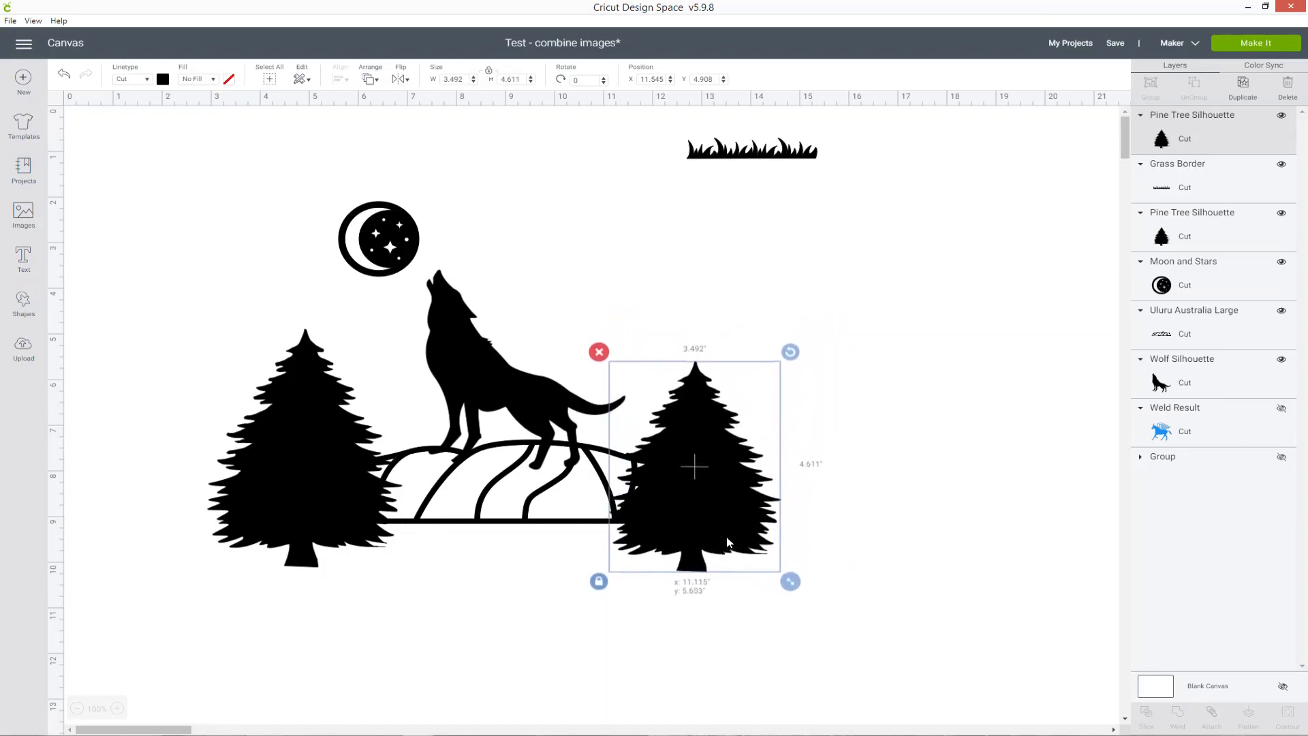
{"action": "left_click_drag", "start_coordinate": [696, 466], "coordinate": [724, 456]}
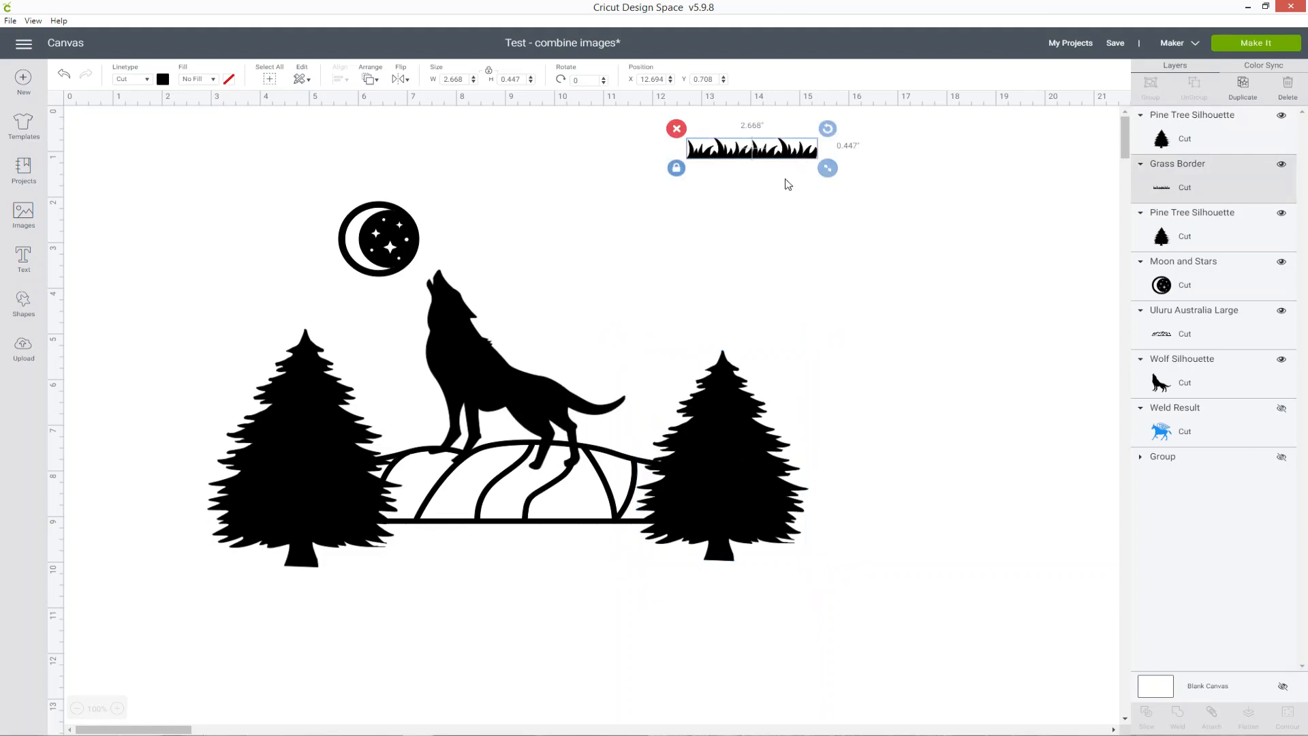
Run the grass strip along the rock's base and duplicate it to extend rightward.
{"action": "left_click_drag", "start_coordinate": [751, 146], "coordinate": [425, 509]}
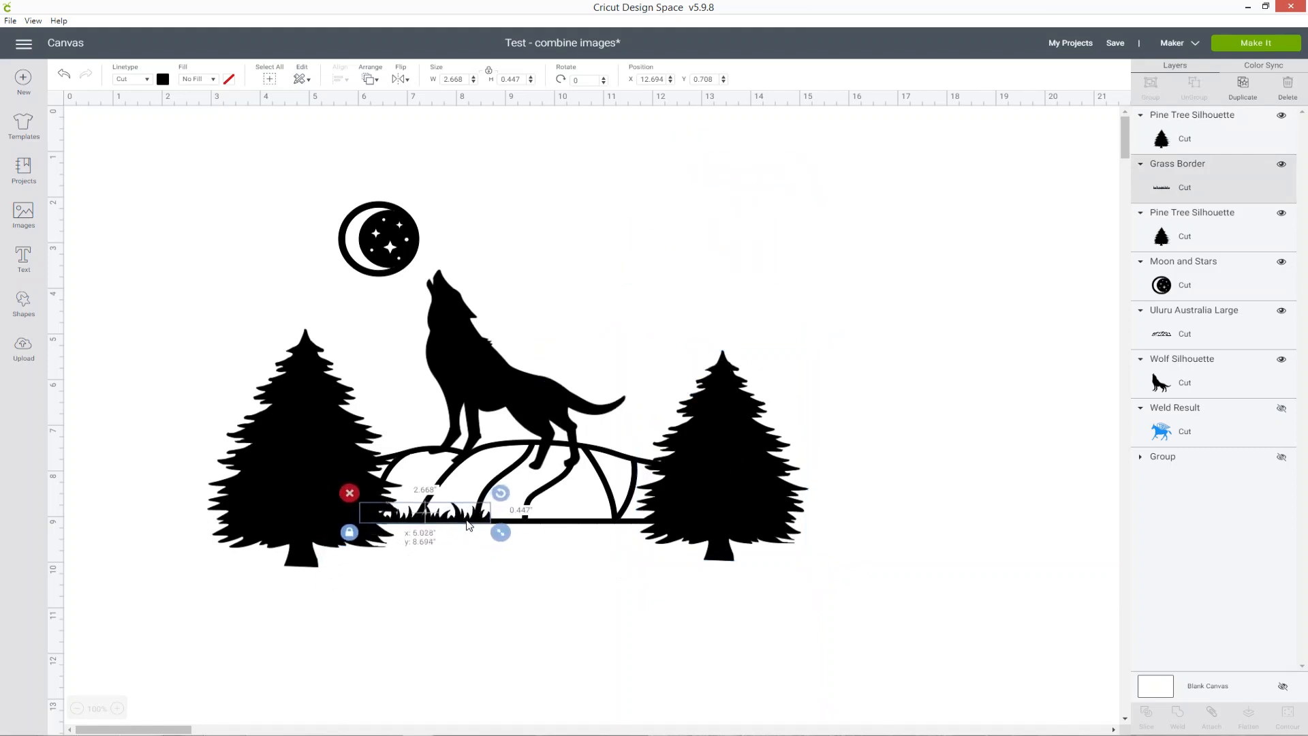
{"action": "left_click_drag", "start_coordinate": [500, 532], "coordinate": [520, 538]}
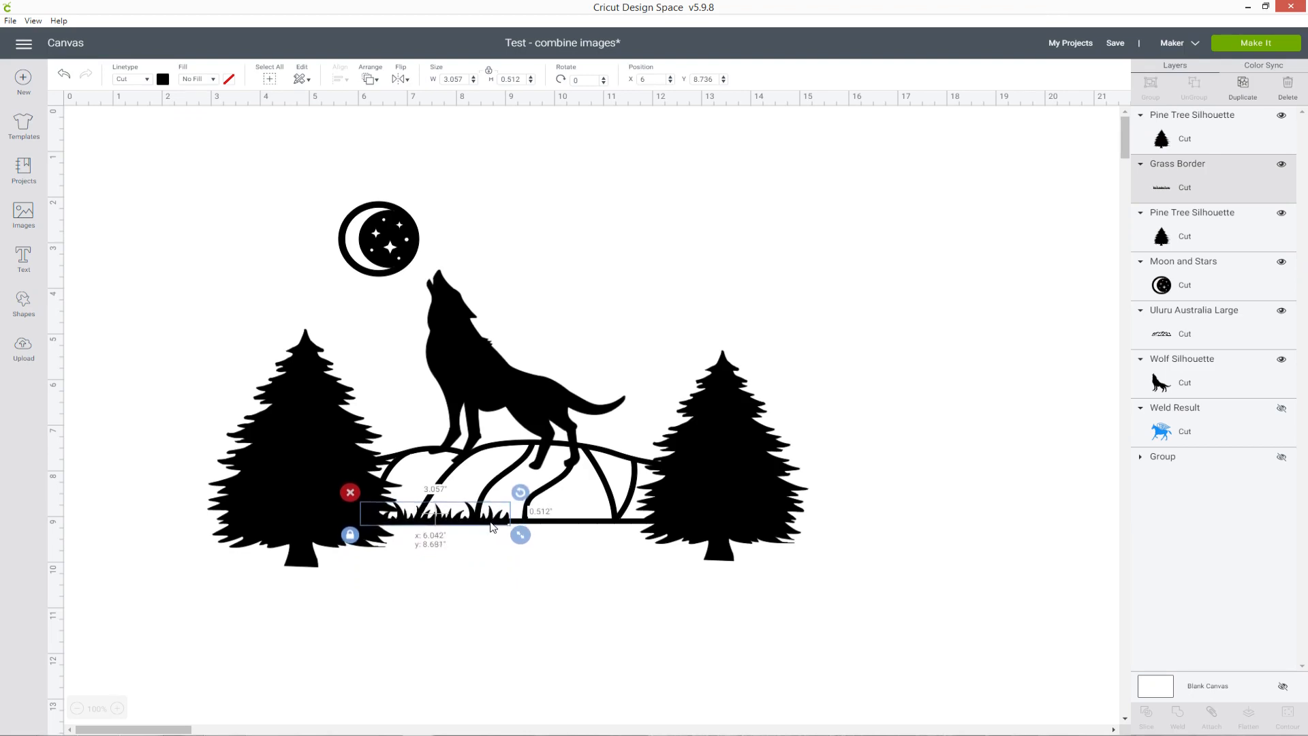
{"action": "right_click", "coordinate": [491, 526]}
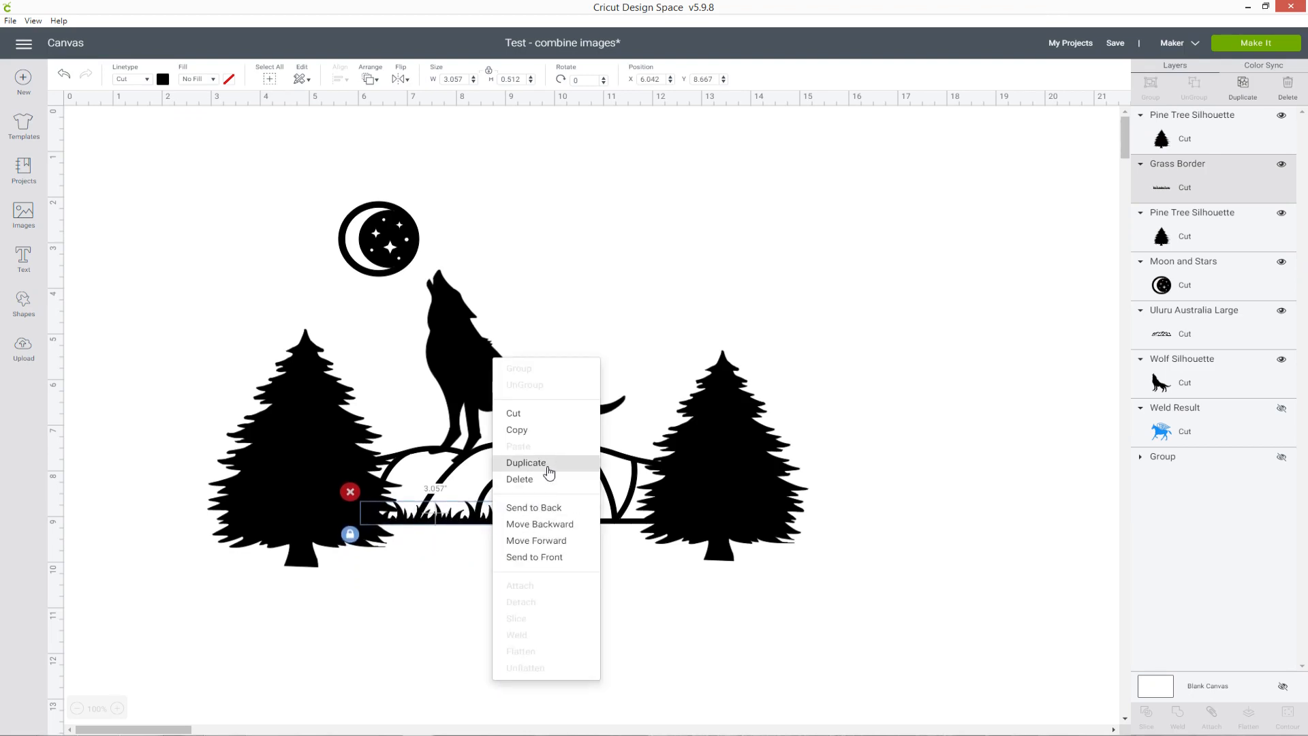
{"action": "left_click", "coordinate": [526, 464]}
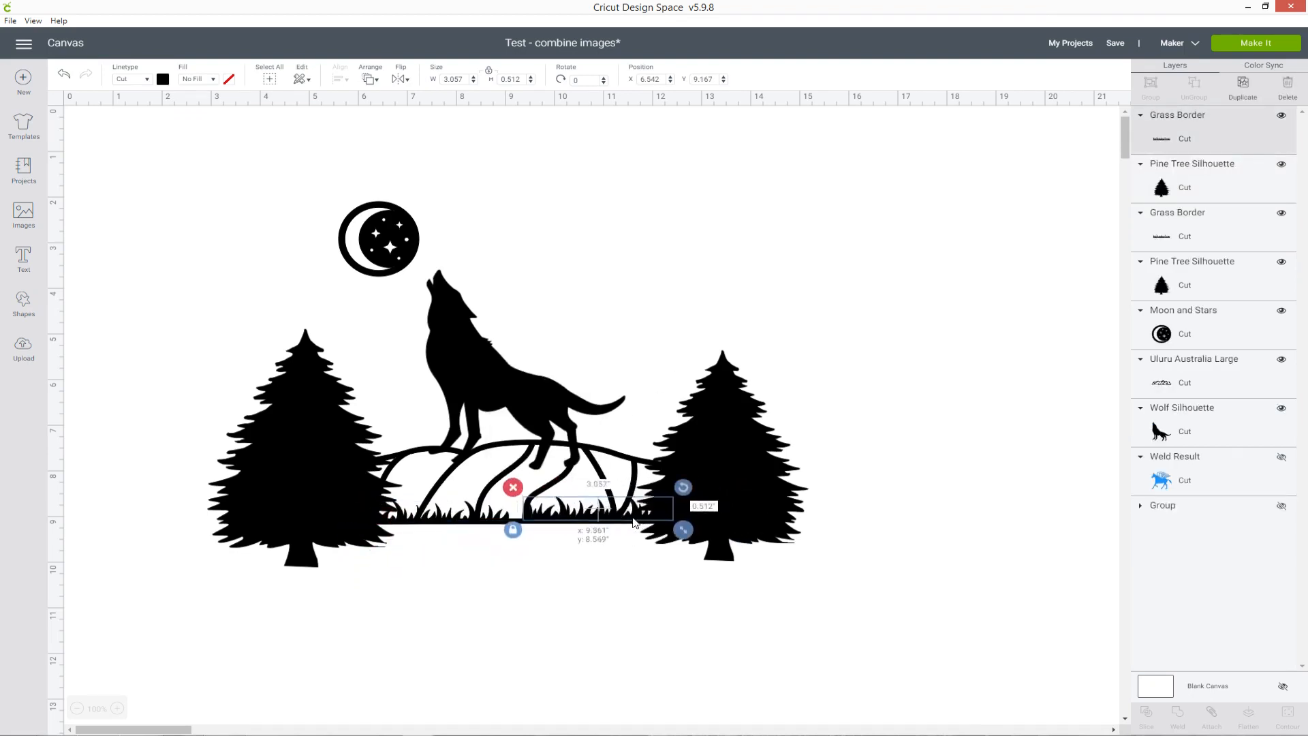
{"action": "left_click_drag", "start_coordinate": [597, 509], "coordinate": [575, 500]}
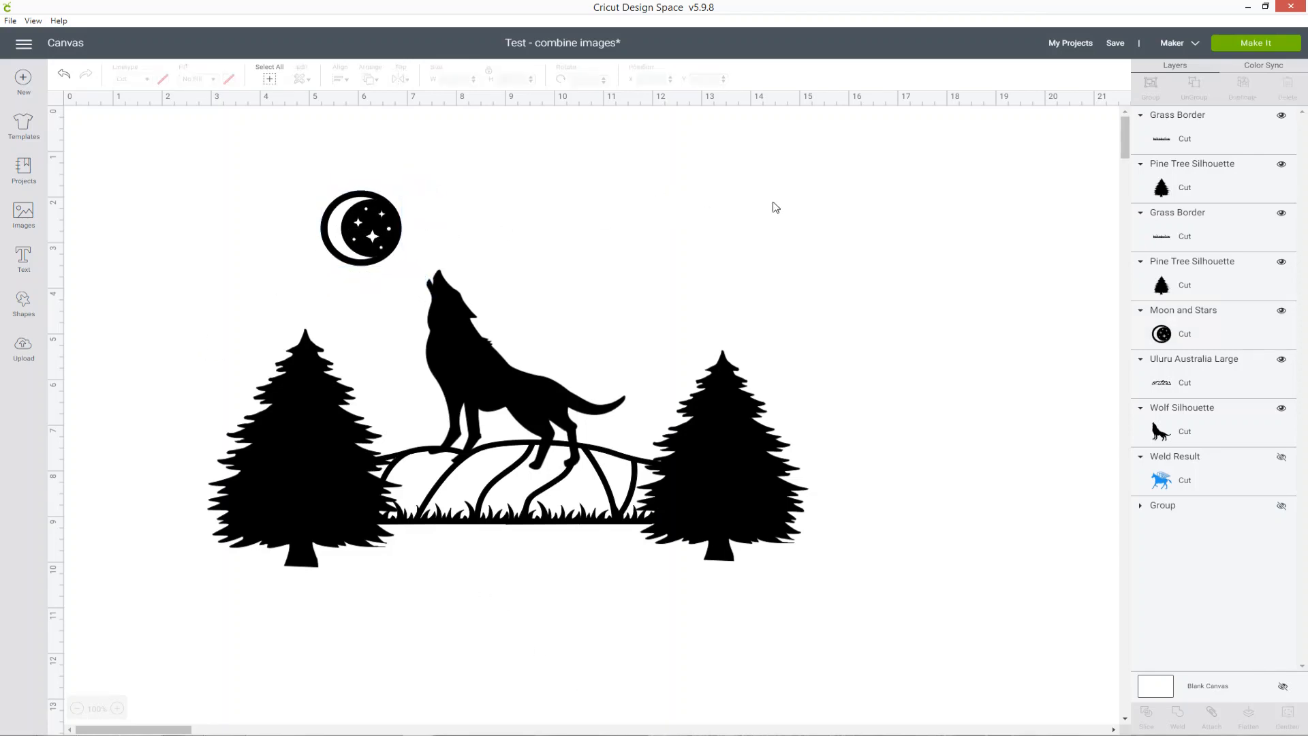
{"action": "mouse_move", "coordinate": [973, 229]}
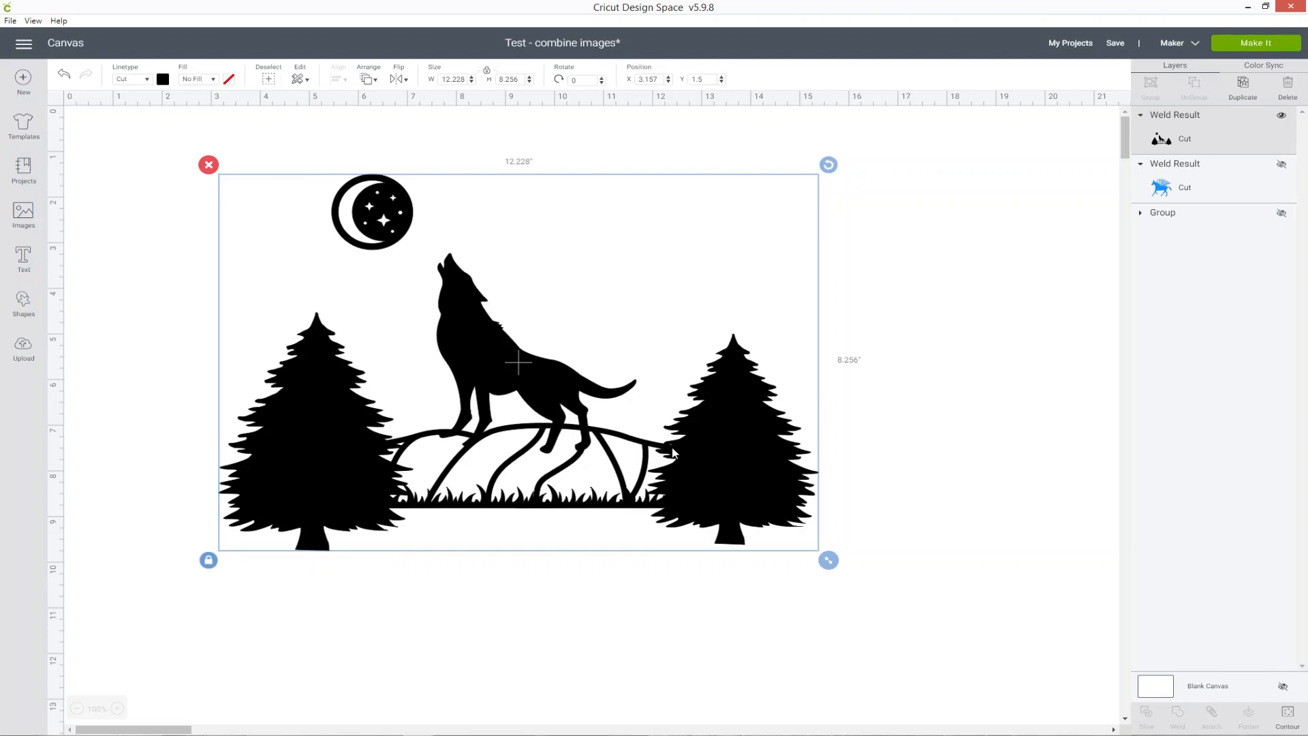
{"action": "mouse_move", "coordinate": [998, 576]}
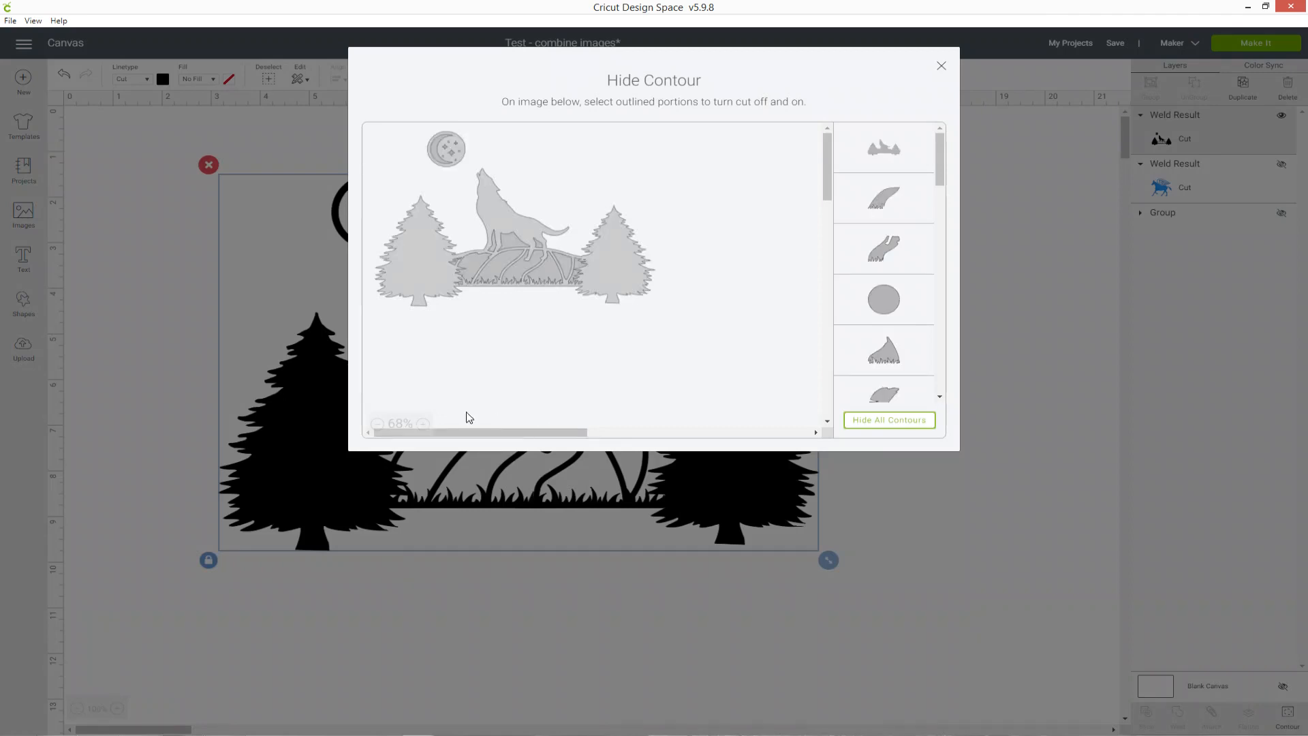
Zoom the Hide Contour preview in twice to inspect the outlines, then close it.
{"action": "left_click", "coordinate": [431, 423]}
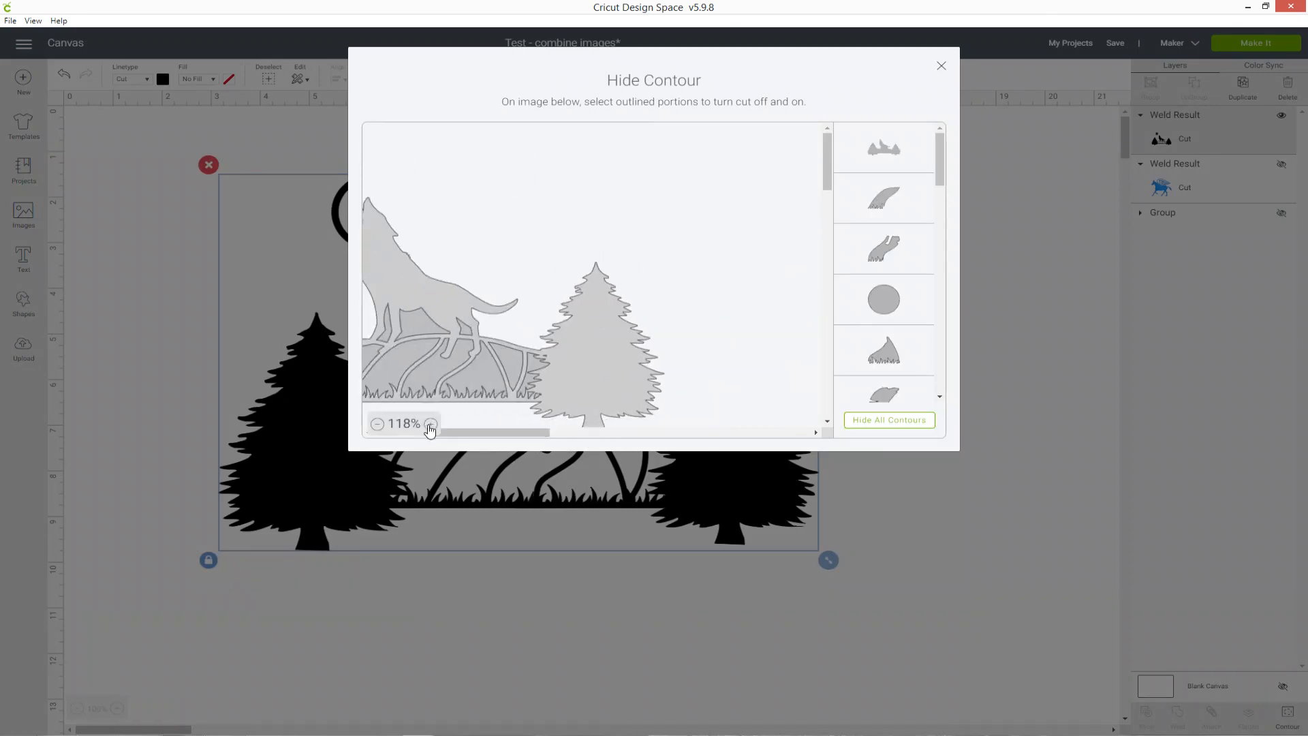
{"action": "left_click", "coordinate": [431, 423]}
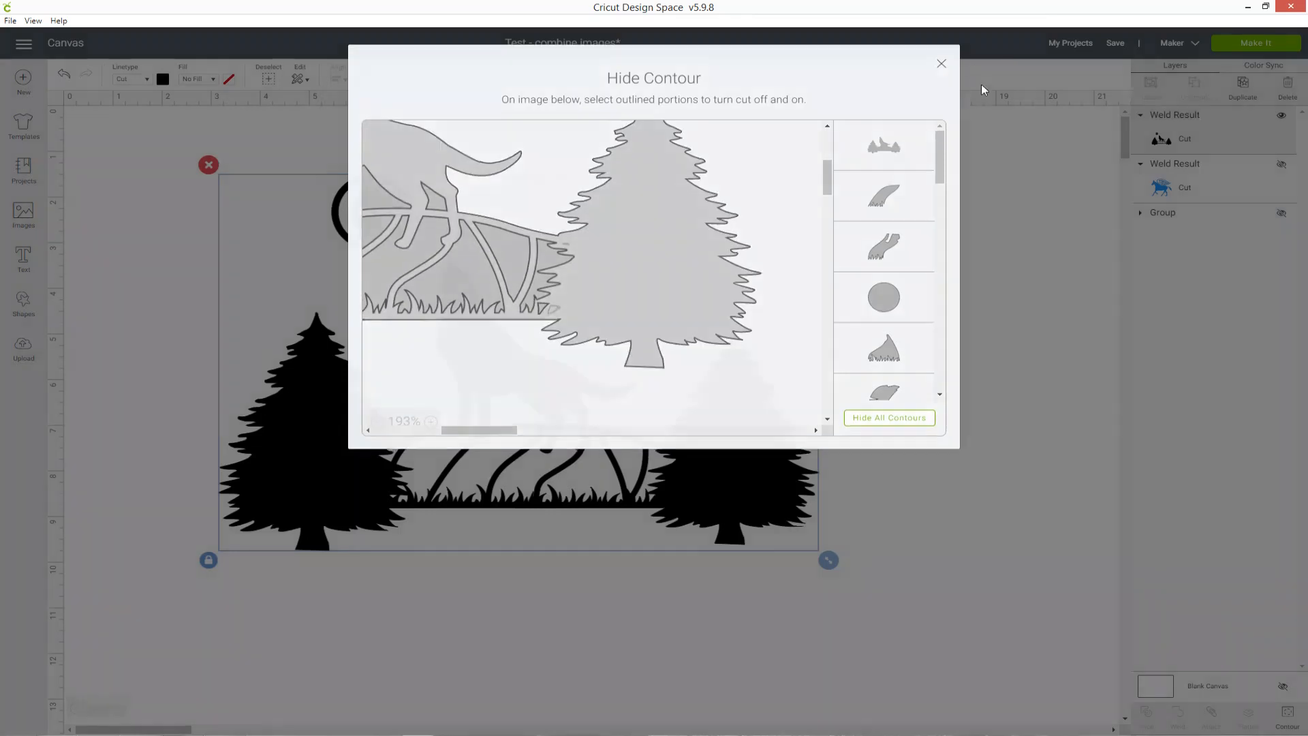
{"action": "left_click", "coordinate": [942, 64]}
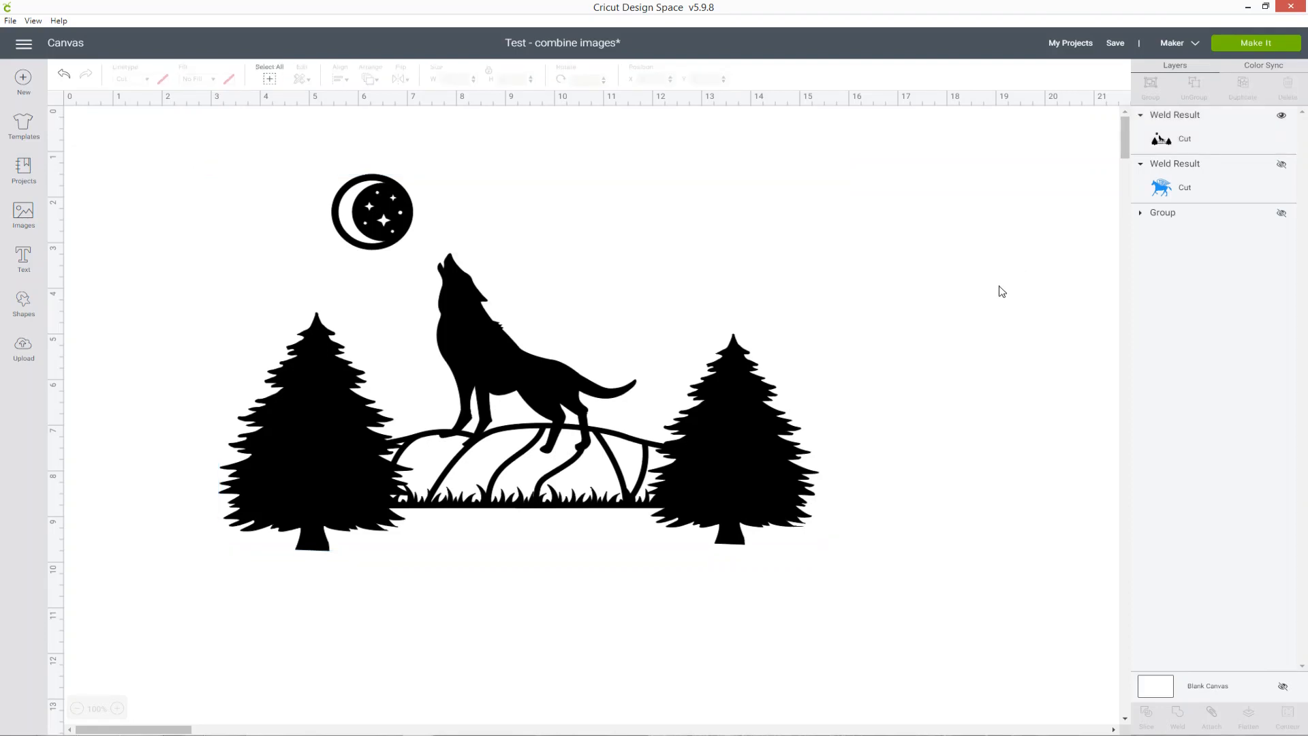
{"action": "mouse_move", "coordinate": [612, 311]}
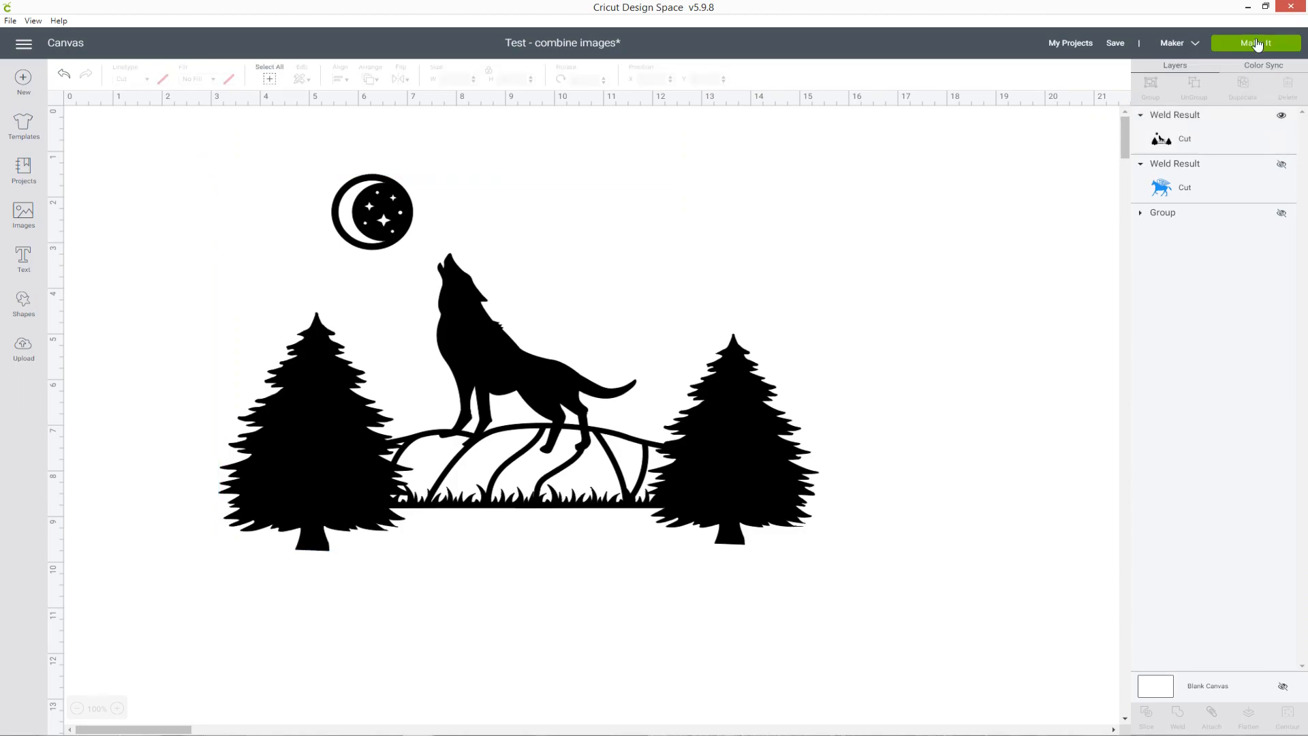
Cancel the oversize warning, shrink the scene to about 10.423" wide and review it on the 12x12 mat.
{"action": "left_click", "coordinate": [1256, 43]}
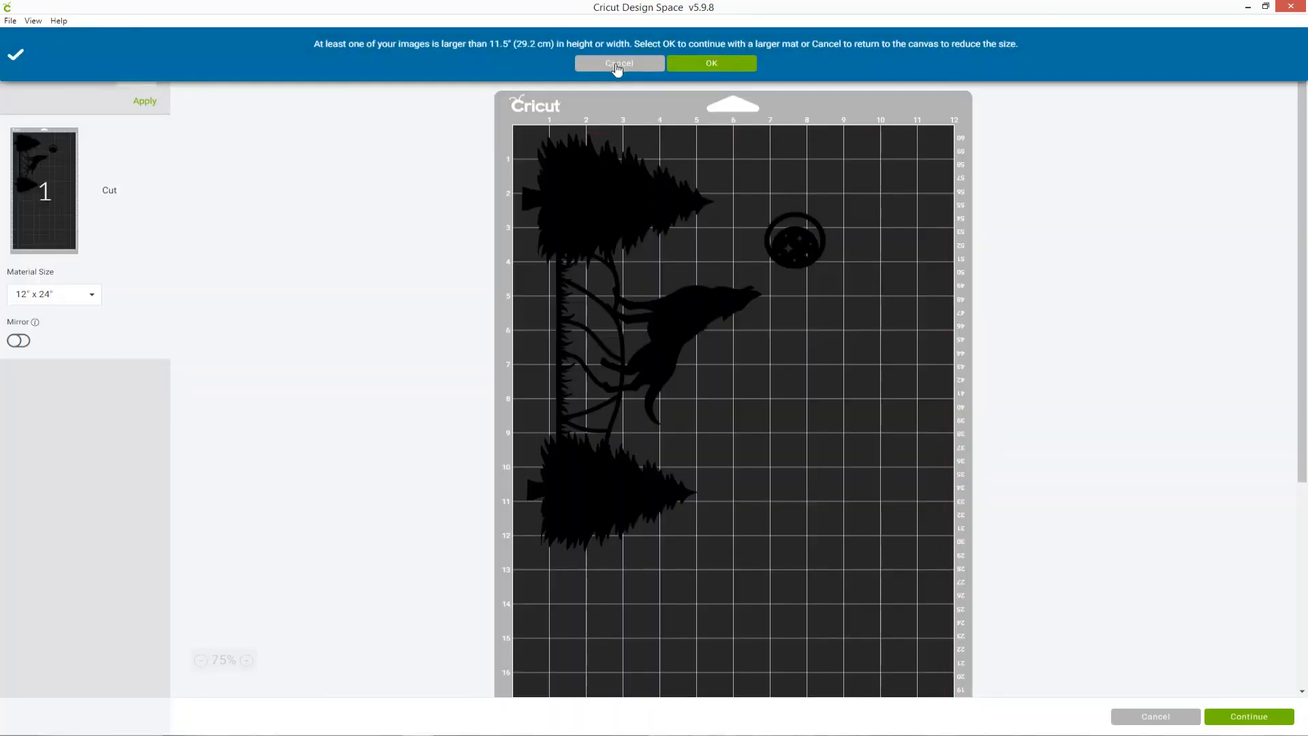
{"action": "left_click", "coordinate": [619, 64]}
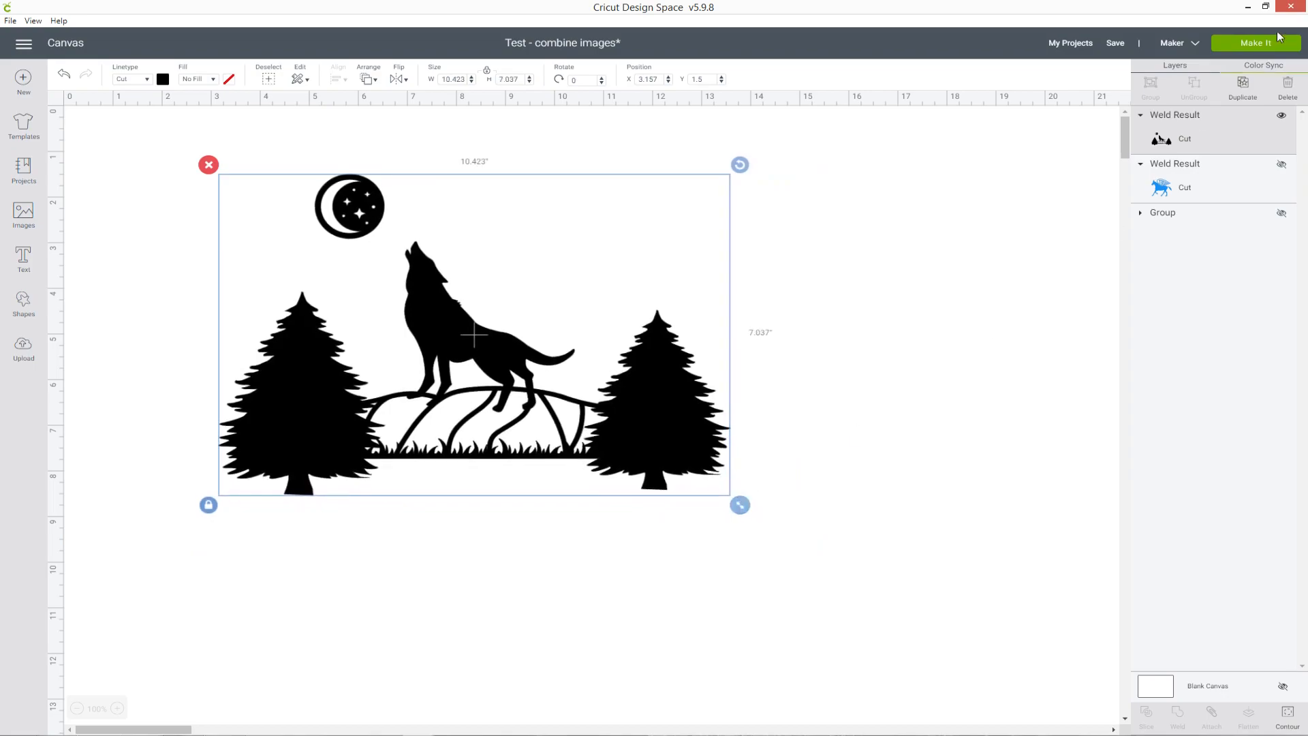
{"action": "left_click", "coordinate": [1255, 42]}
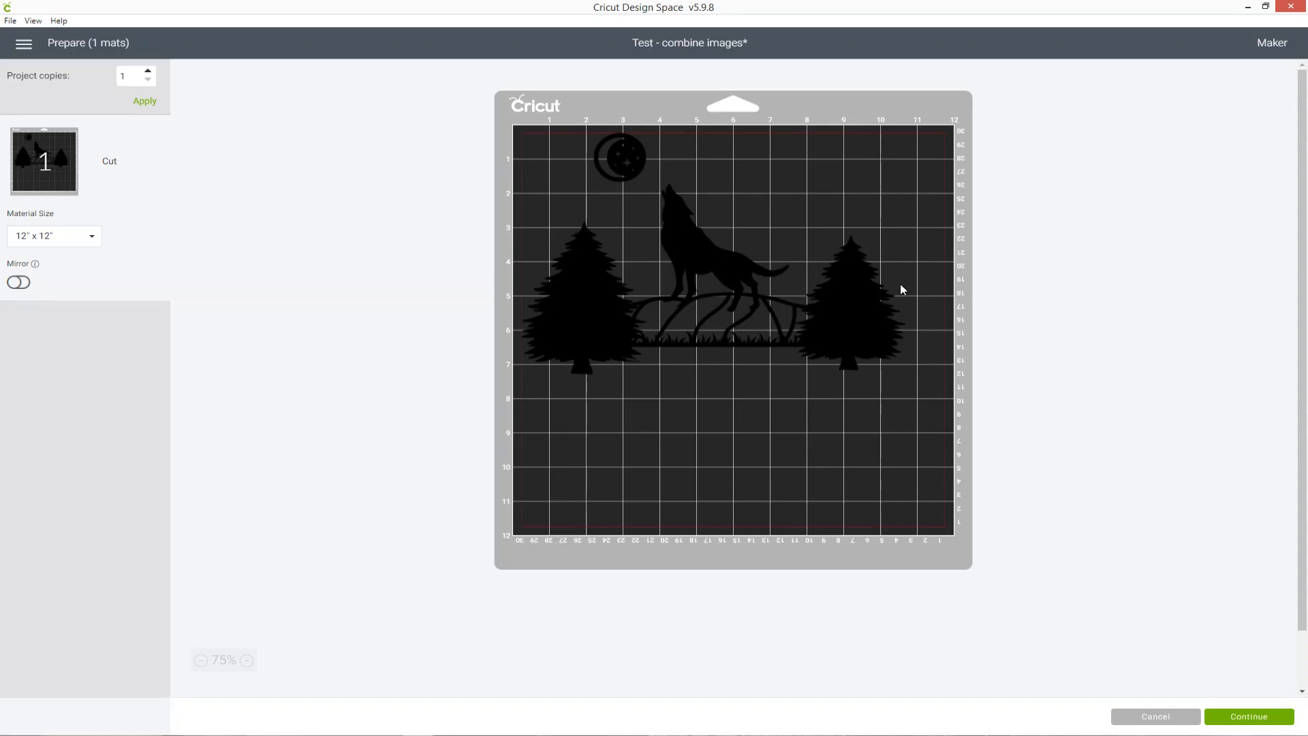
{"action": "mouse_move", "coordinate": [820, 557]}
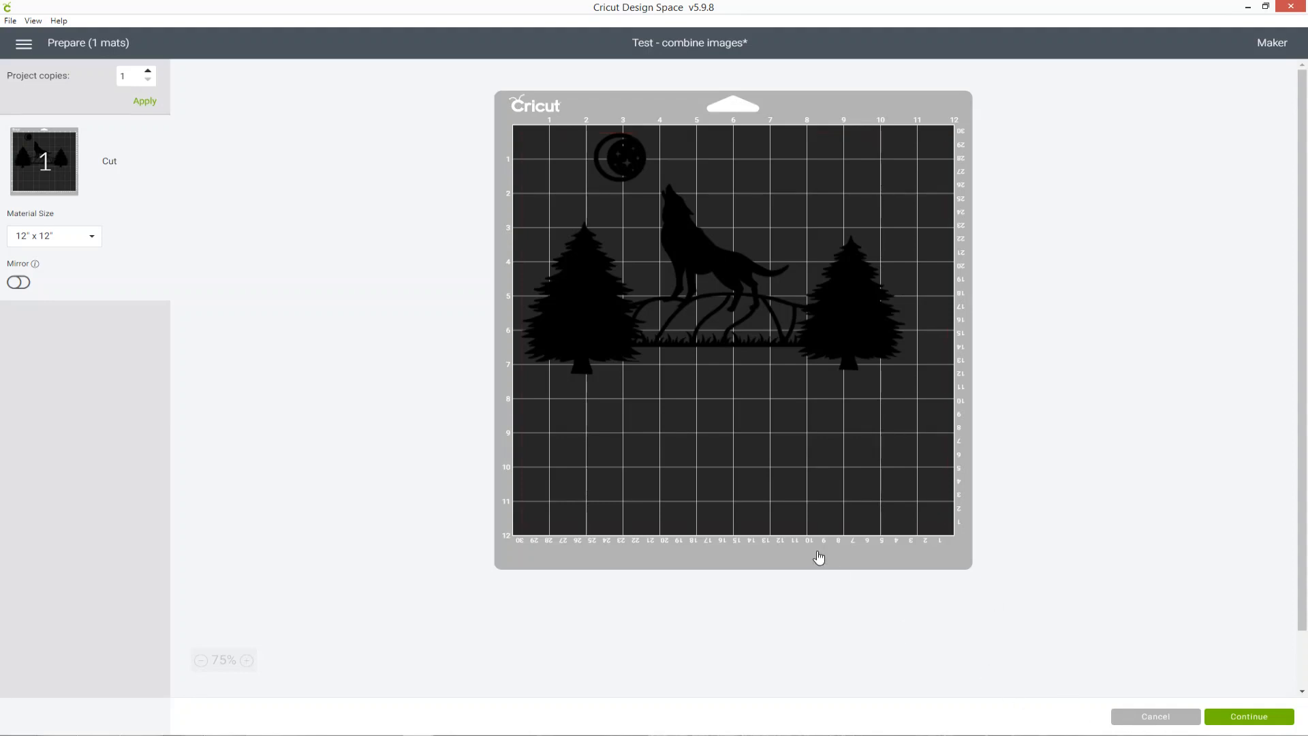
{"action": "left_click", "coordinate": [1154, 715]}
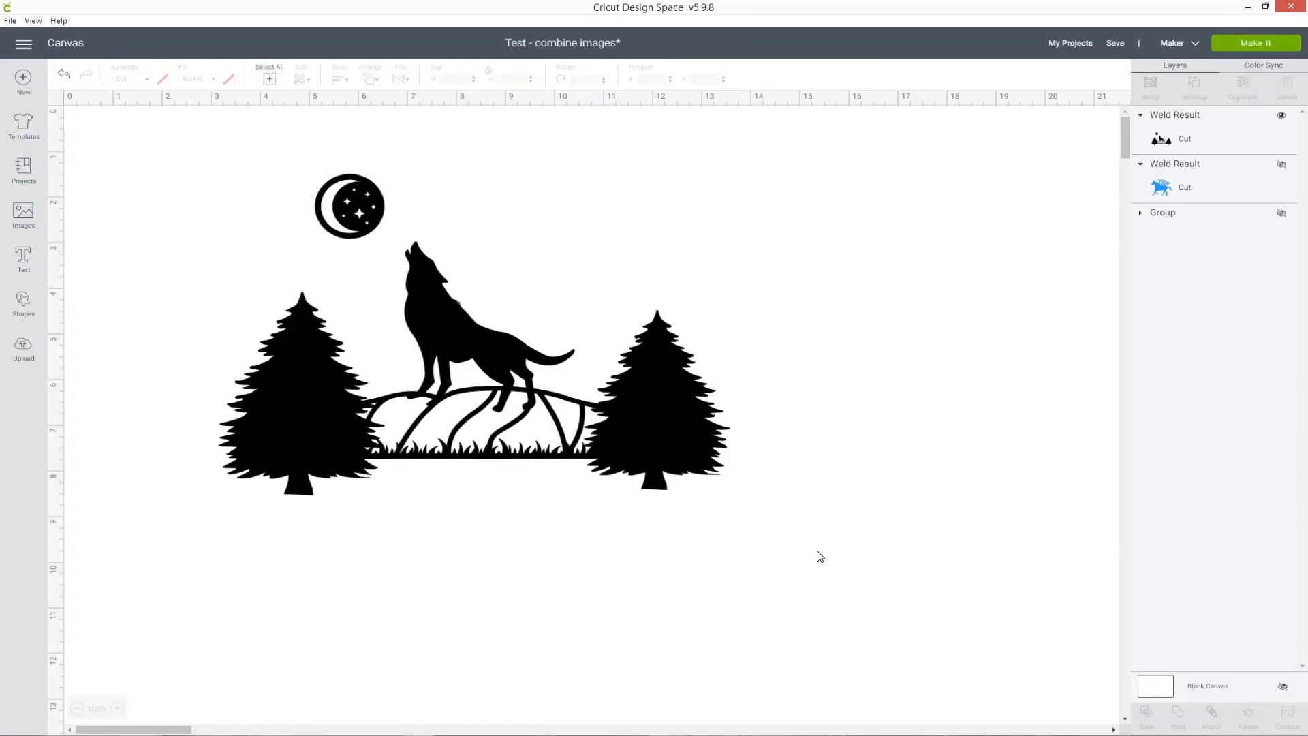